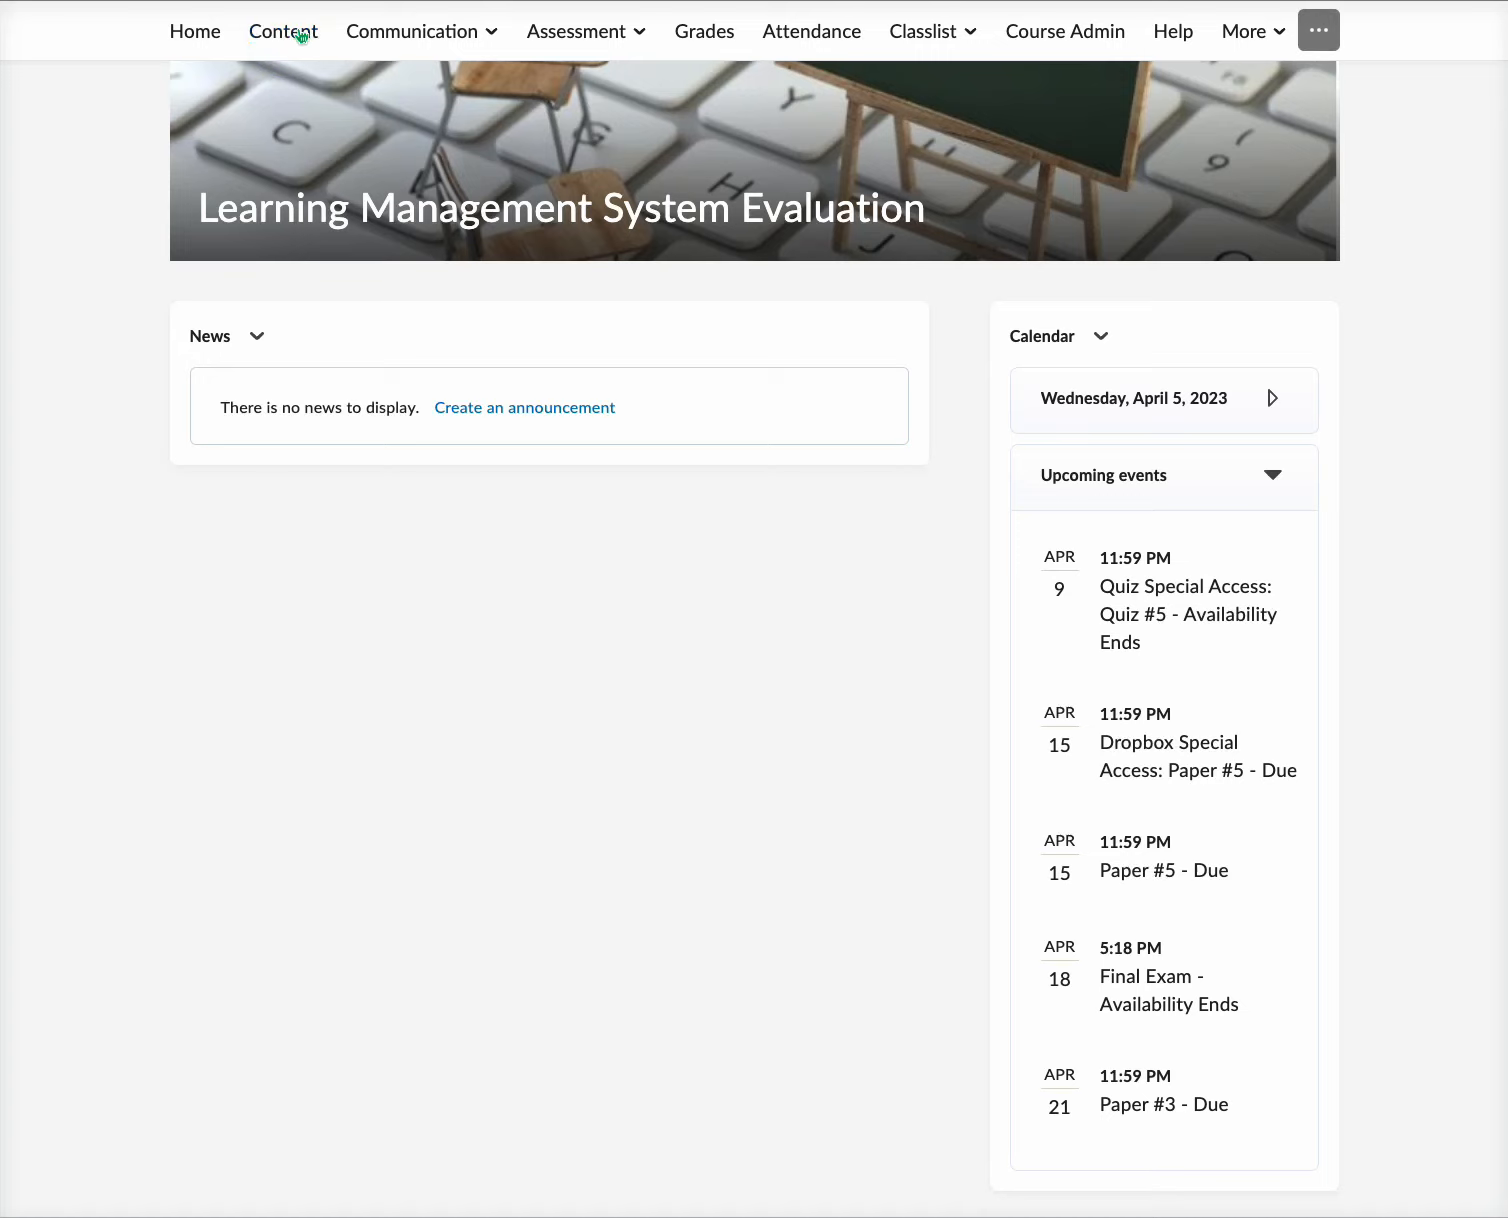
# Step: Create a course module titled 'Accessibility in HTML Editor' from the Content table of contents
pyautogui.click(283, 31)
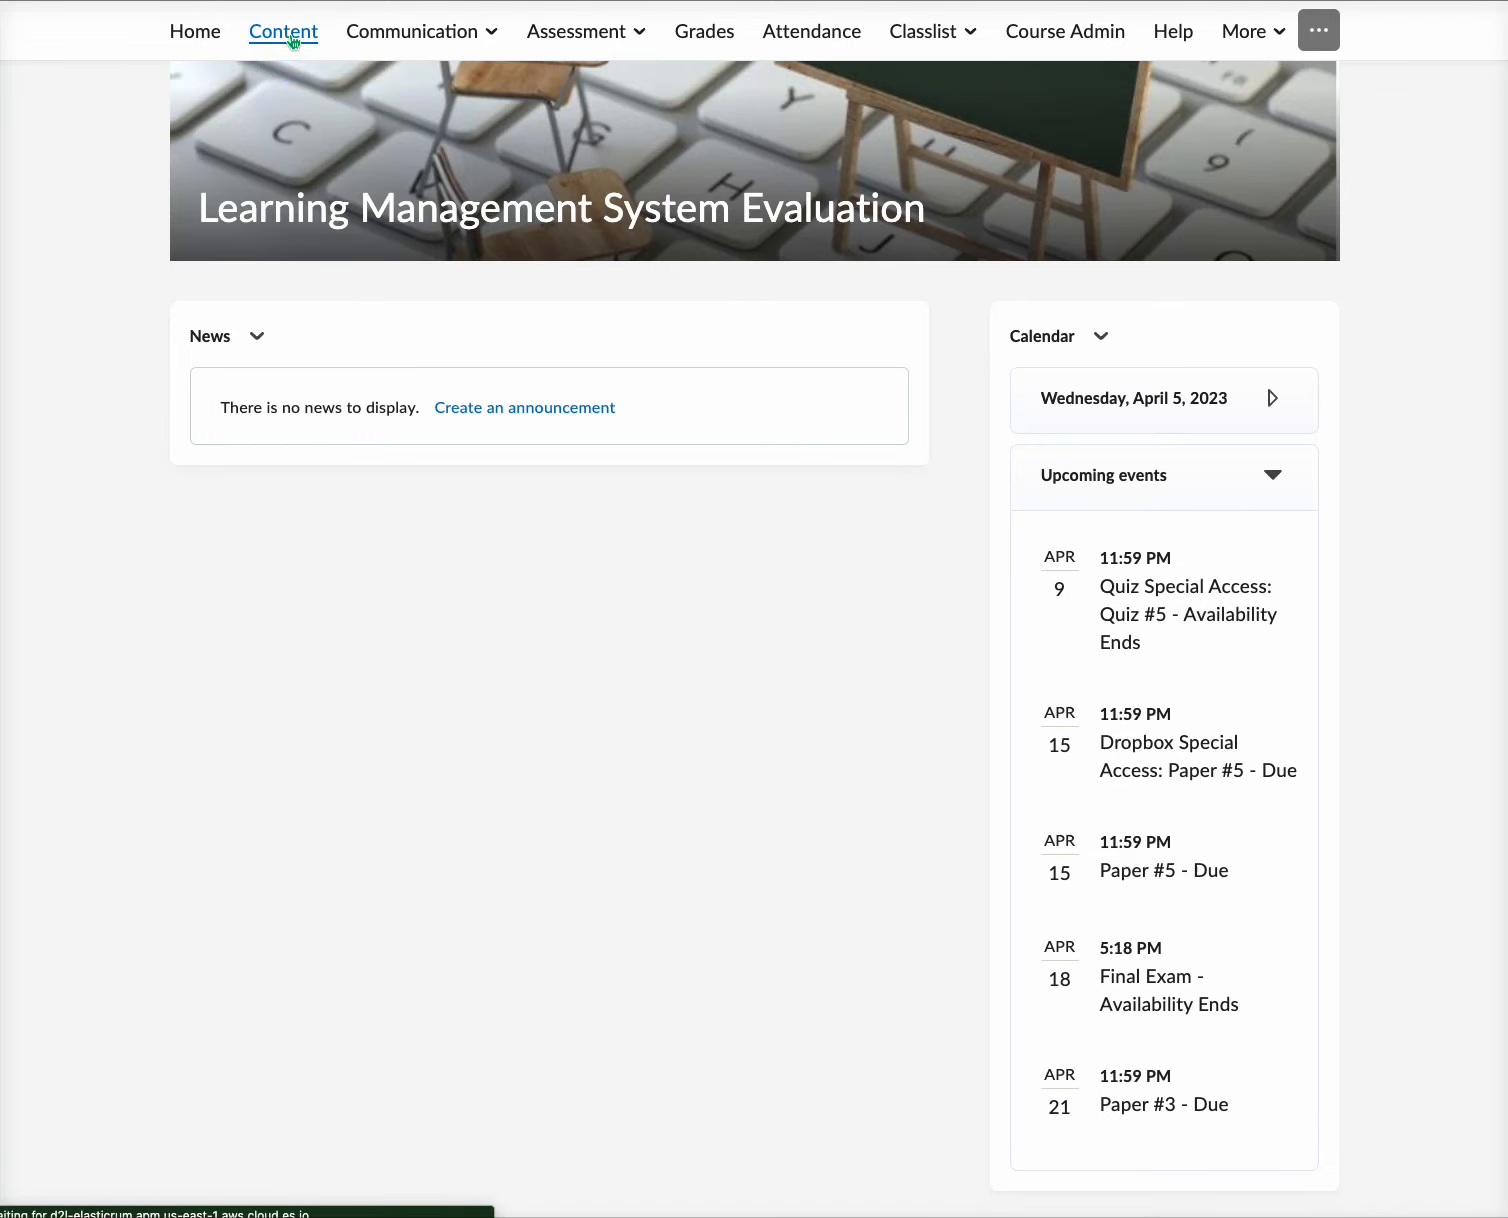
pyautogui.click(283, 31)
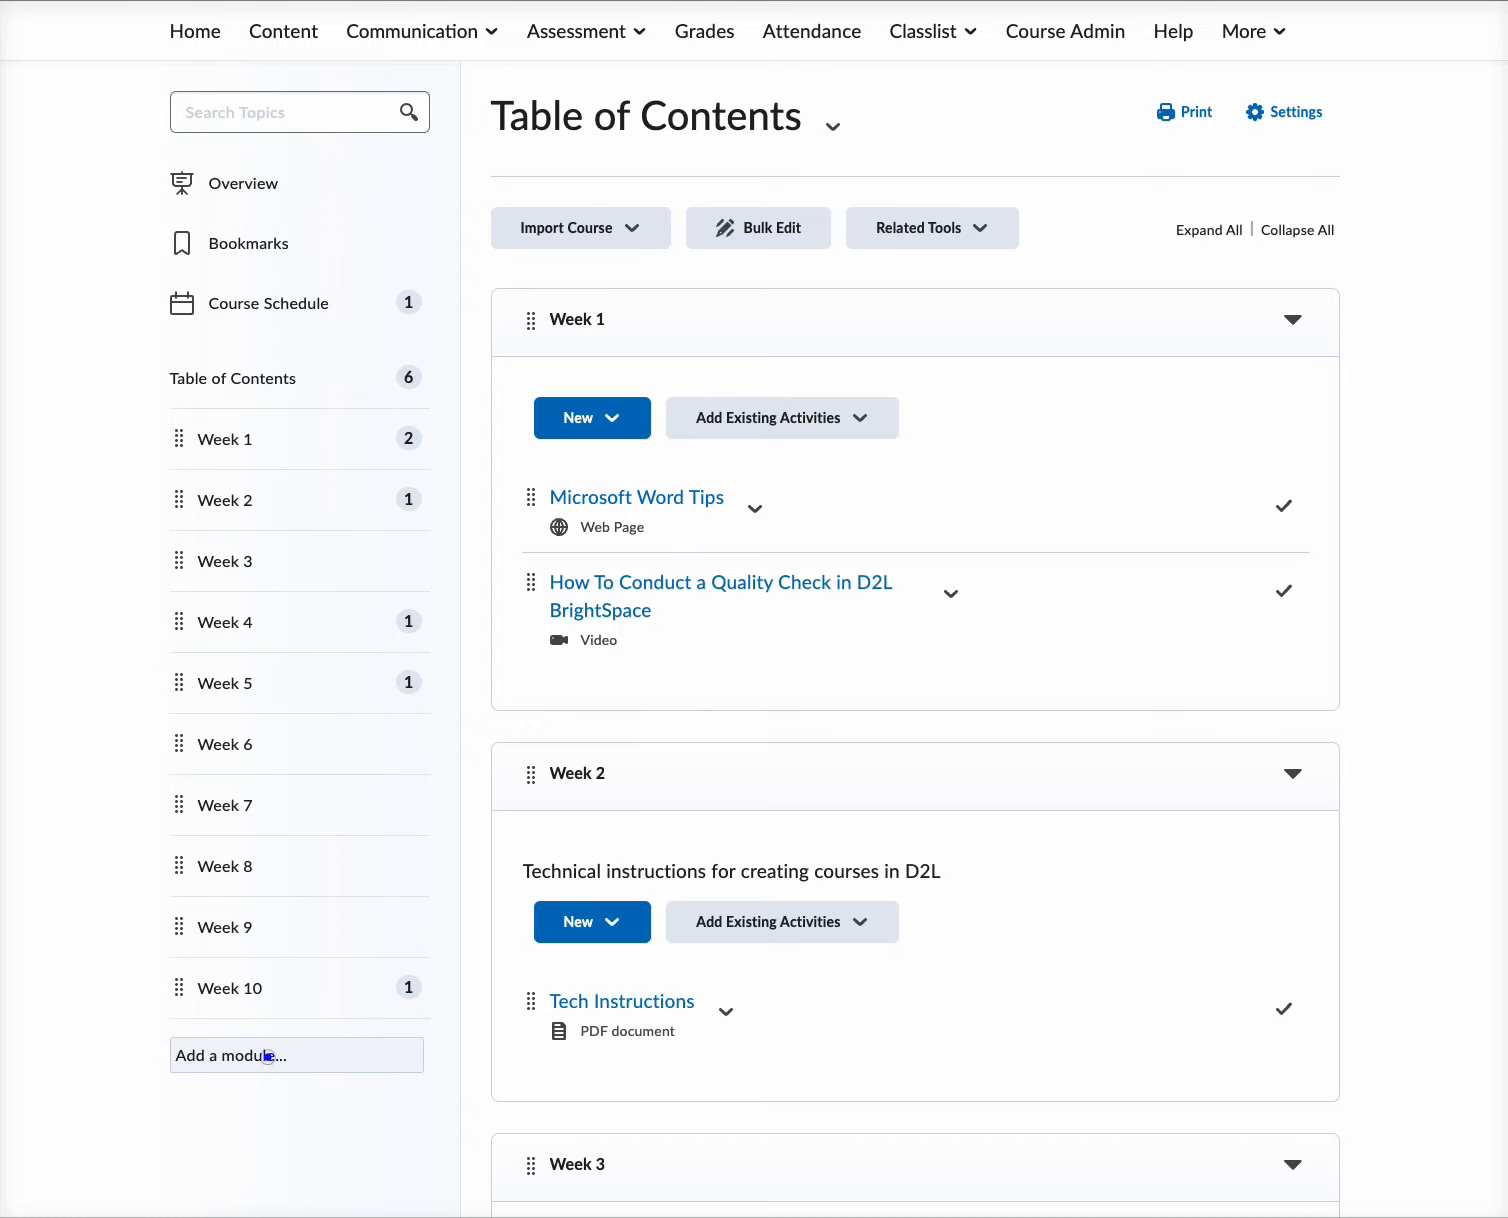
pyautogui.write('Ac')
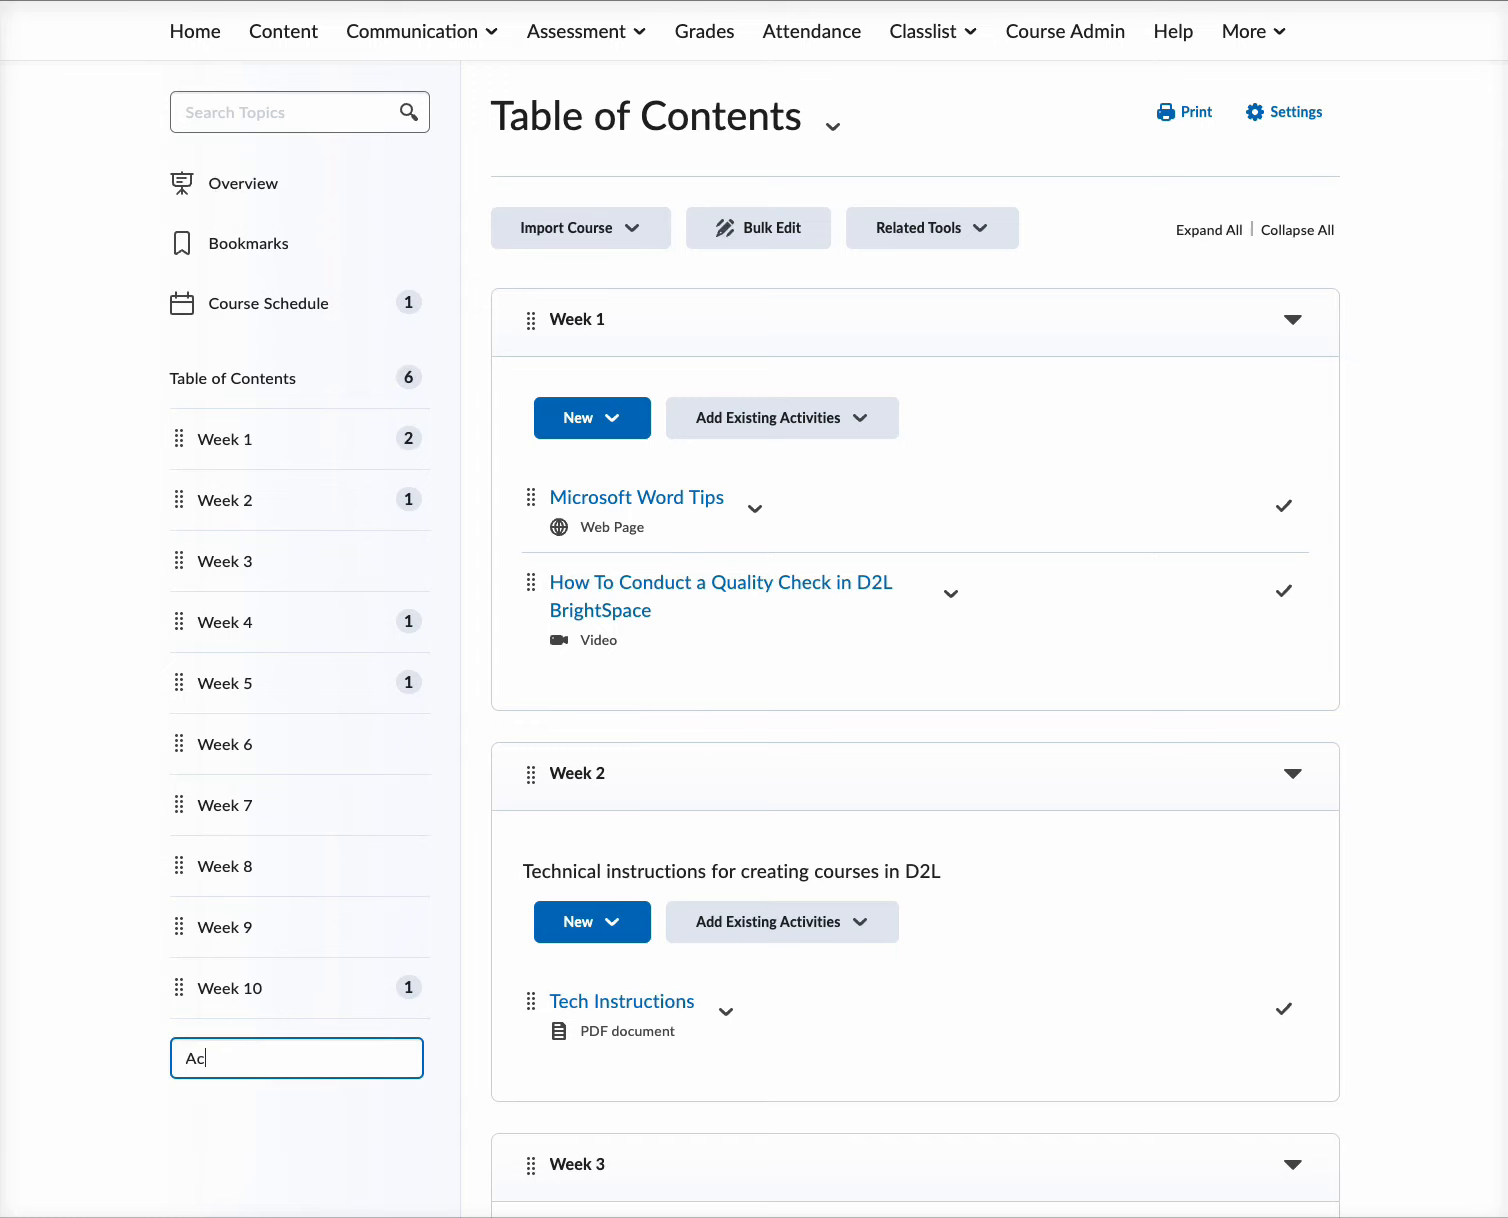
pyautogui.write('Accessibility')
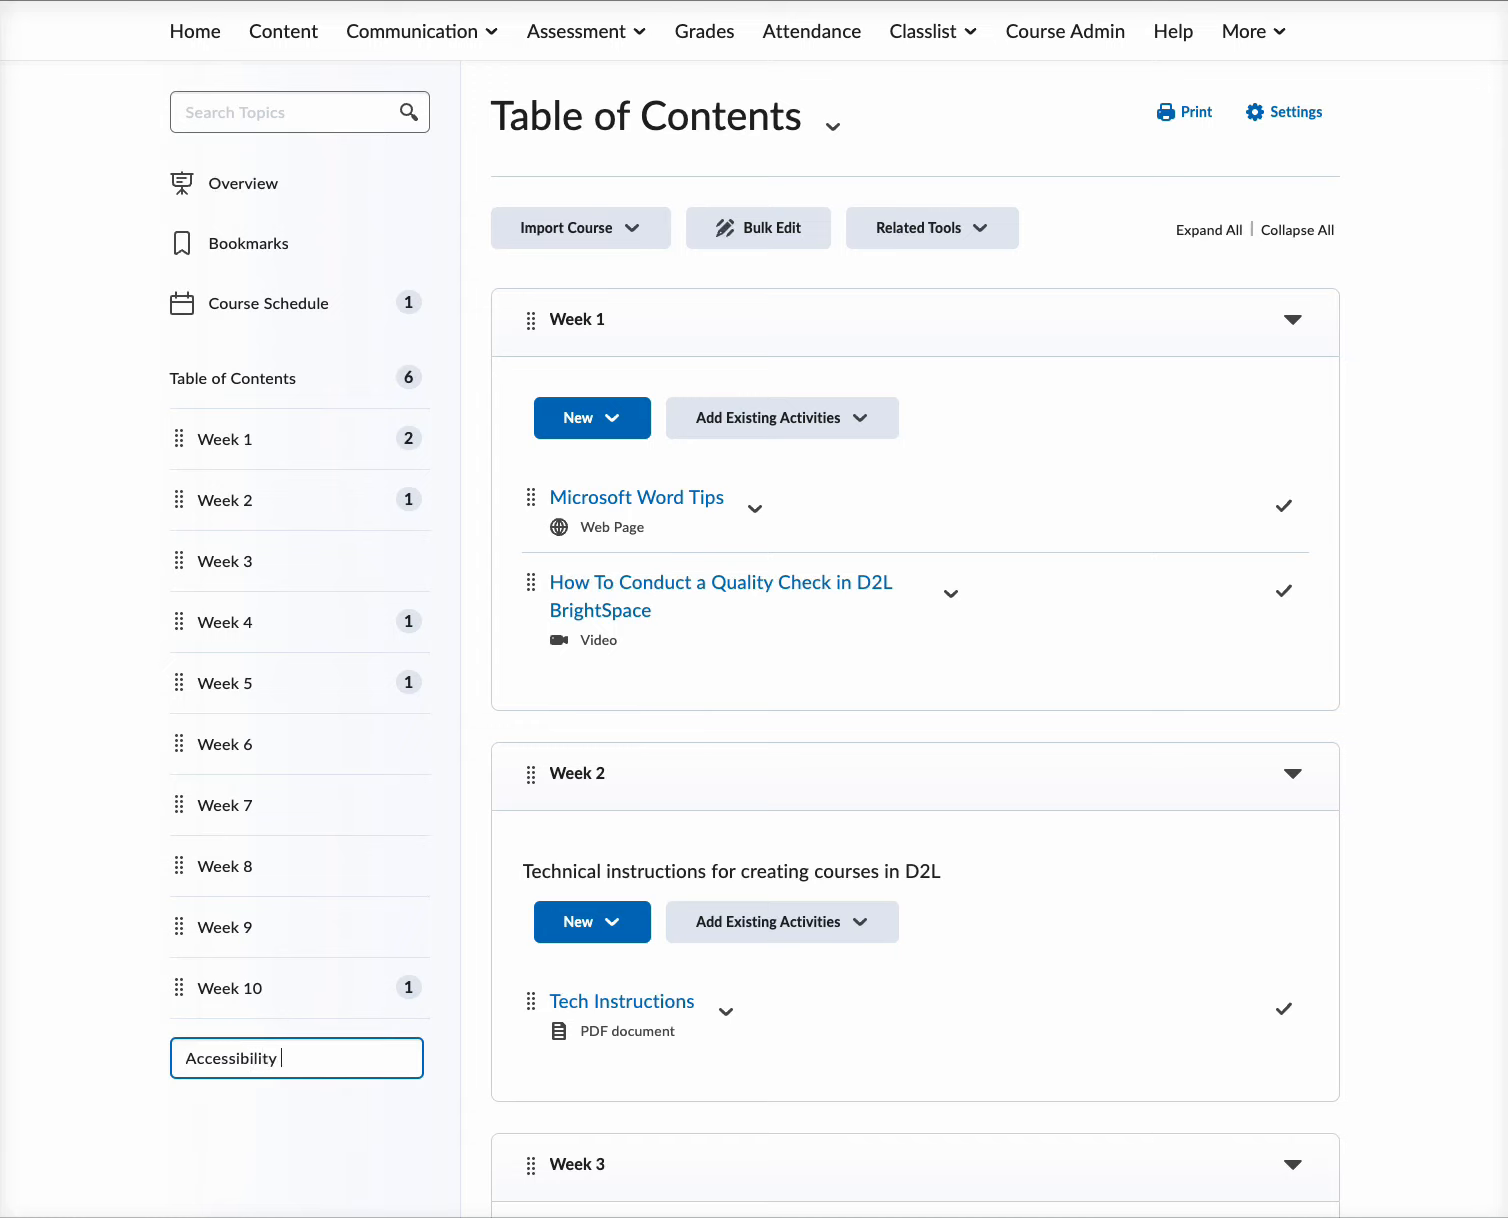
pyautogui.write('in HTML')
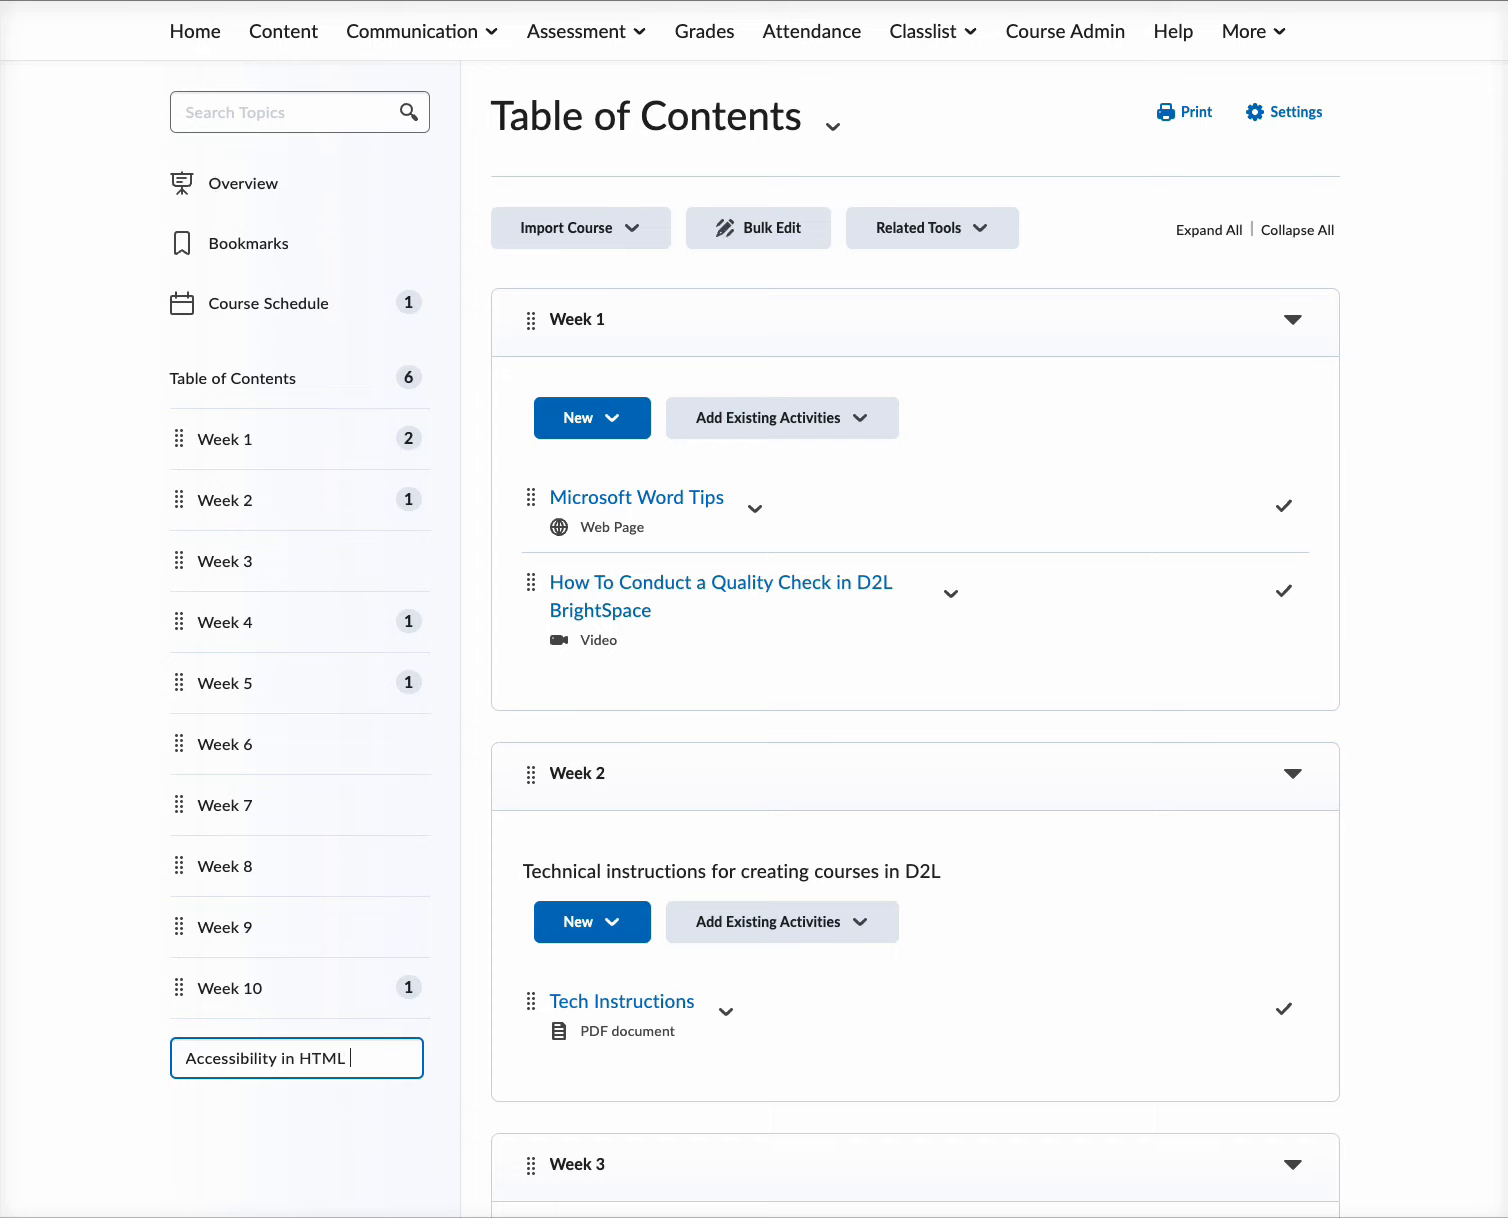
pyautogui.write('Editor')
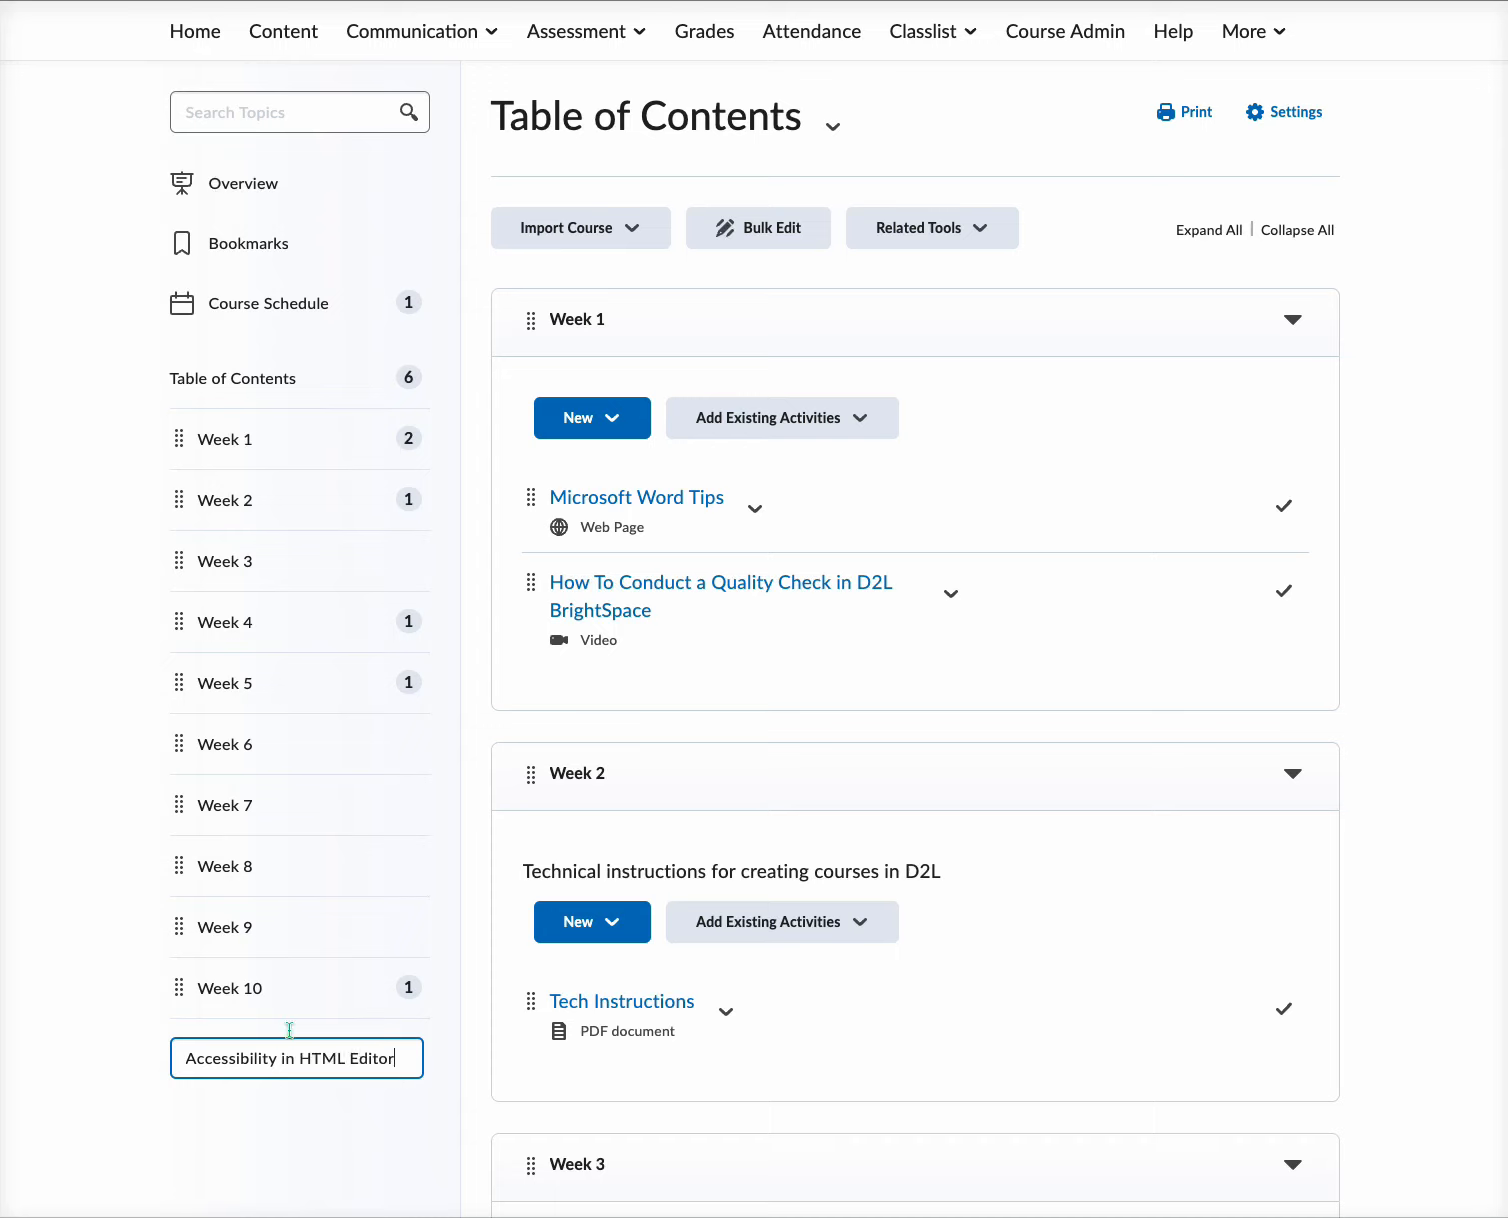
pyautogui.press('Enter')
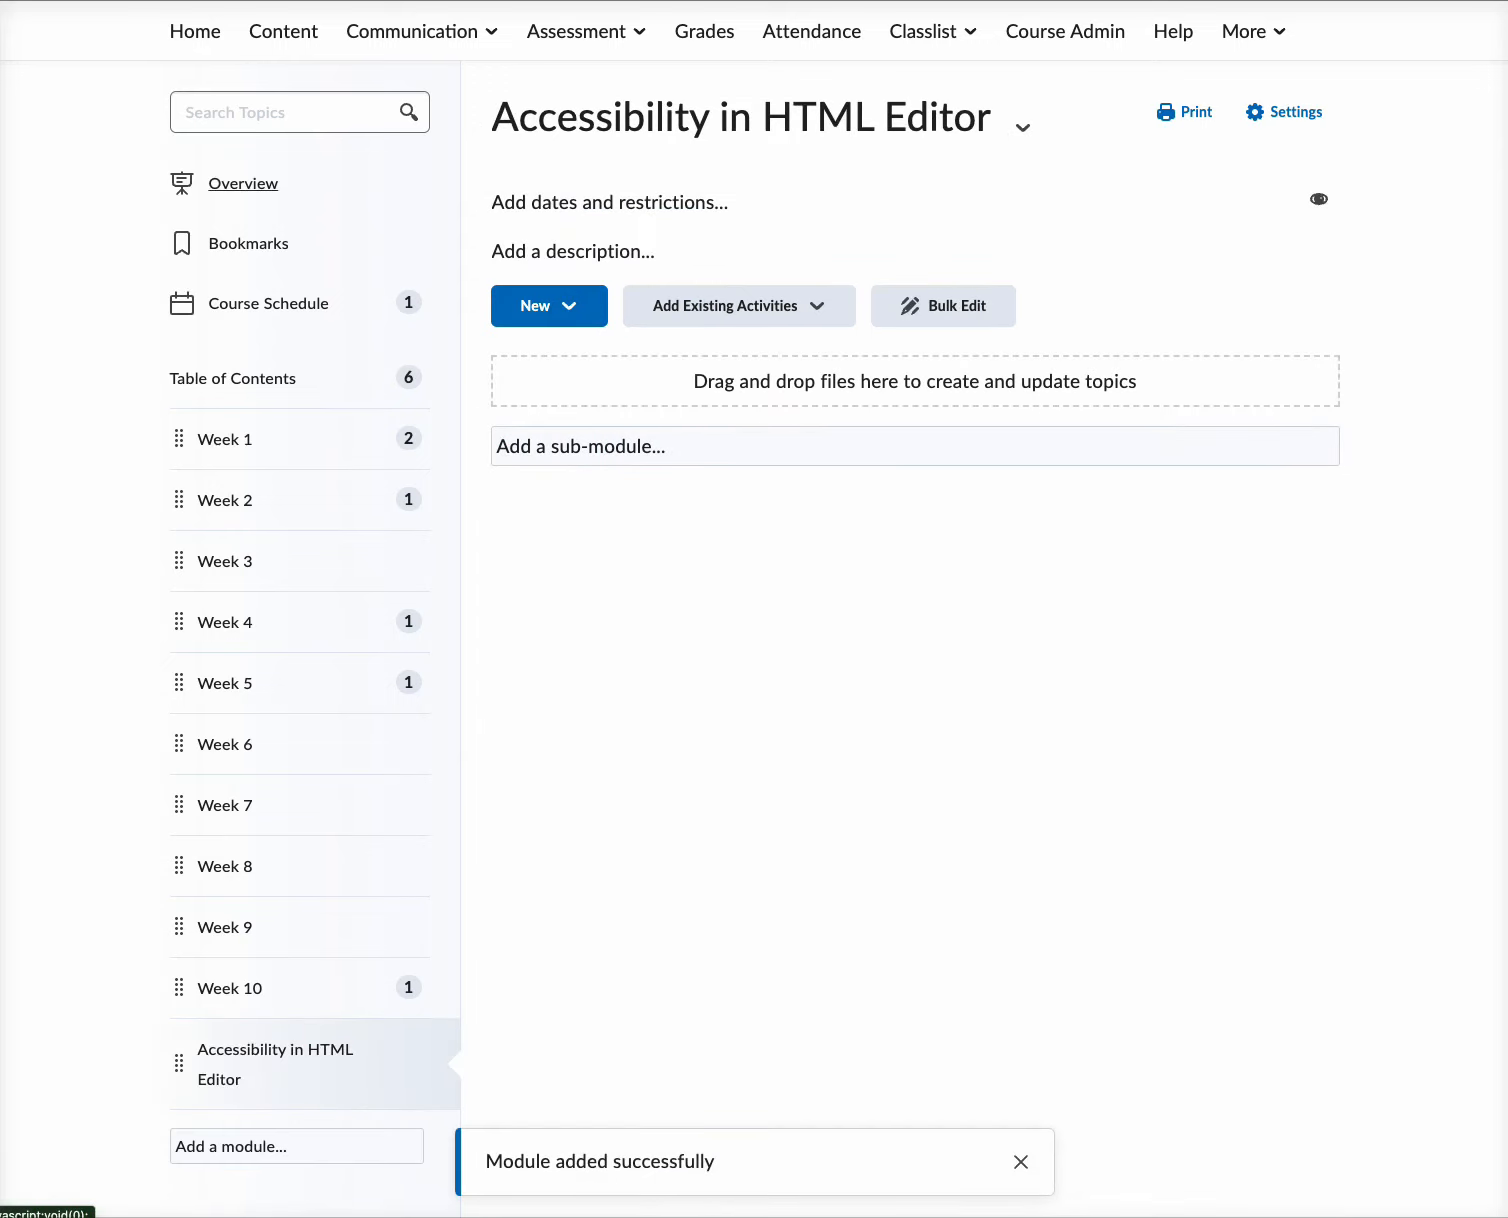
pyautogui.moveTo(801, 167)
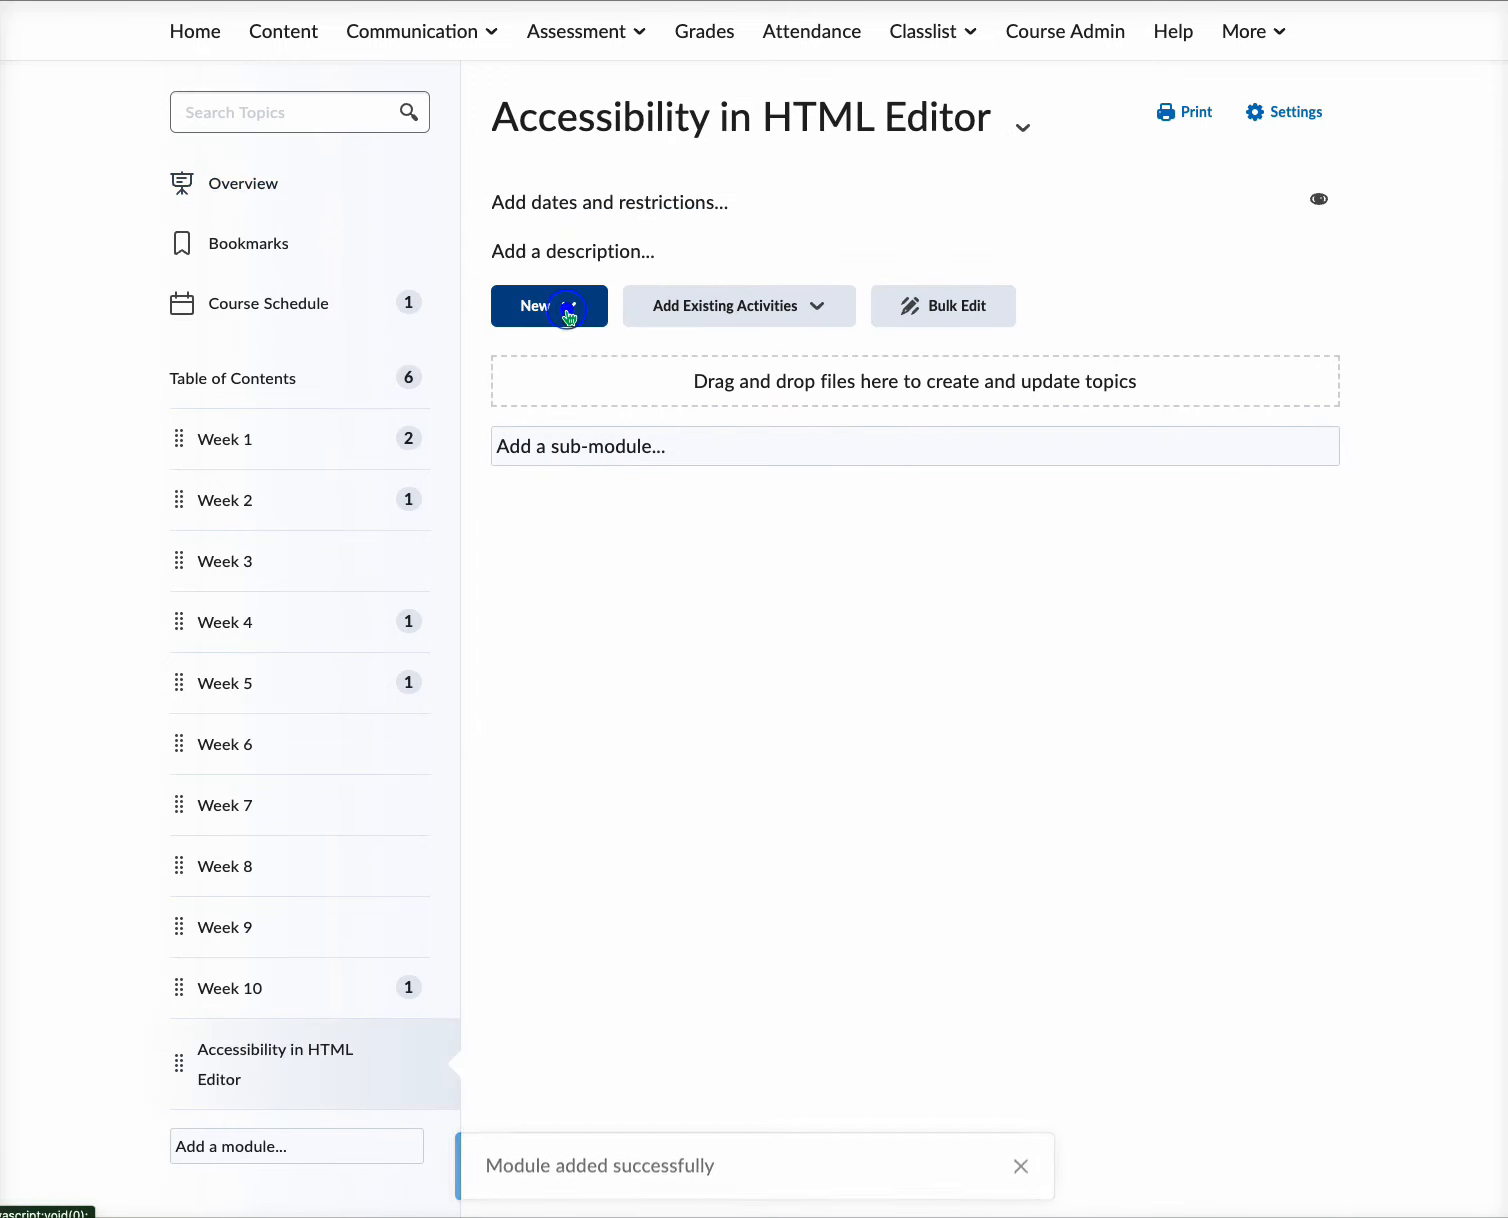
# Step: Choose Create a File from the module's New menu
pyautogui.click(549, 306)
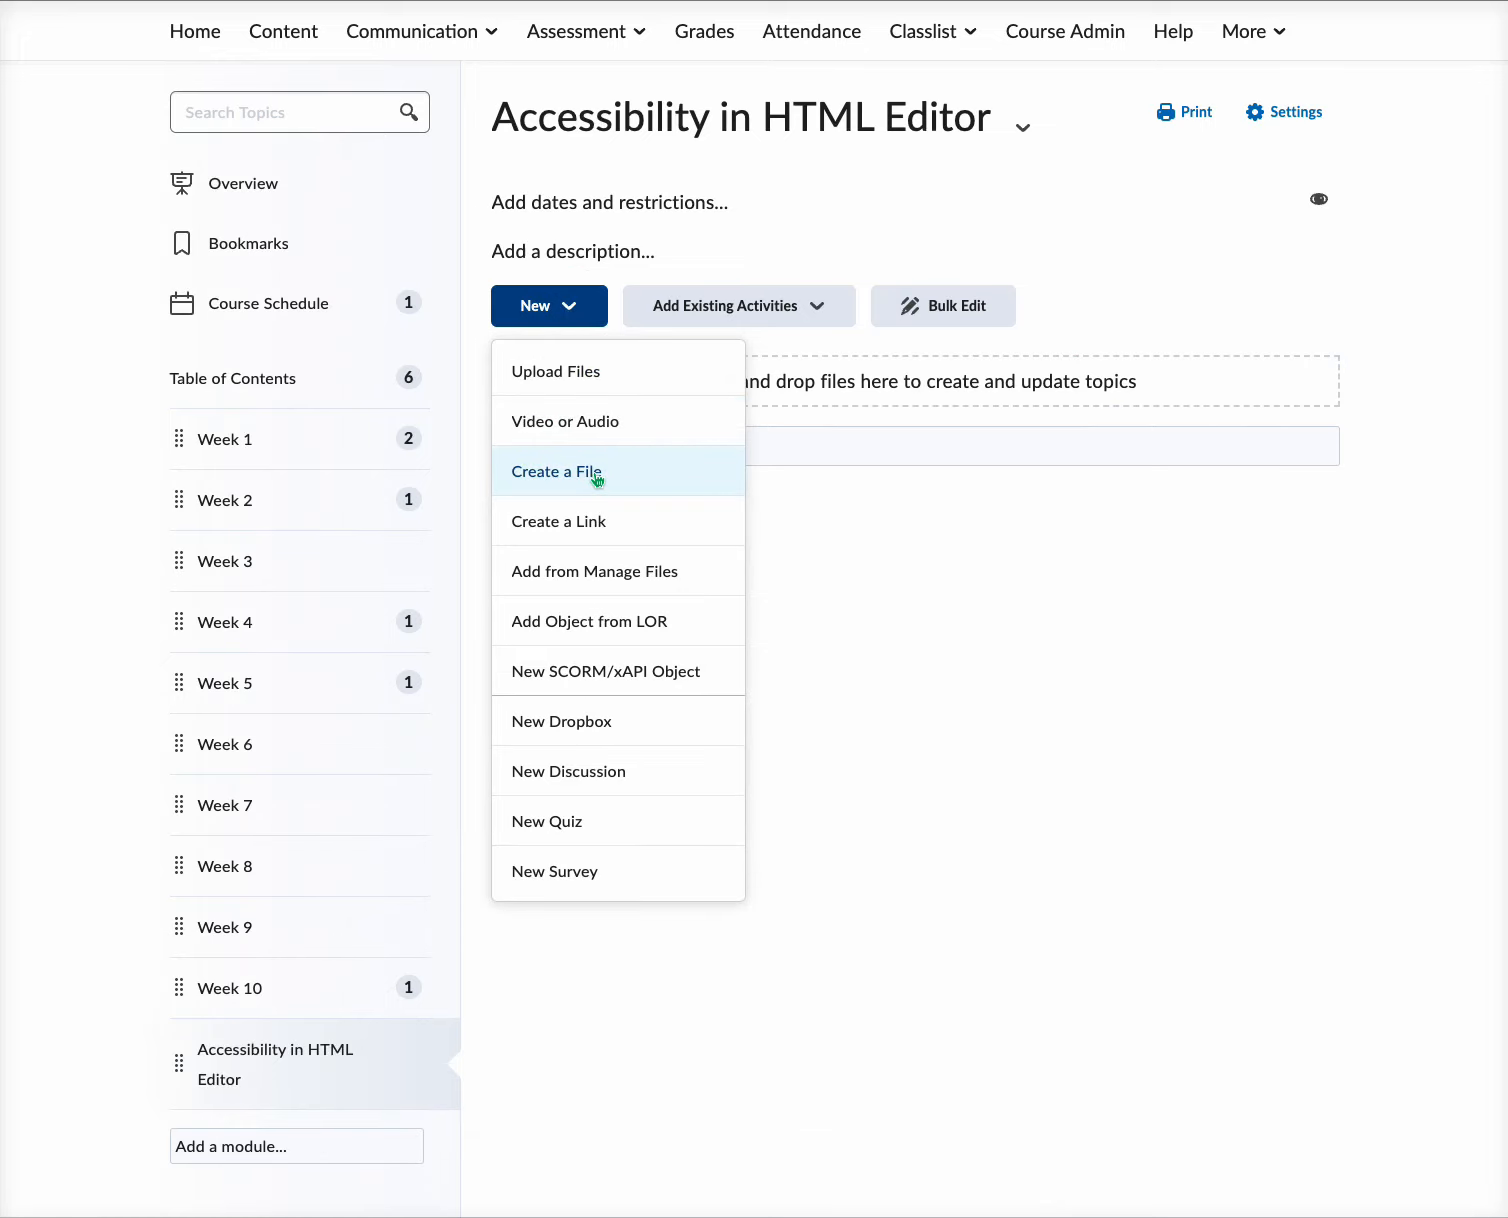
pyautogui.click(556, 471)
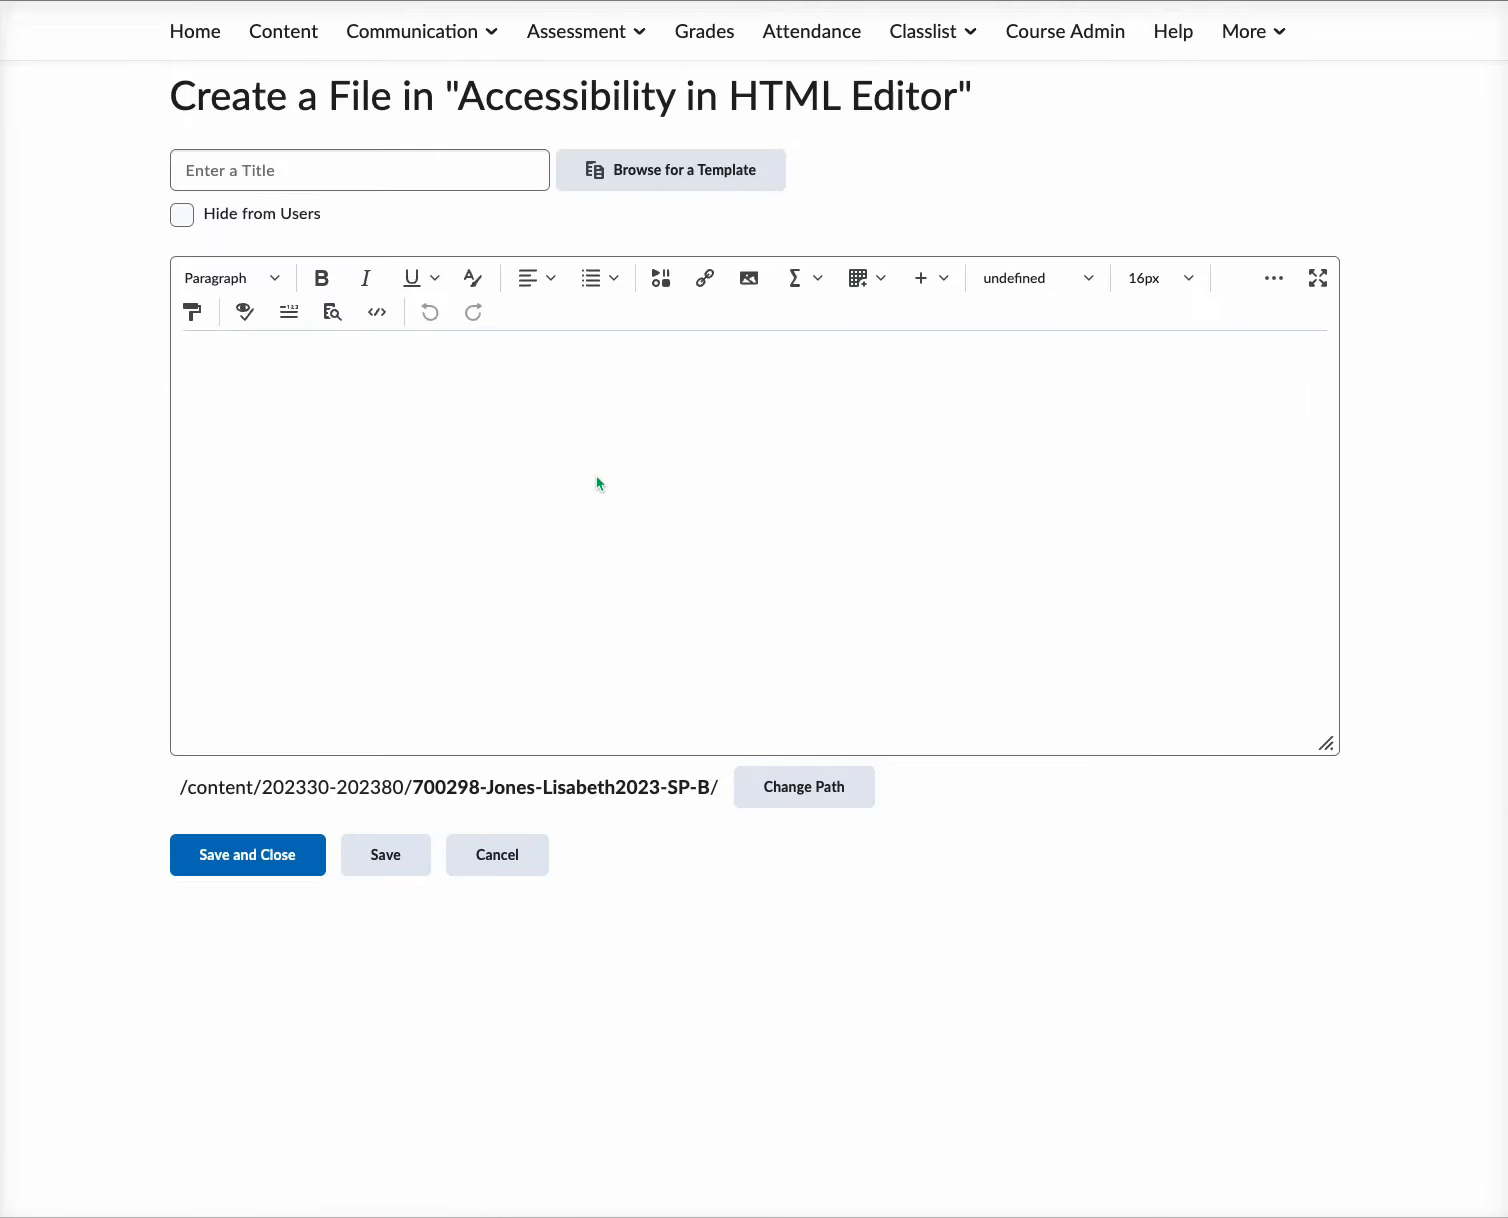
pyautogui.moveTo(627, 595)
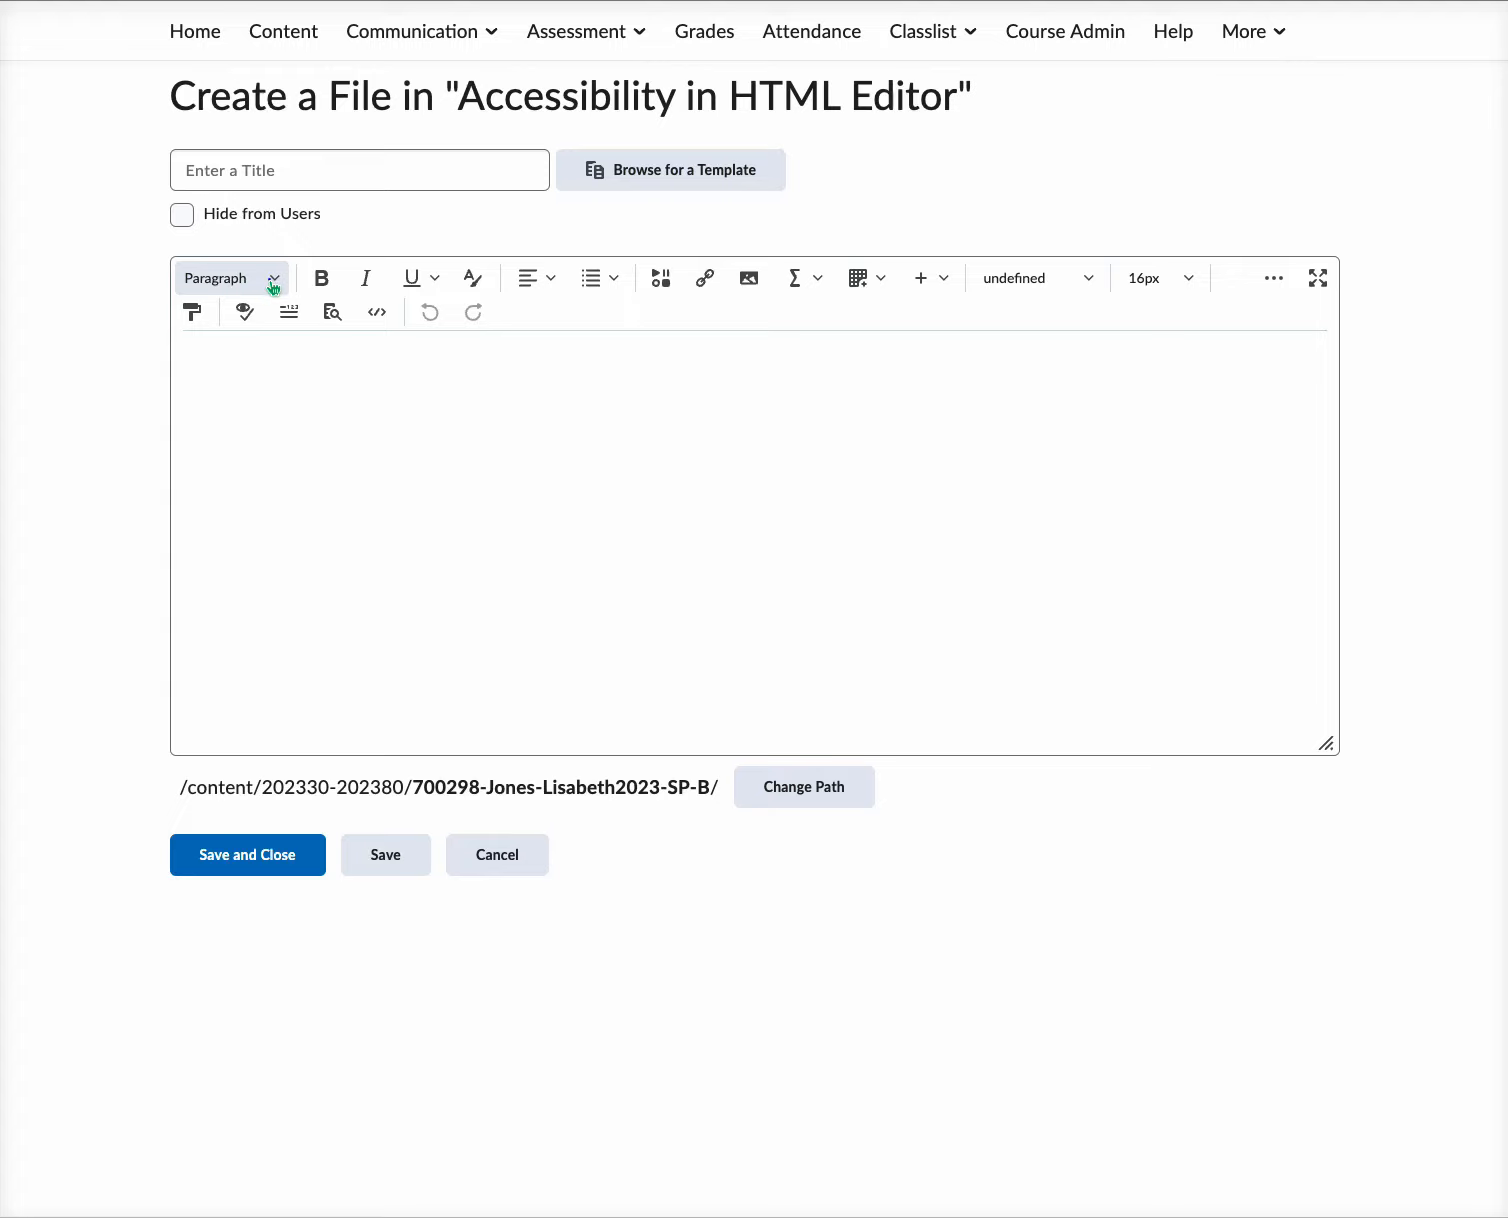
pyautogui.click(230, 278)
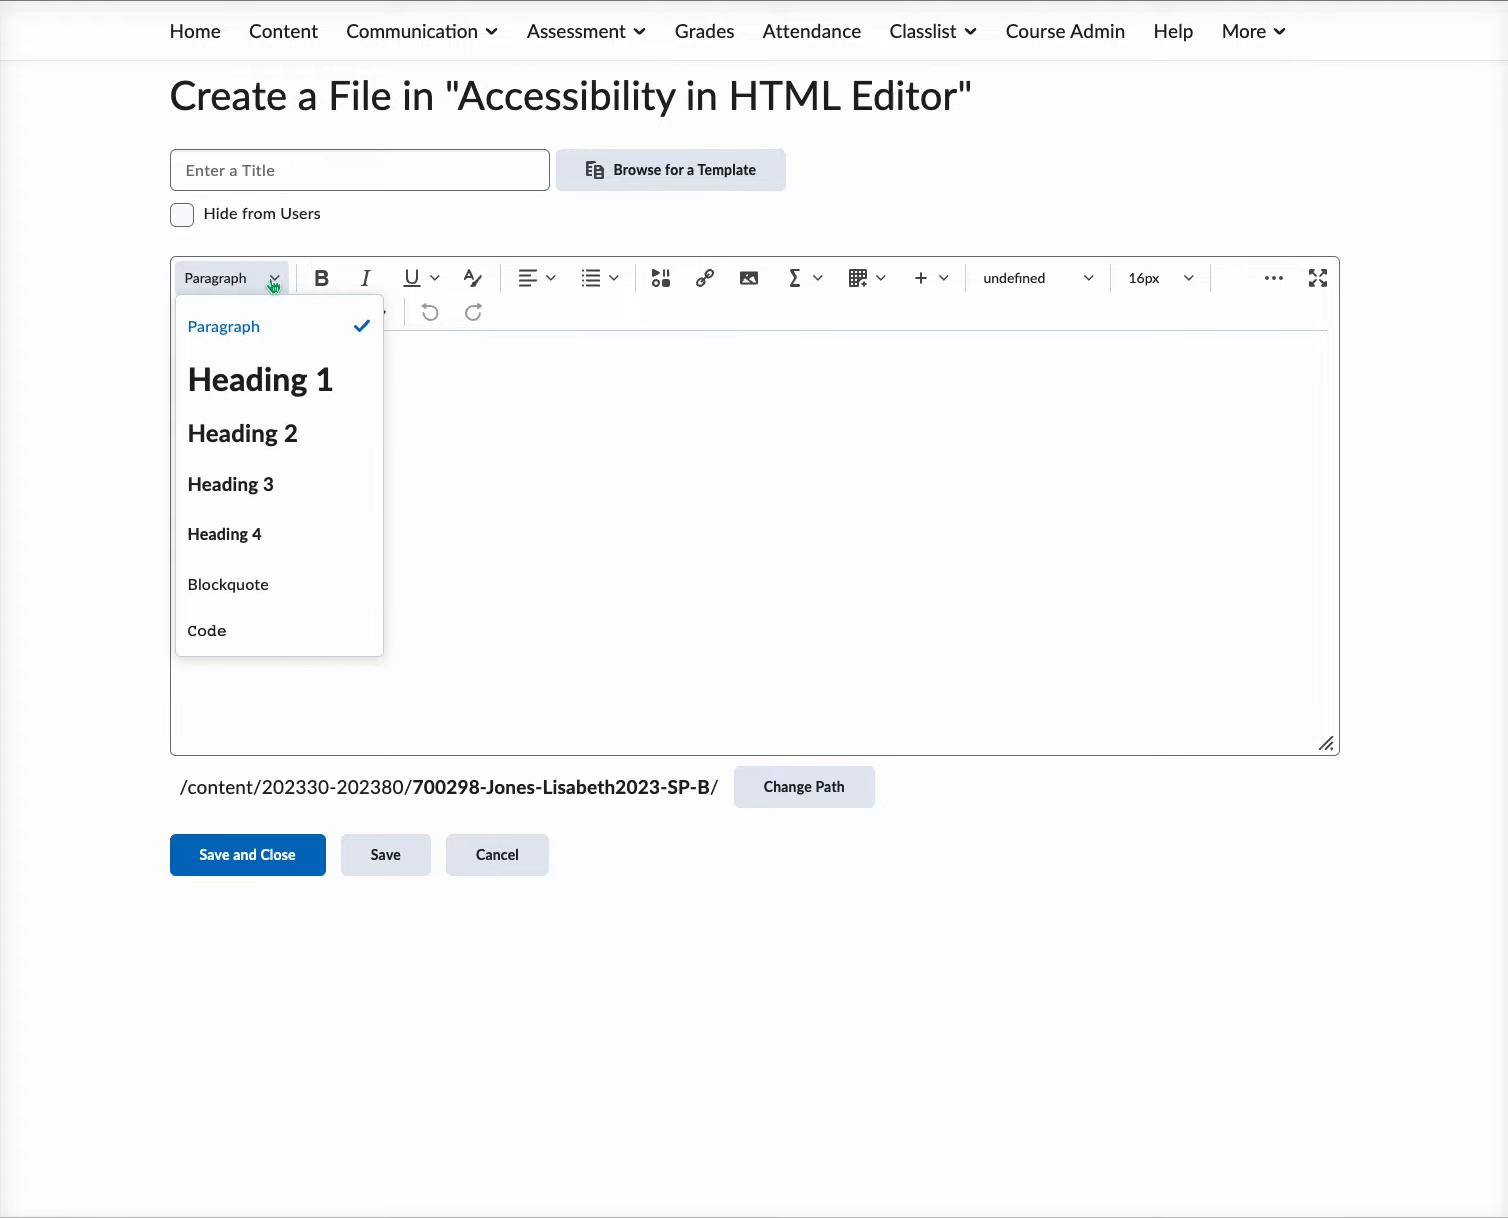
pyautogui.moveTo(228, 584)
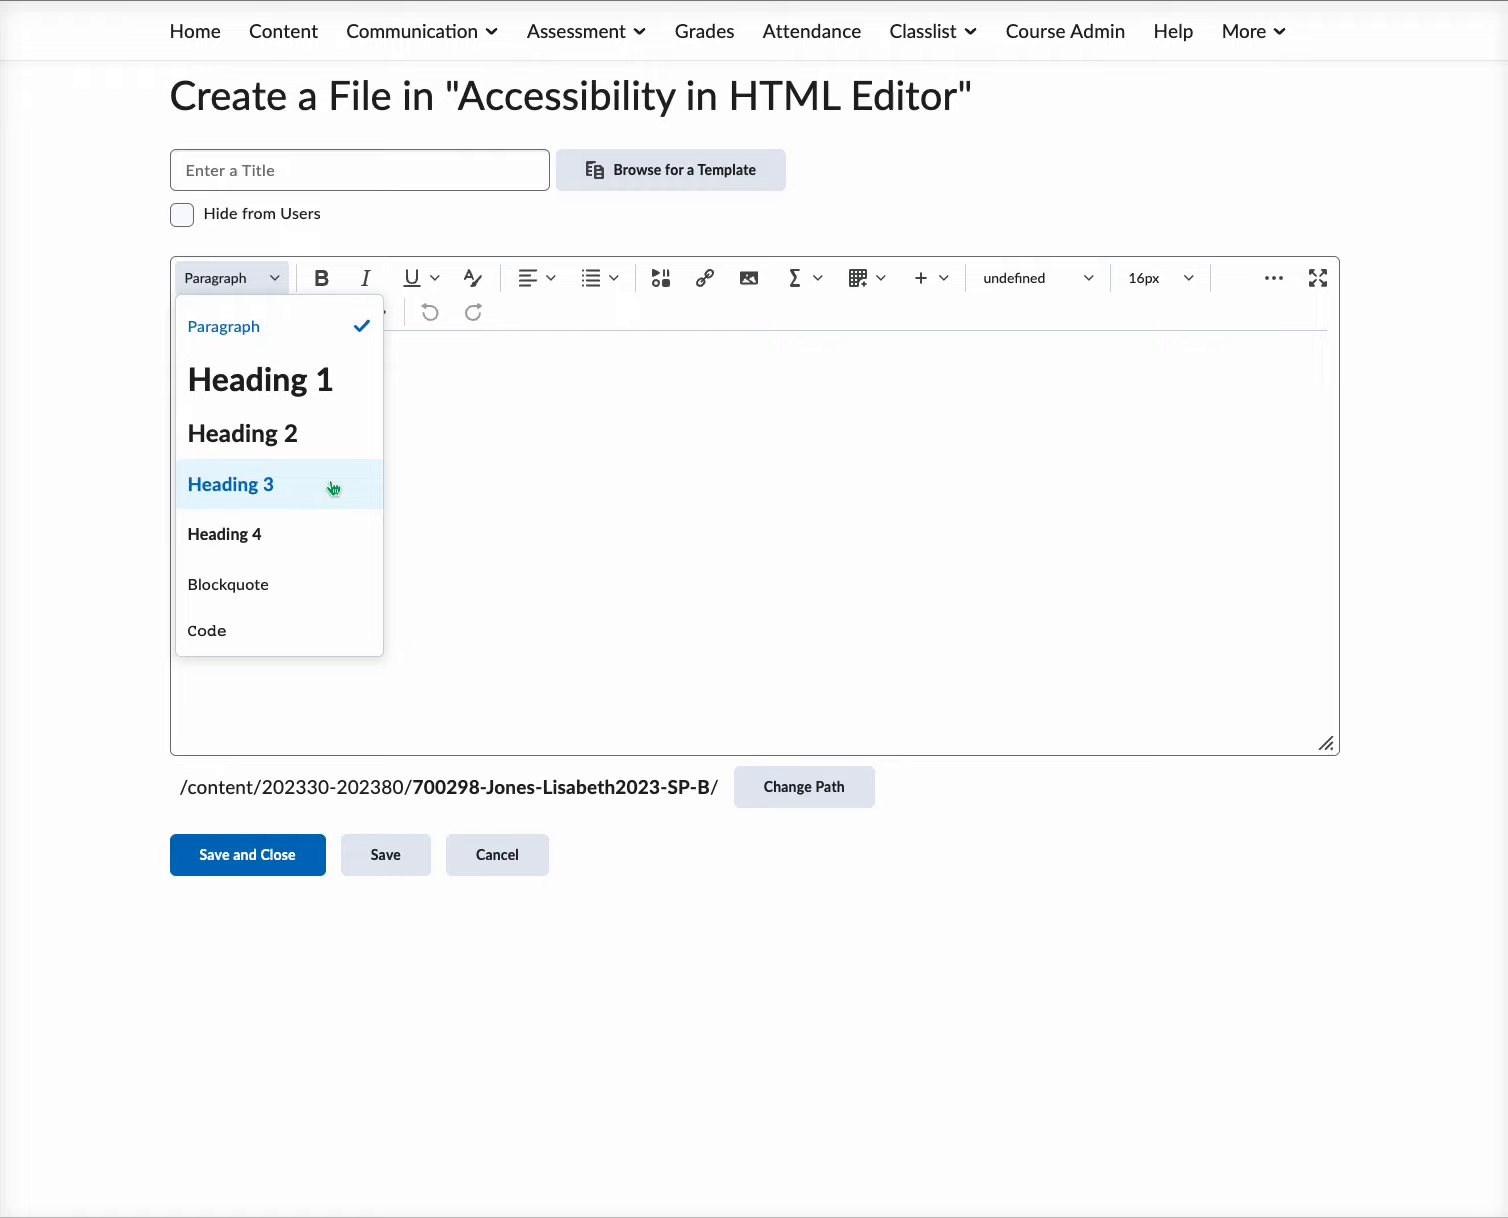
pyautogui.moveTo(325, 489)
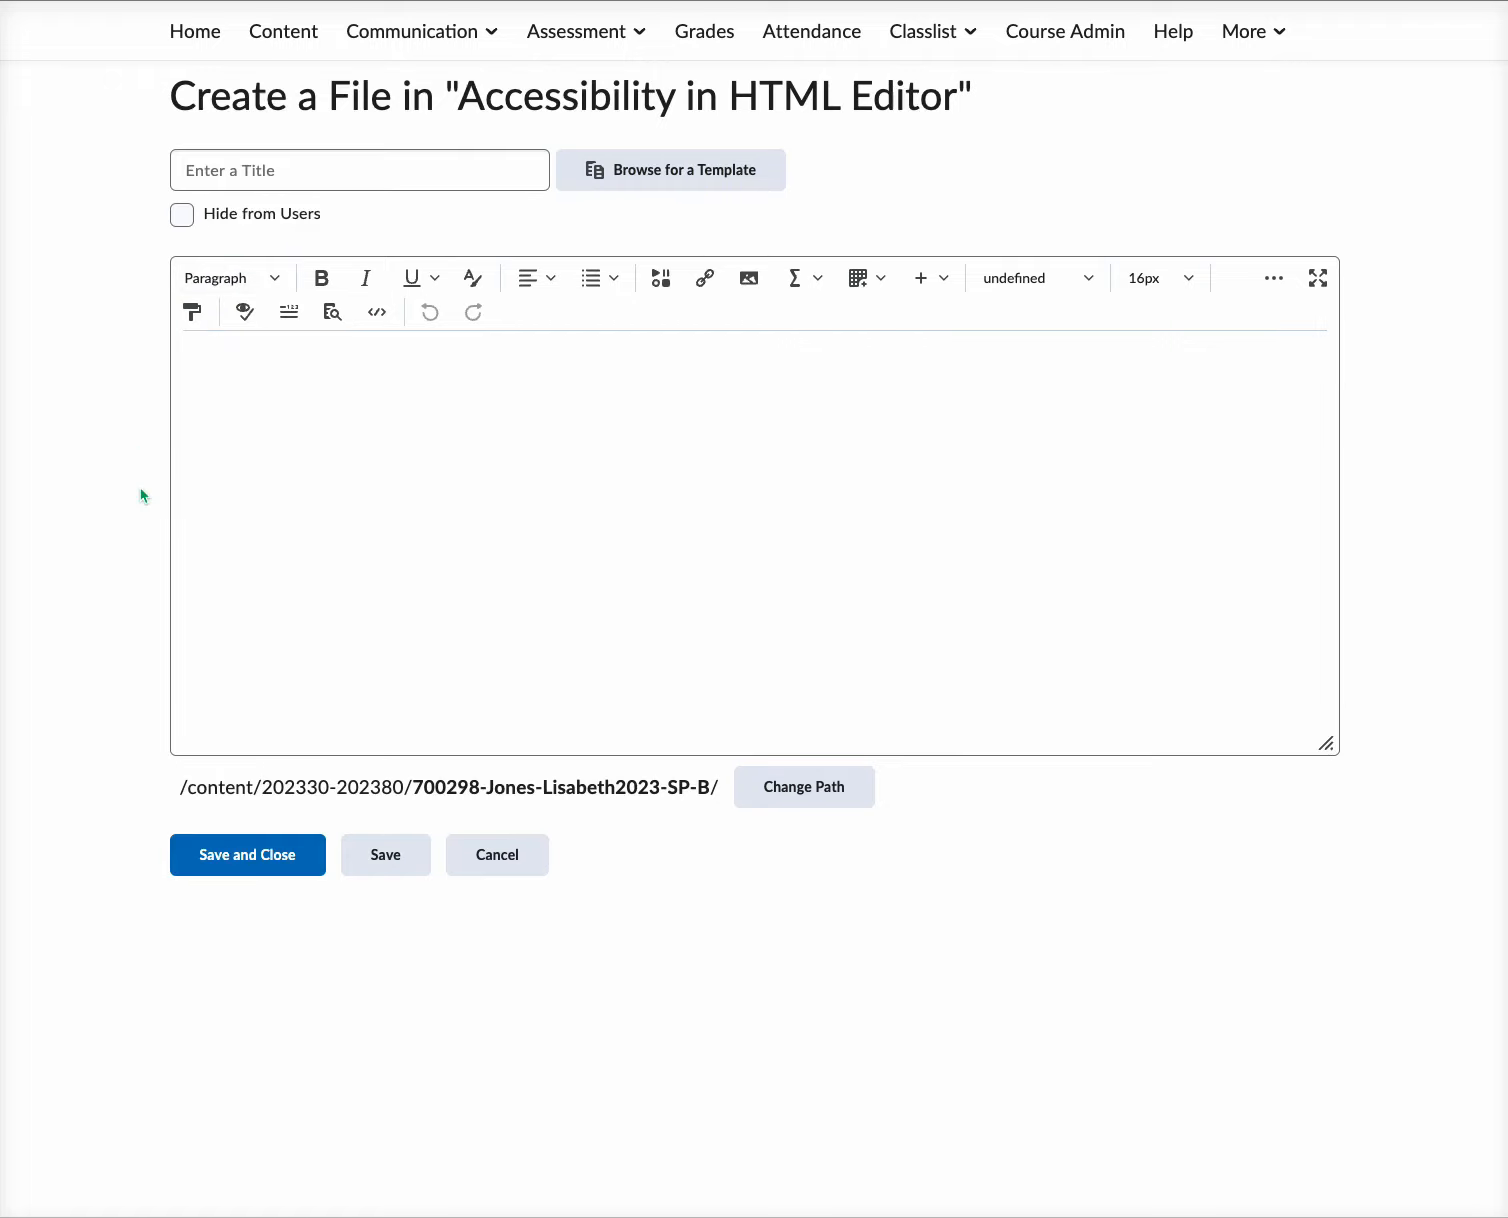
pyautogui.moveTo(160, 492)
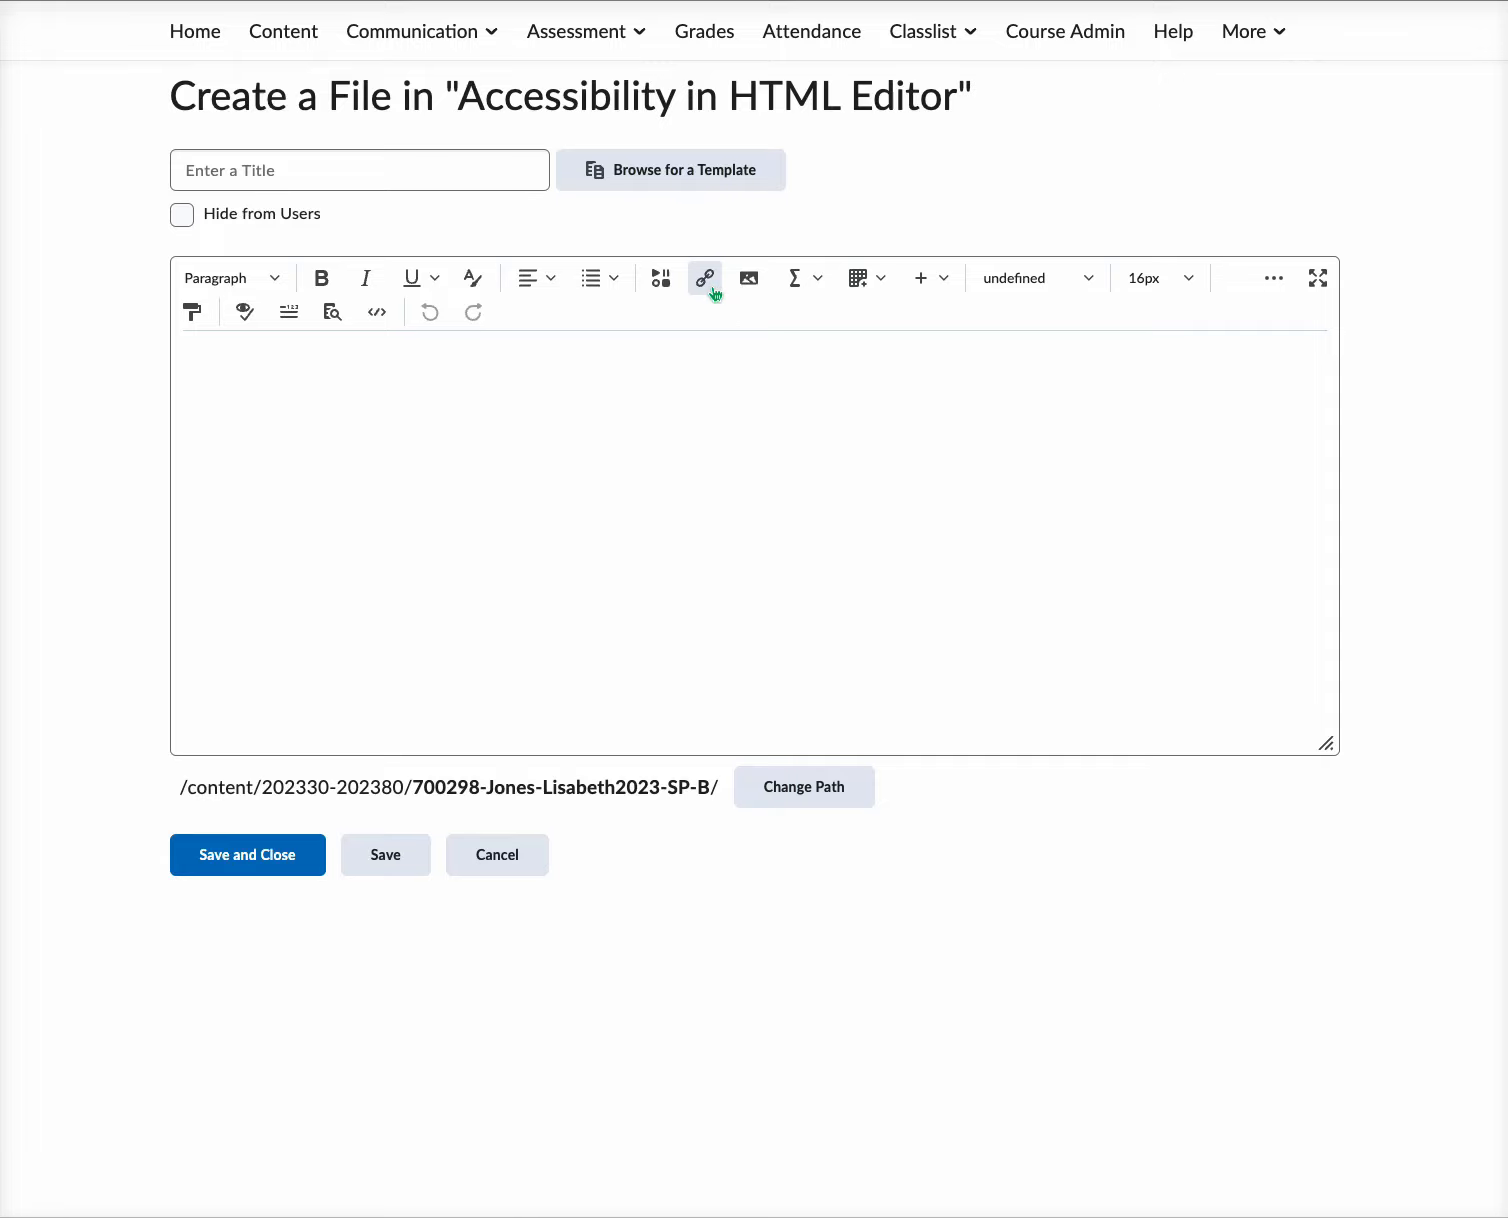
pyautogui.moveTo(705, 278)
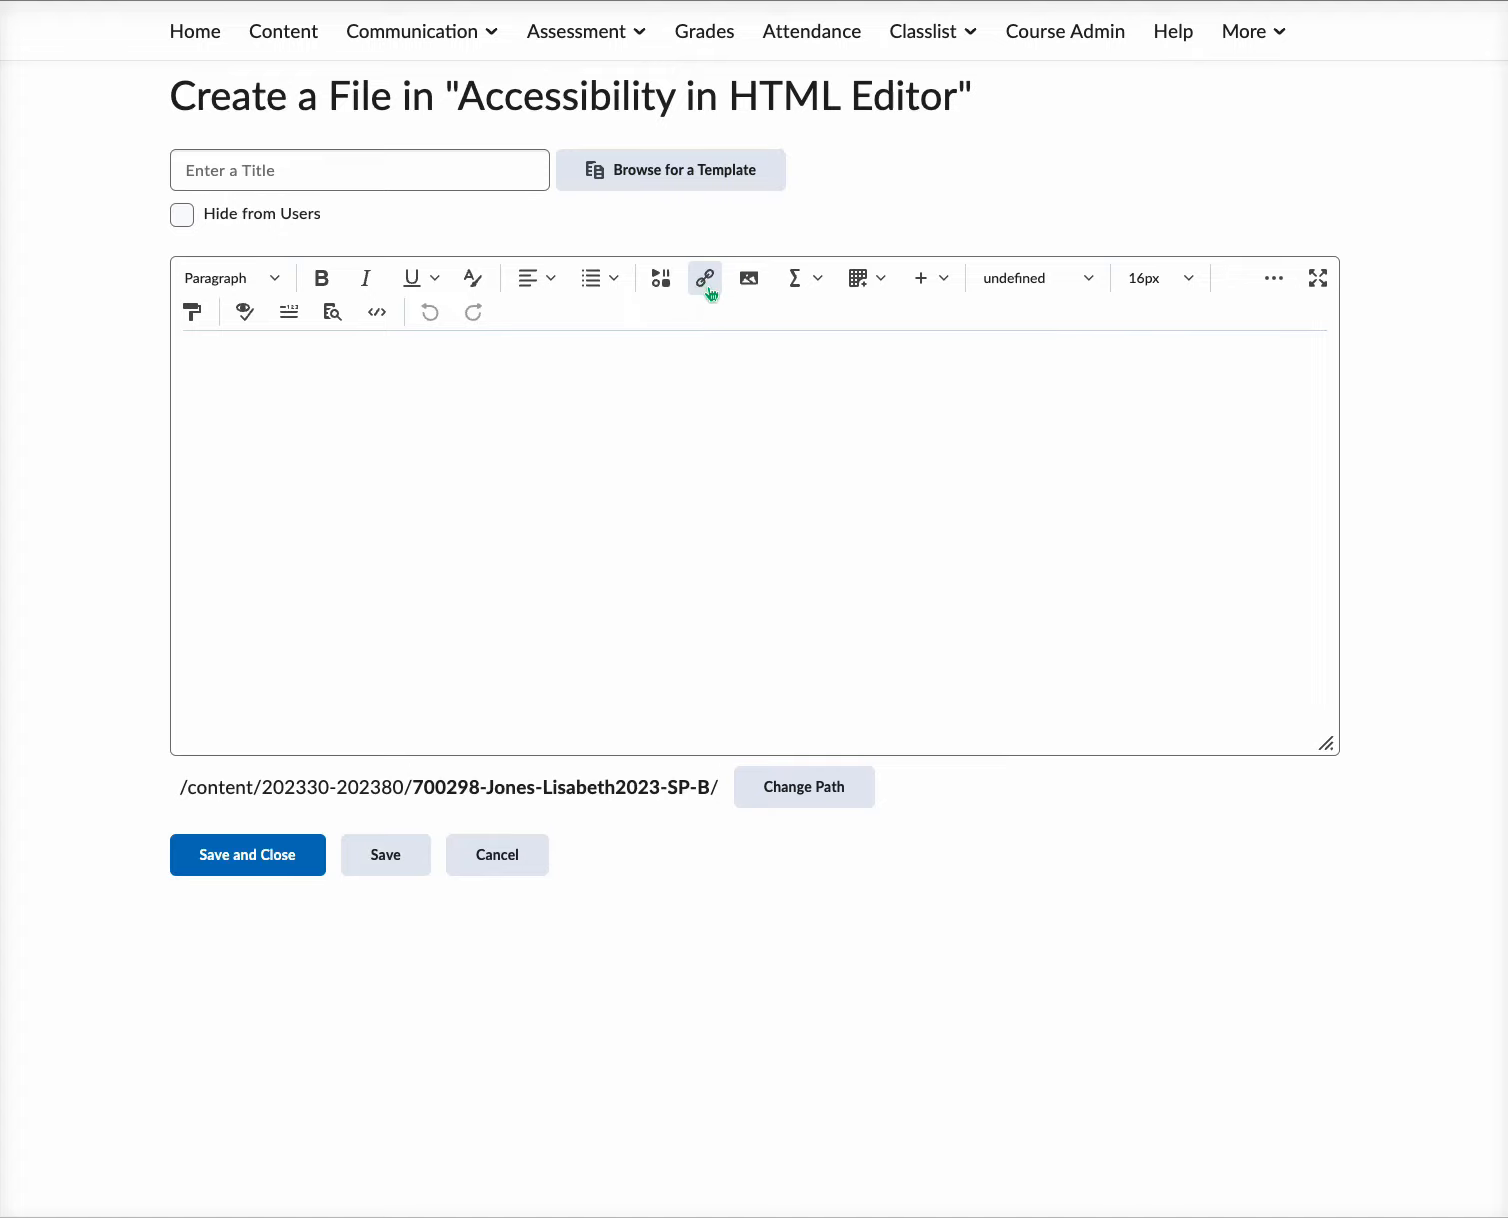
# Step: Insert a Url quicklink to the youtu.be address titled 'YouTube Video', opening in a new window
pyautogui.click(705, 278)
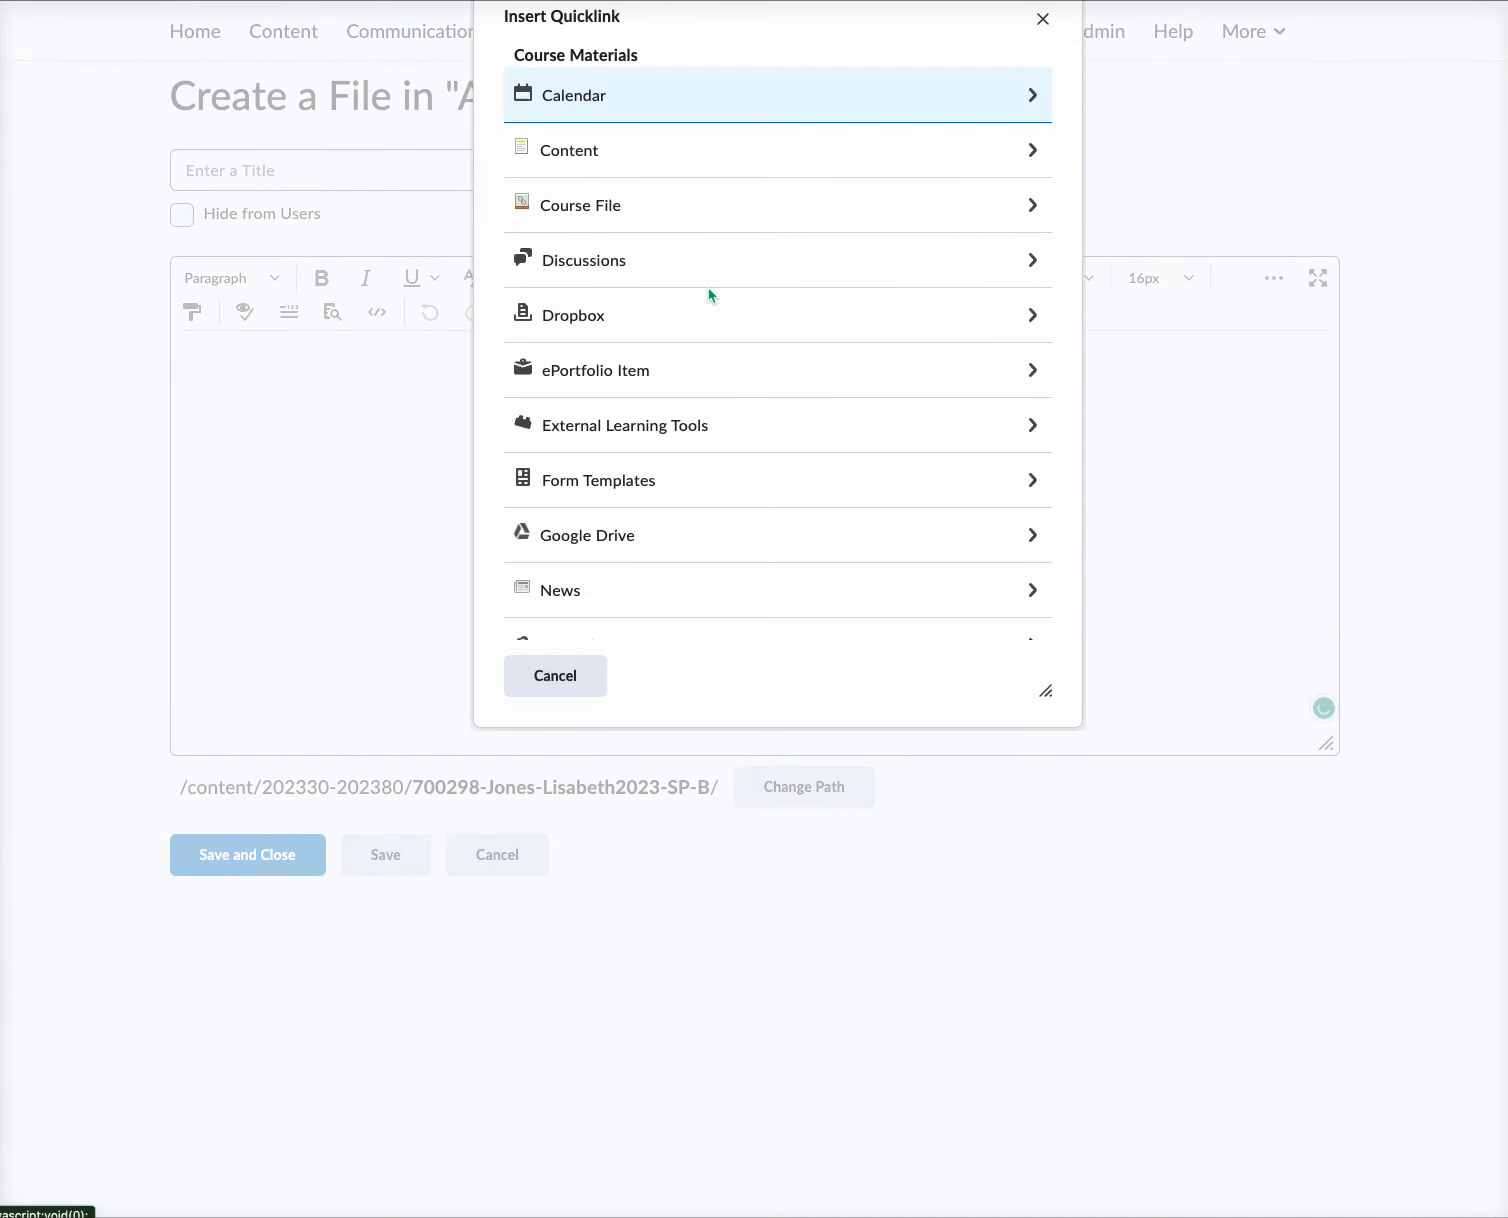
pyautogui.scroll(-3)
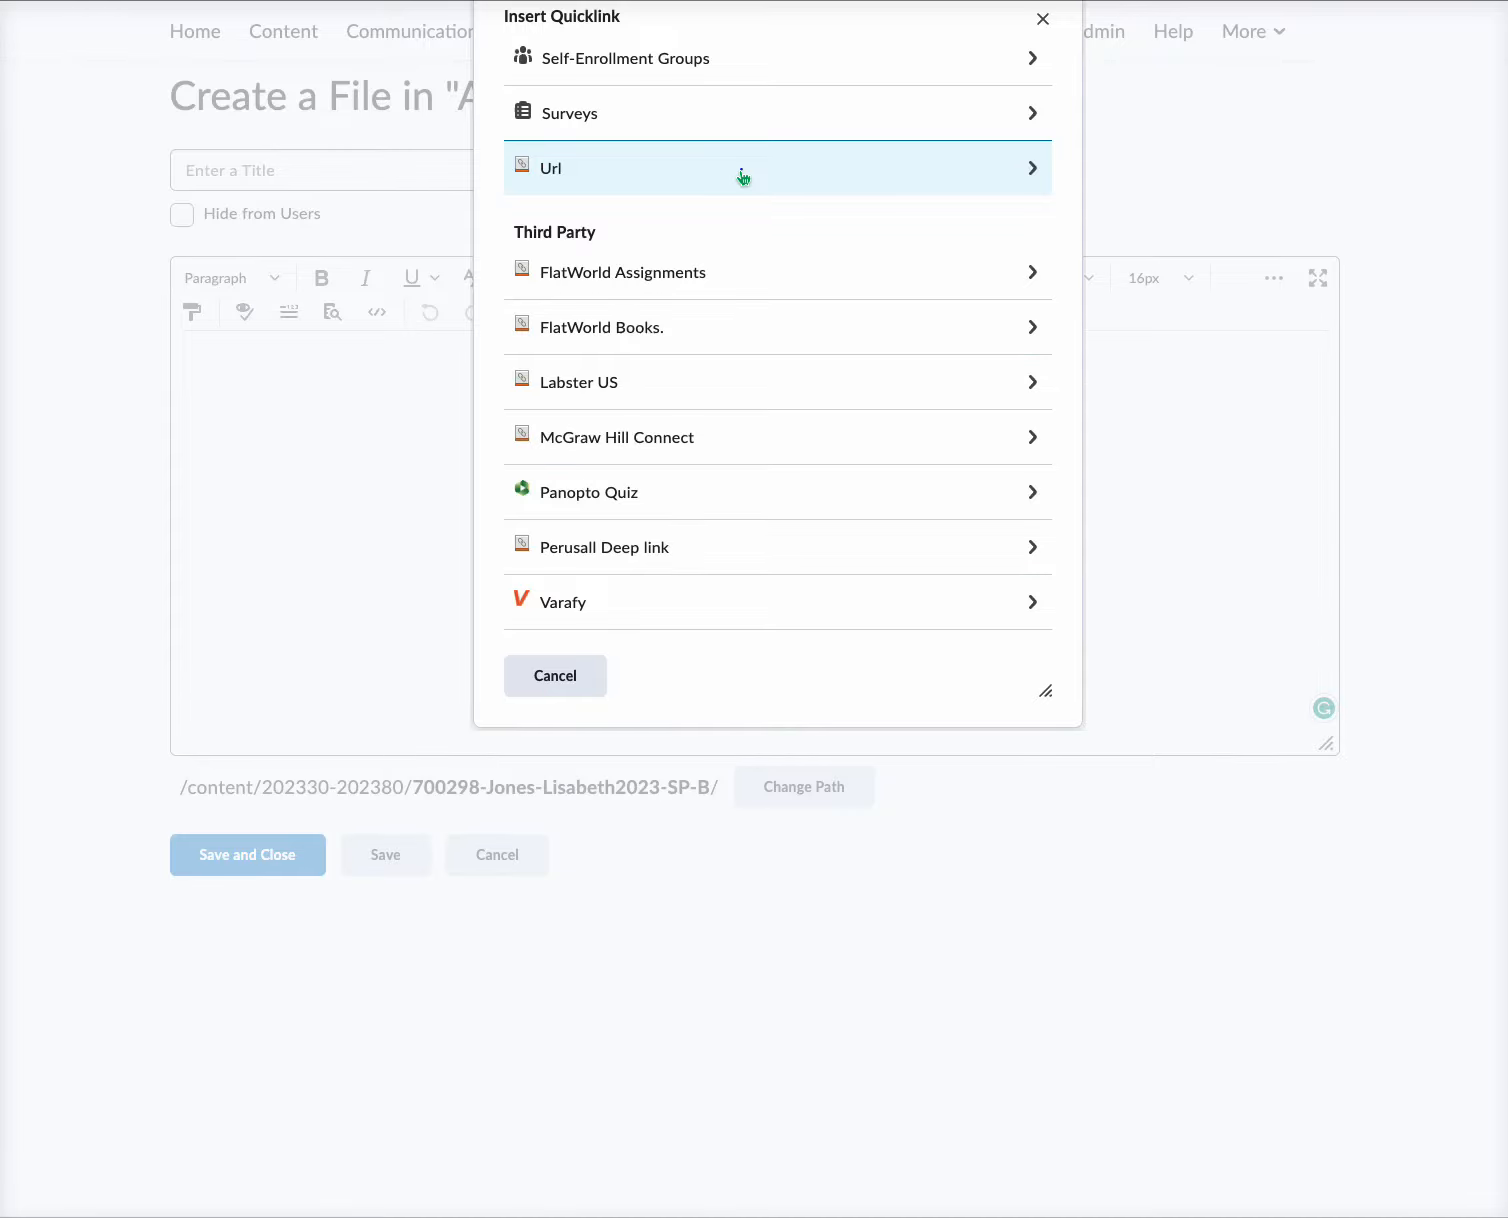
pyautogui.click(550, 167)
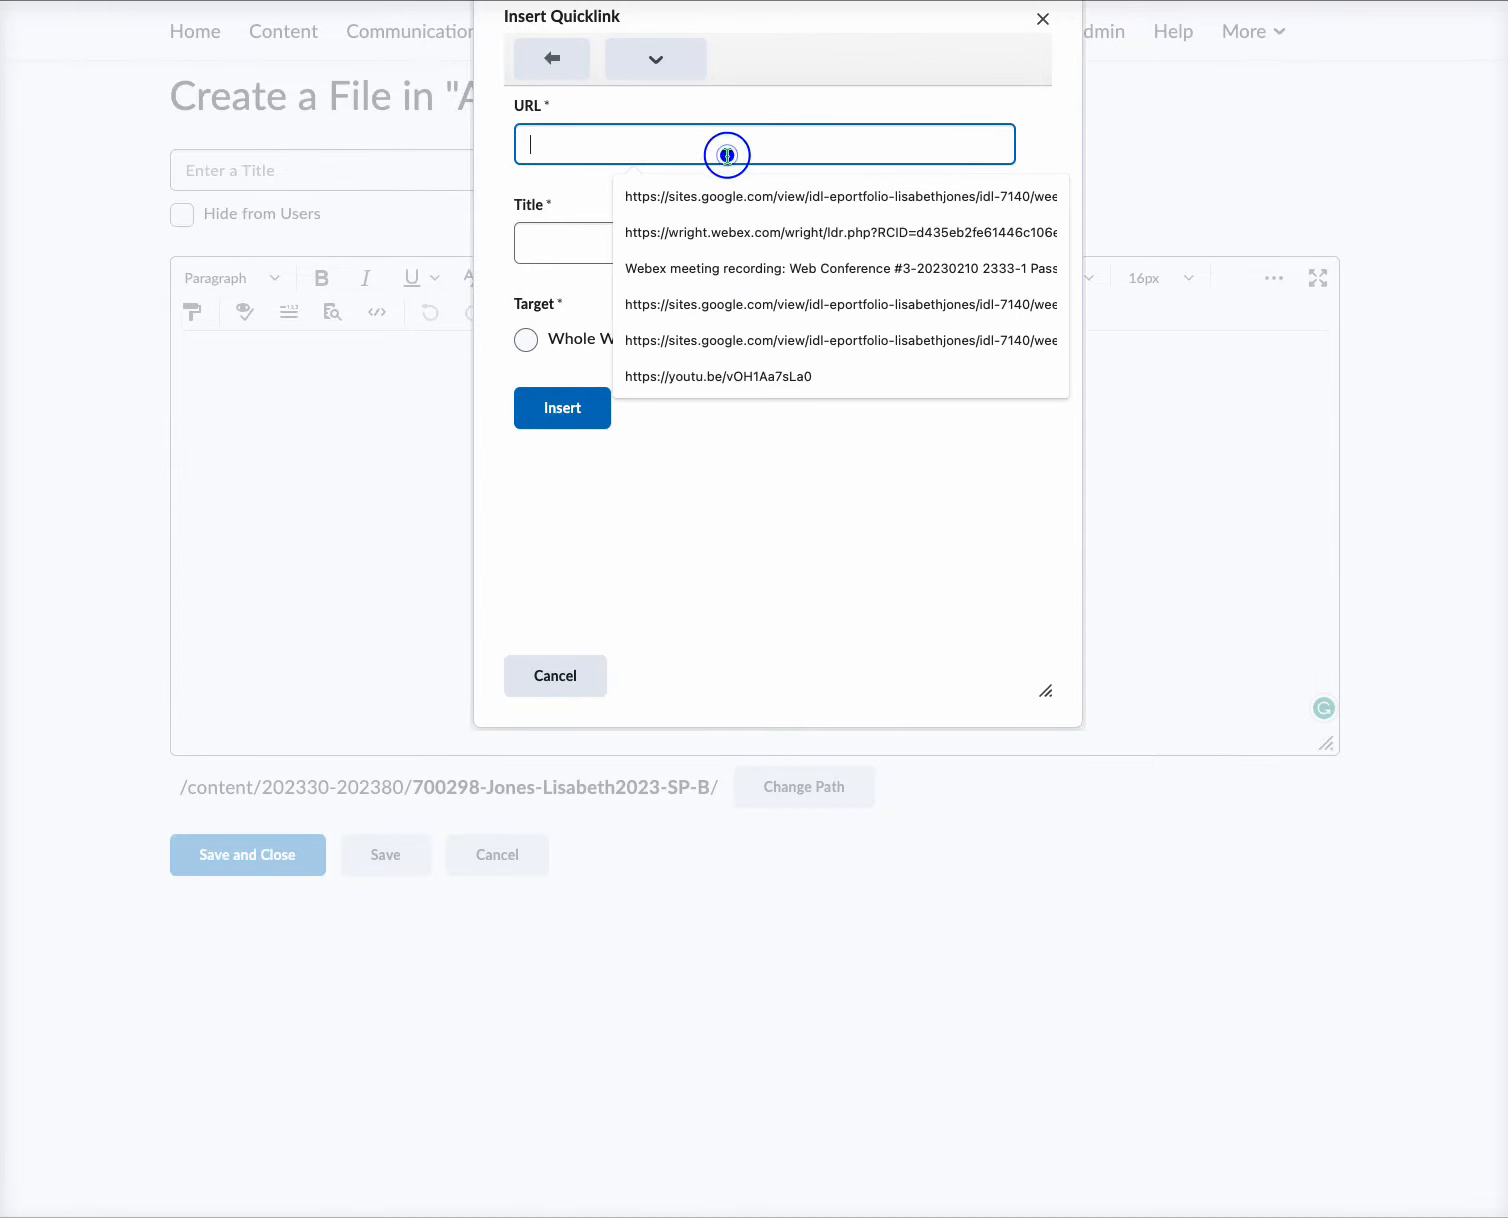
pyautogui.click(718, 376)
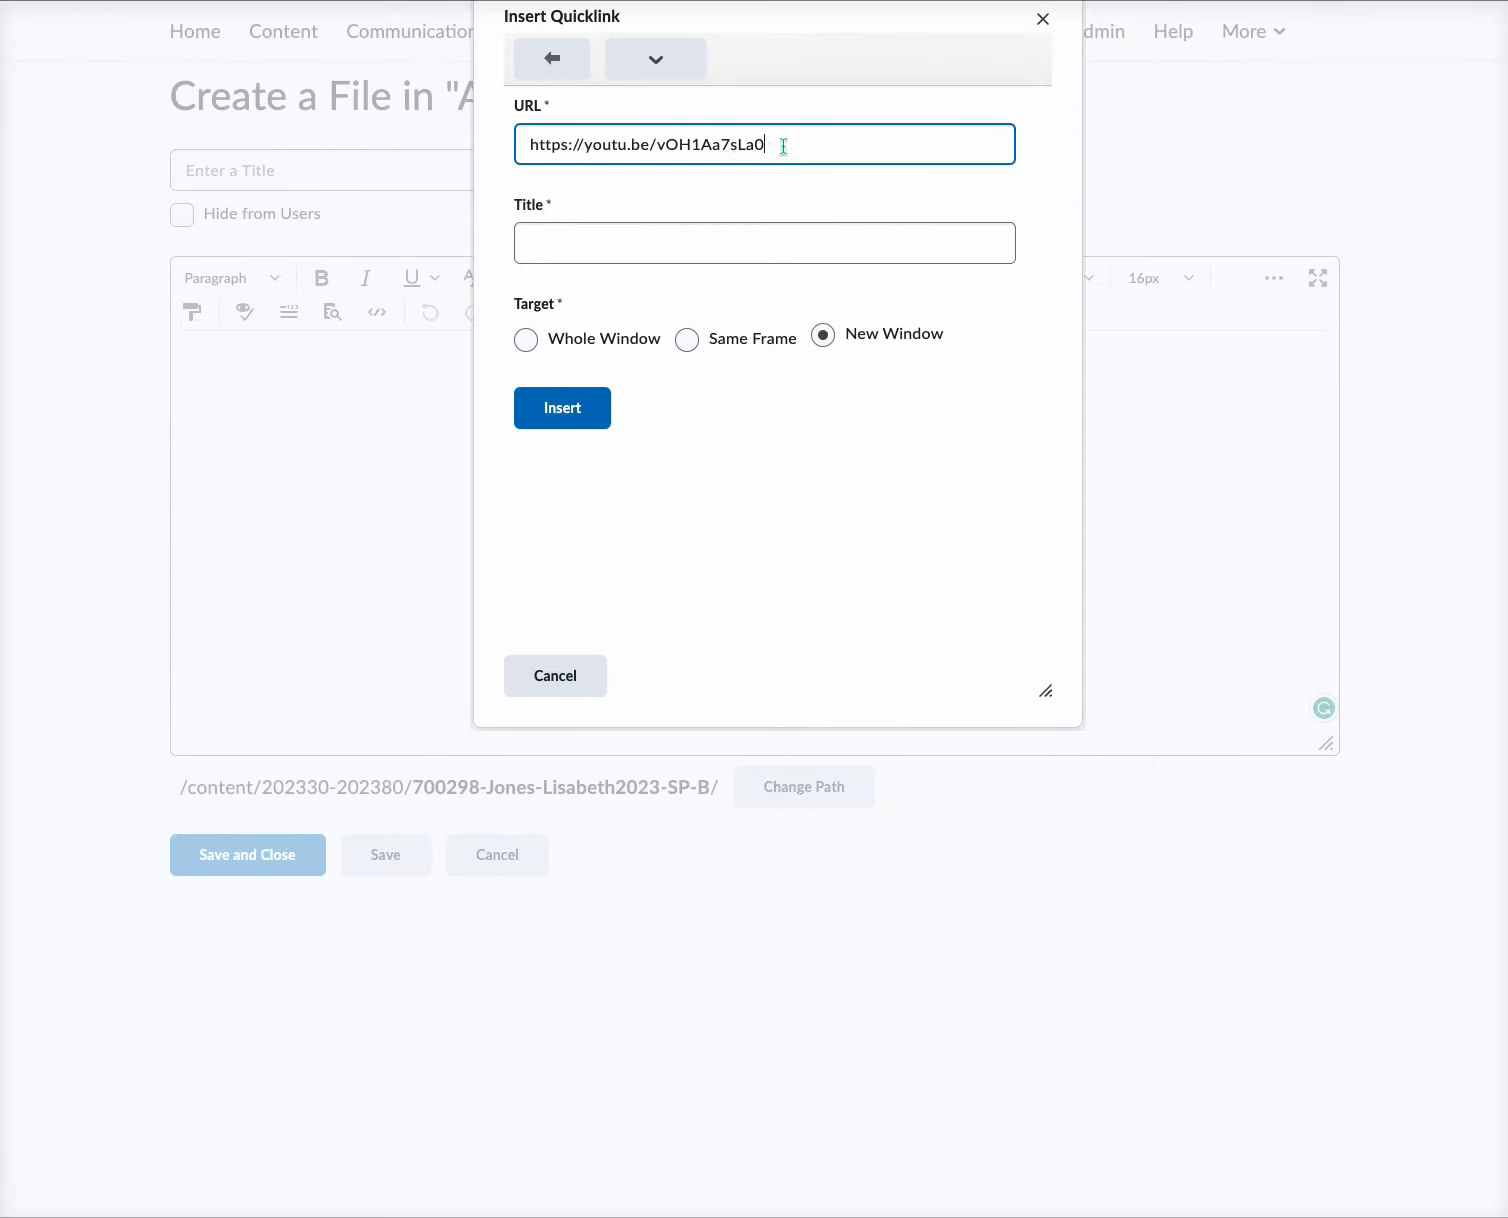
pyautogui.click(764, 243)
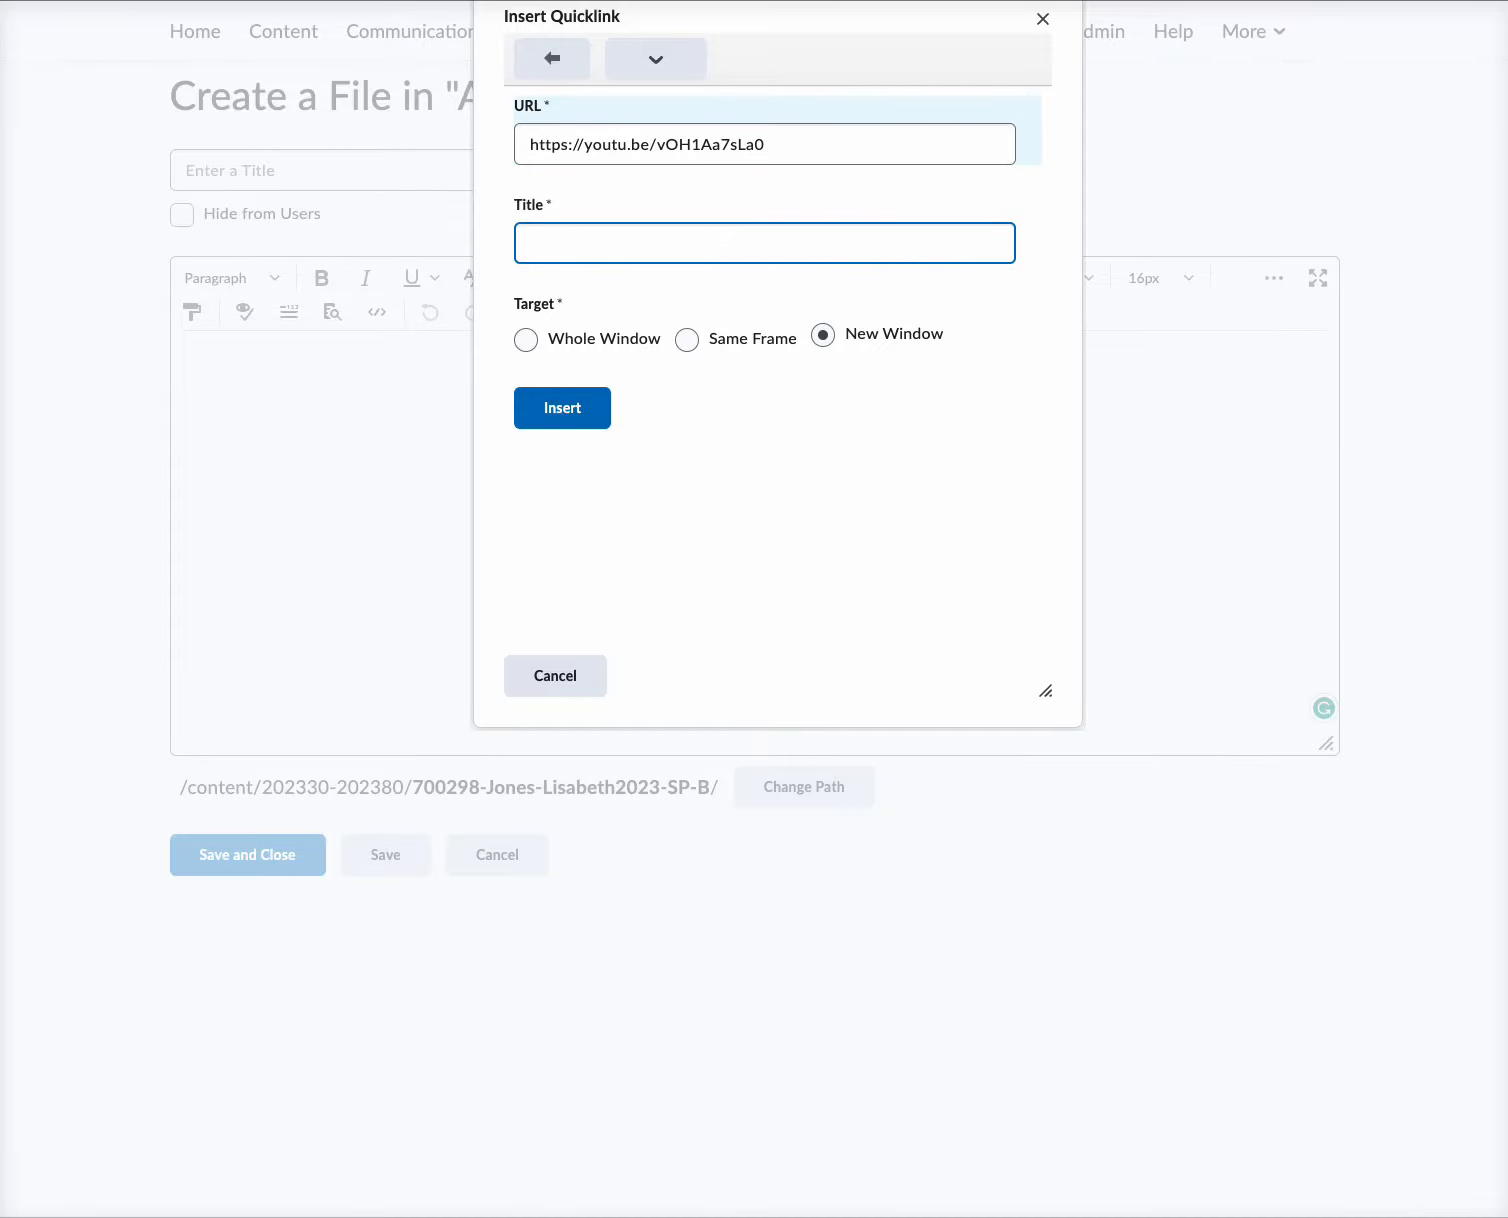
pyautogui.write('YouTube Video')
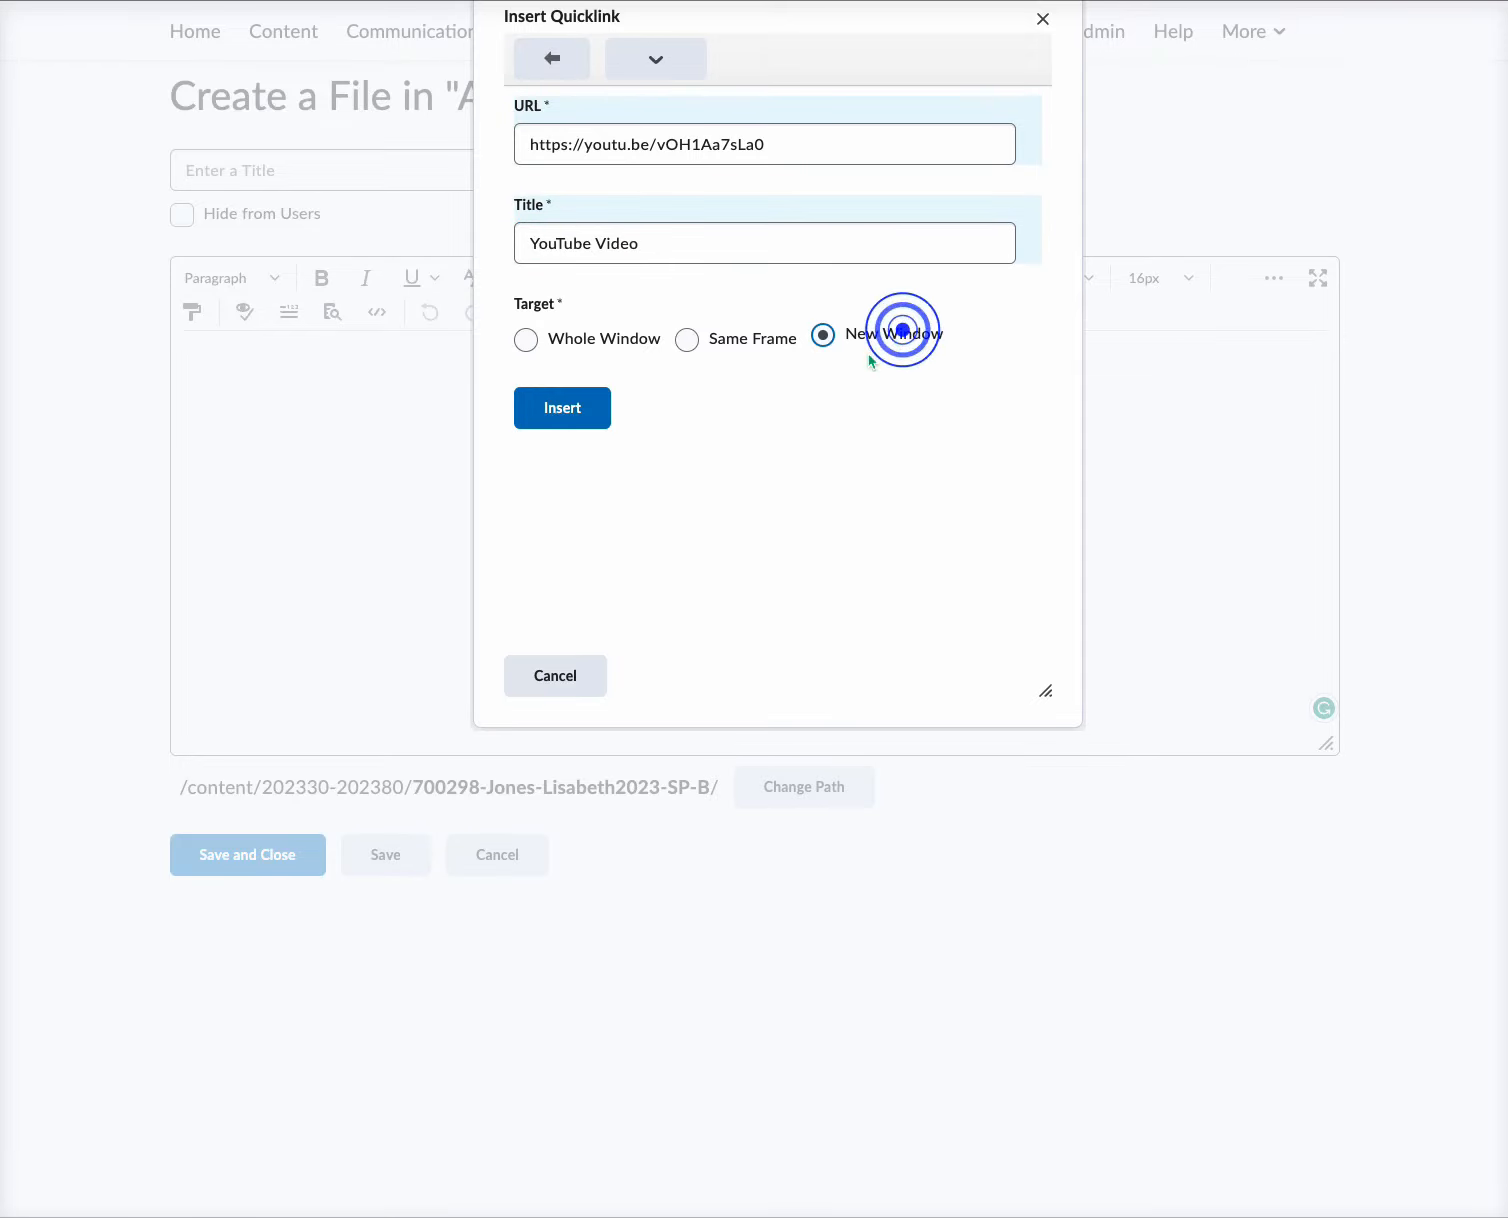
pyautogui.click(562, 408)
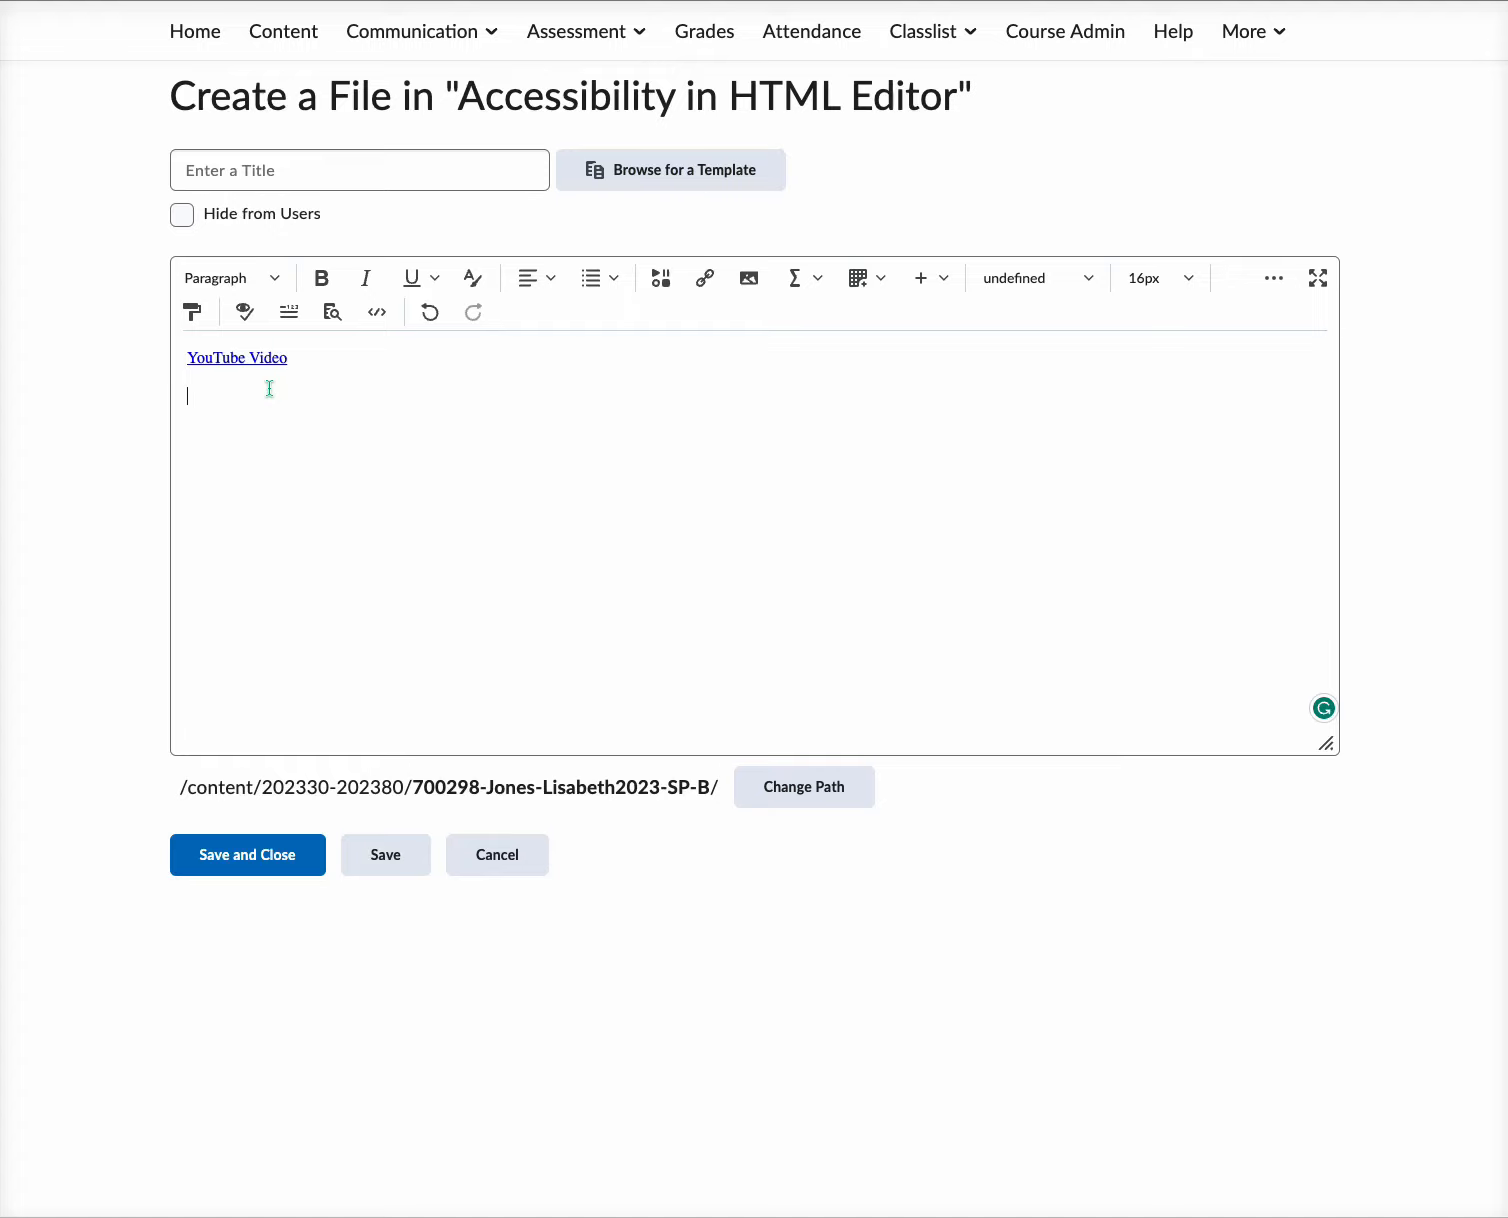
pyautogui.moveTo(263, 386)
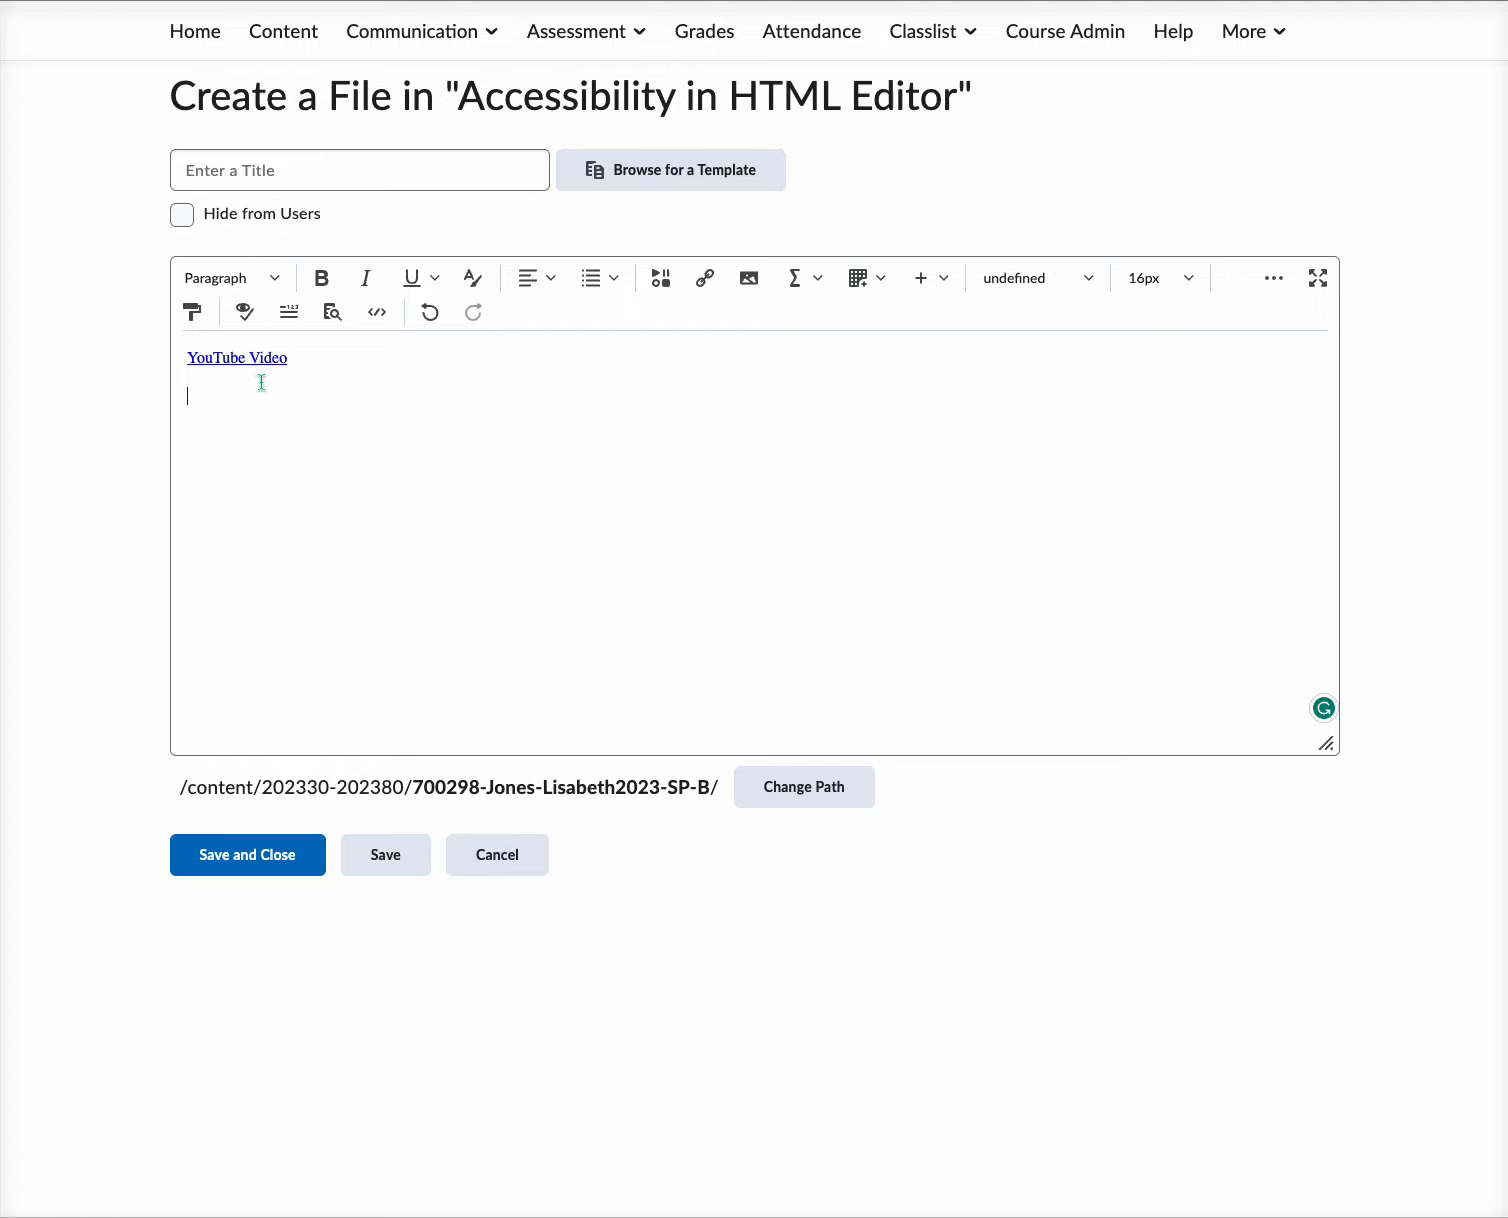
pyautogui.moveTo(339, 394)
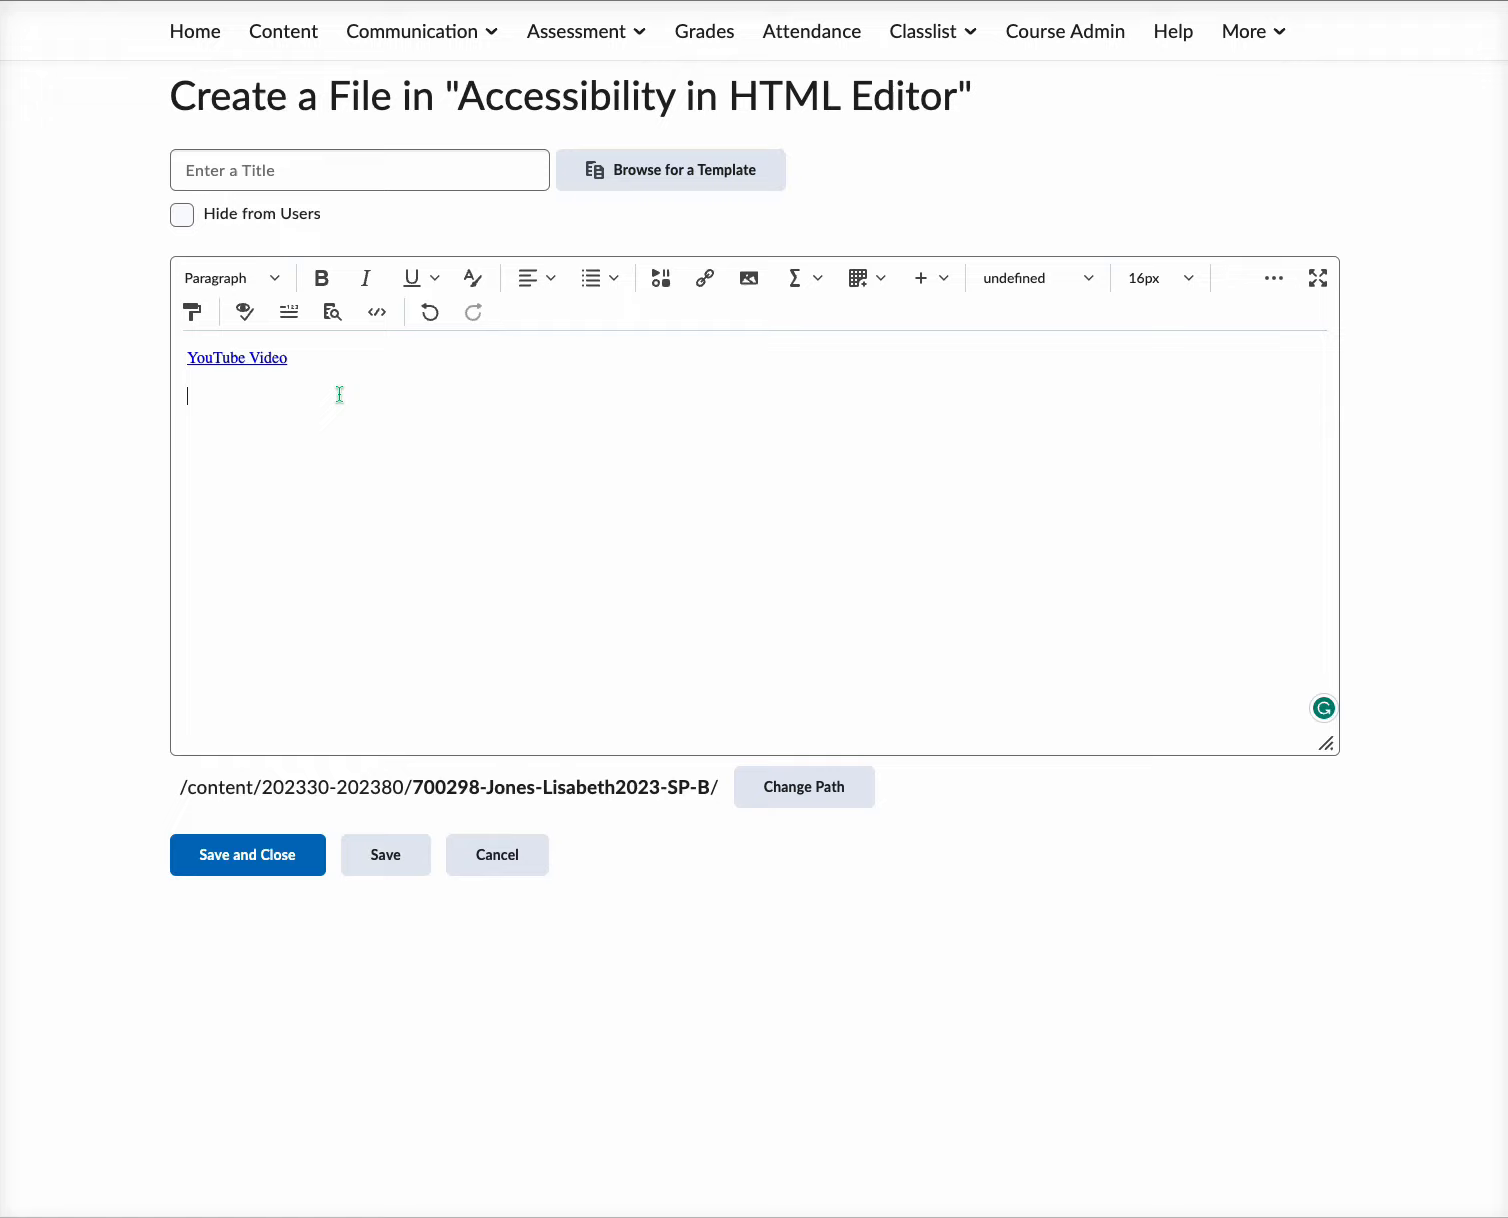
pyautogui.moveTo(461, 391)
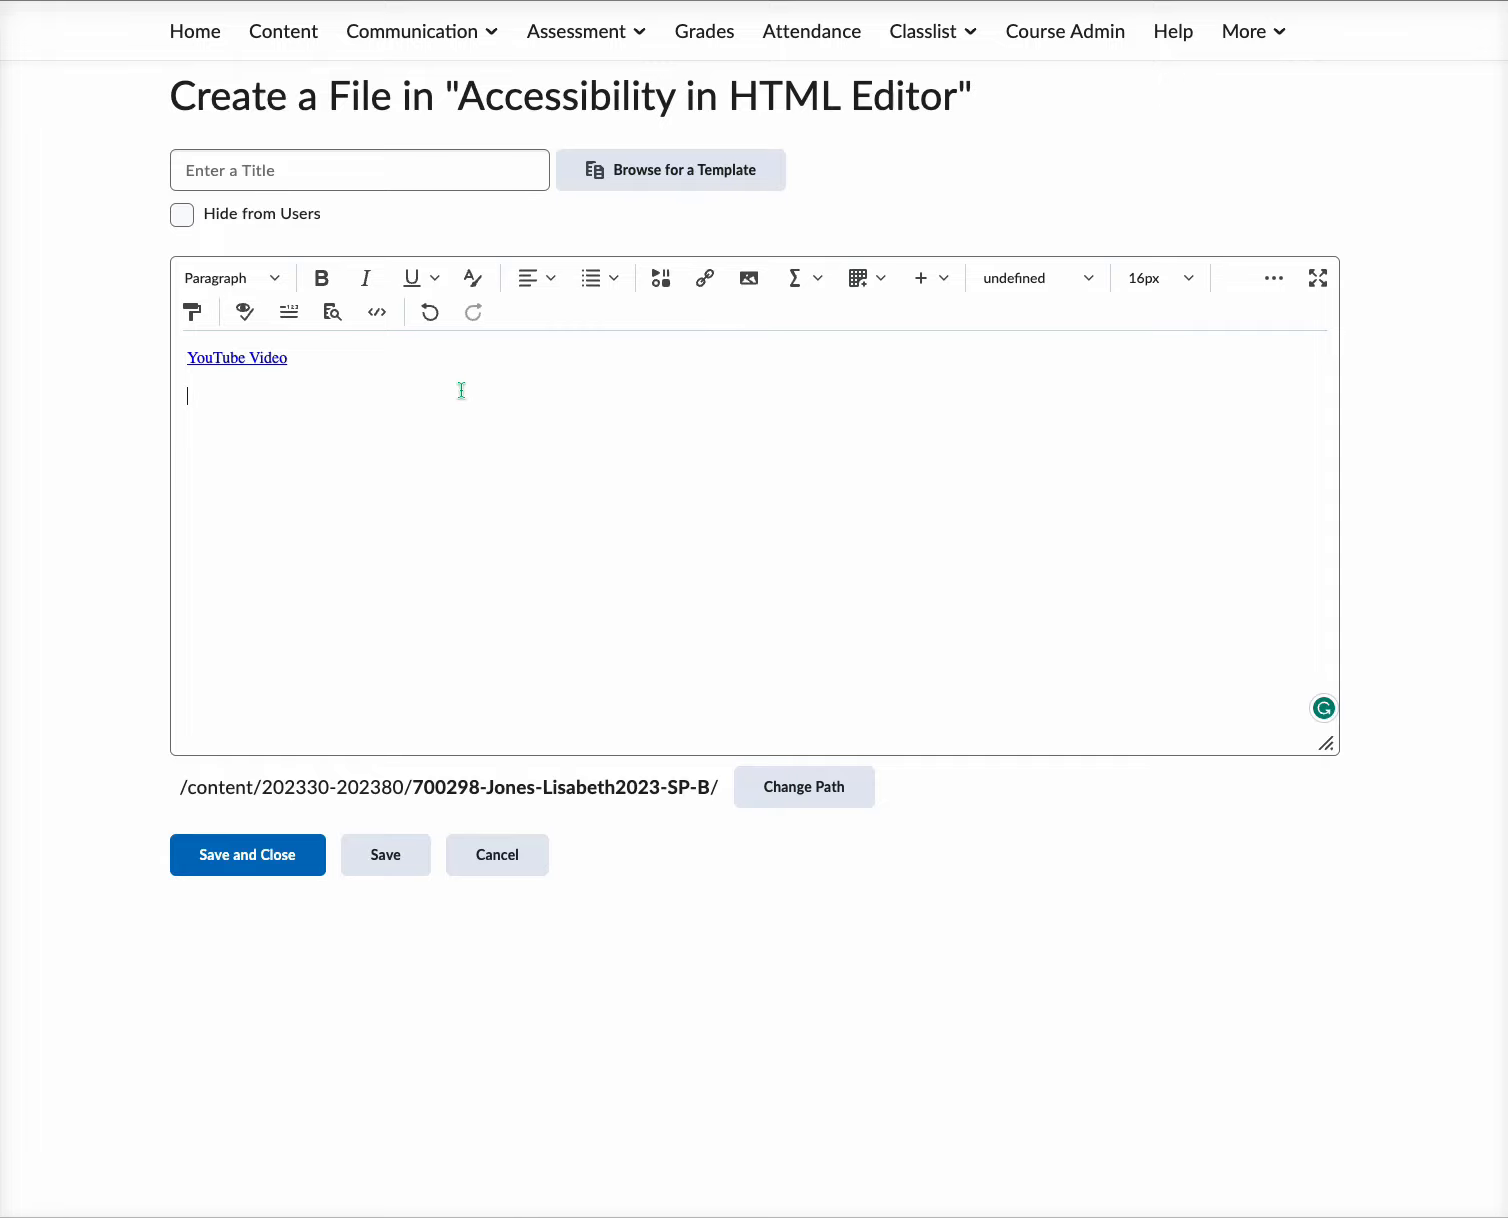
pyautogui.moveTo(218, 402)
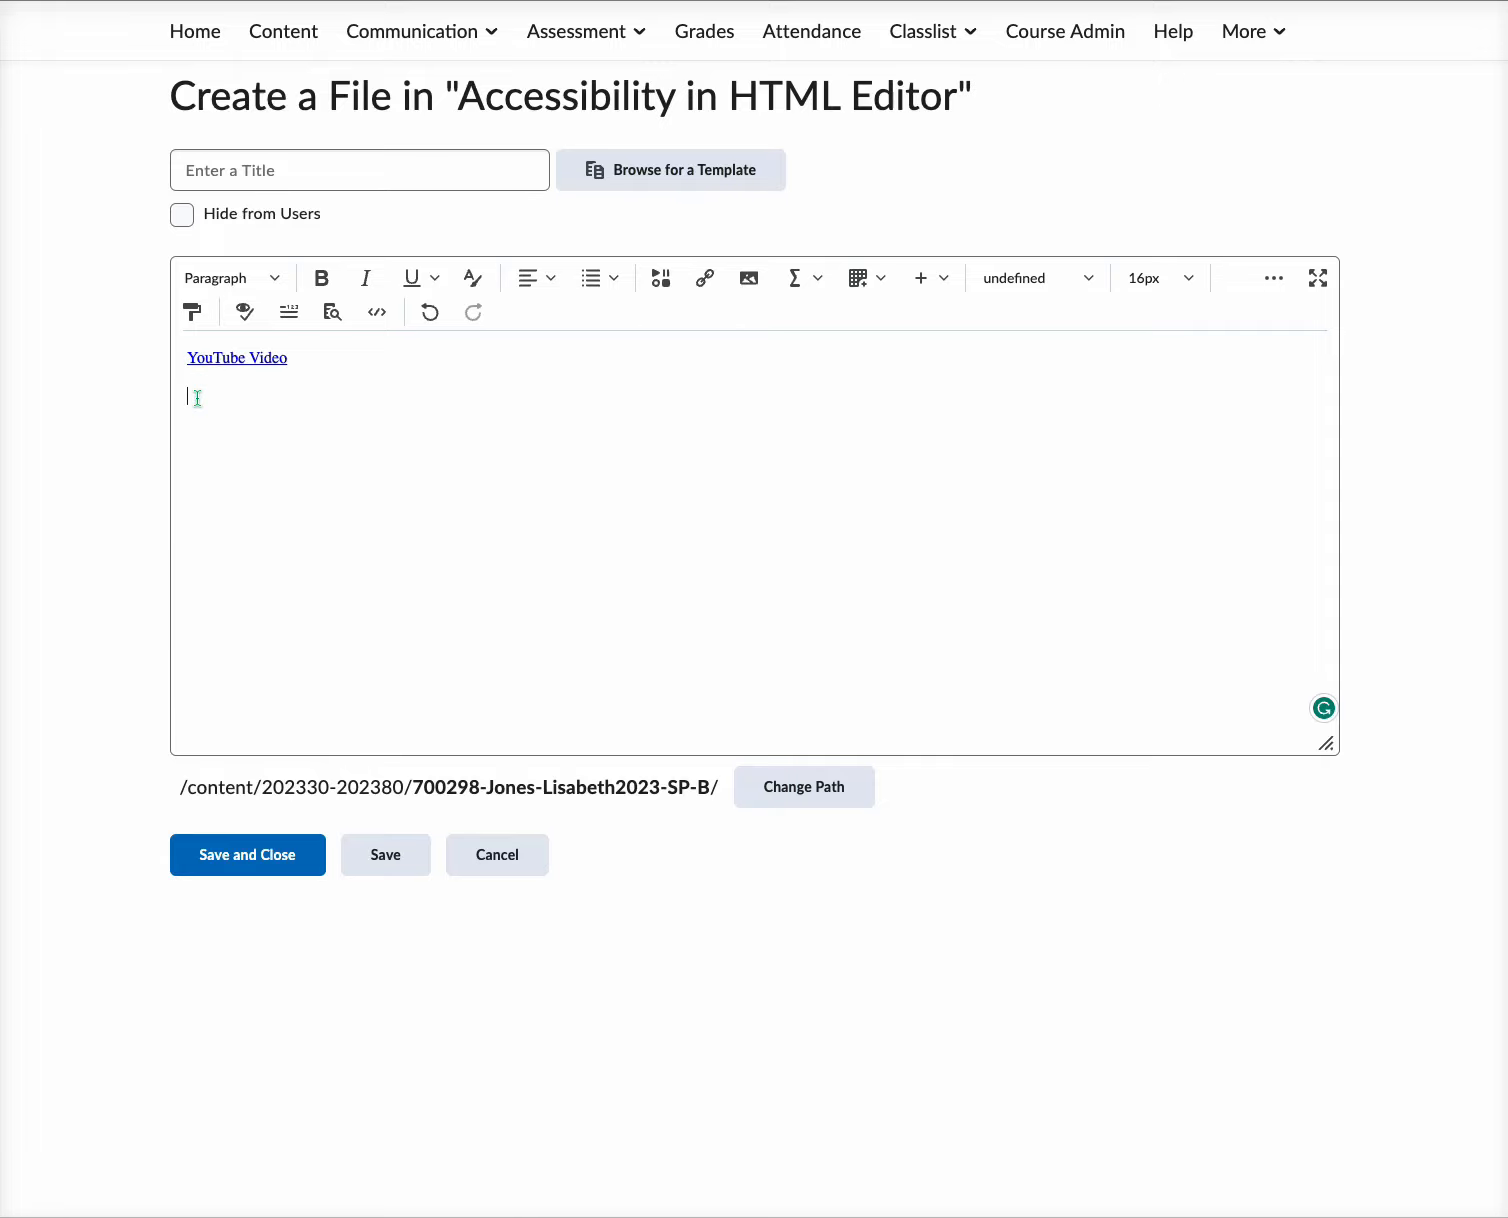
# Step: Upload IMG_9177.jpeg from My Computer on the line below the link
pyautogui.click(741, 278)
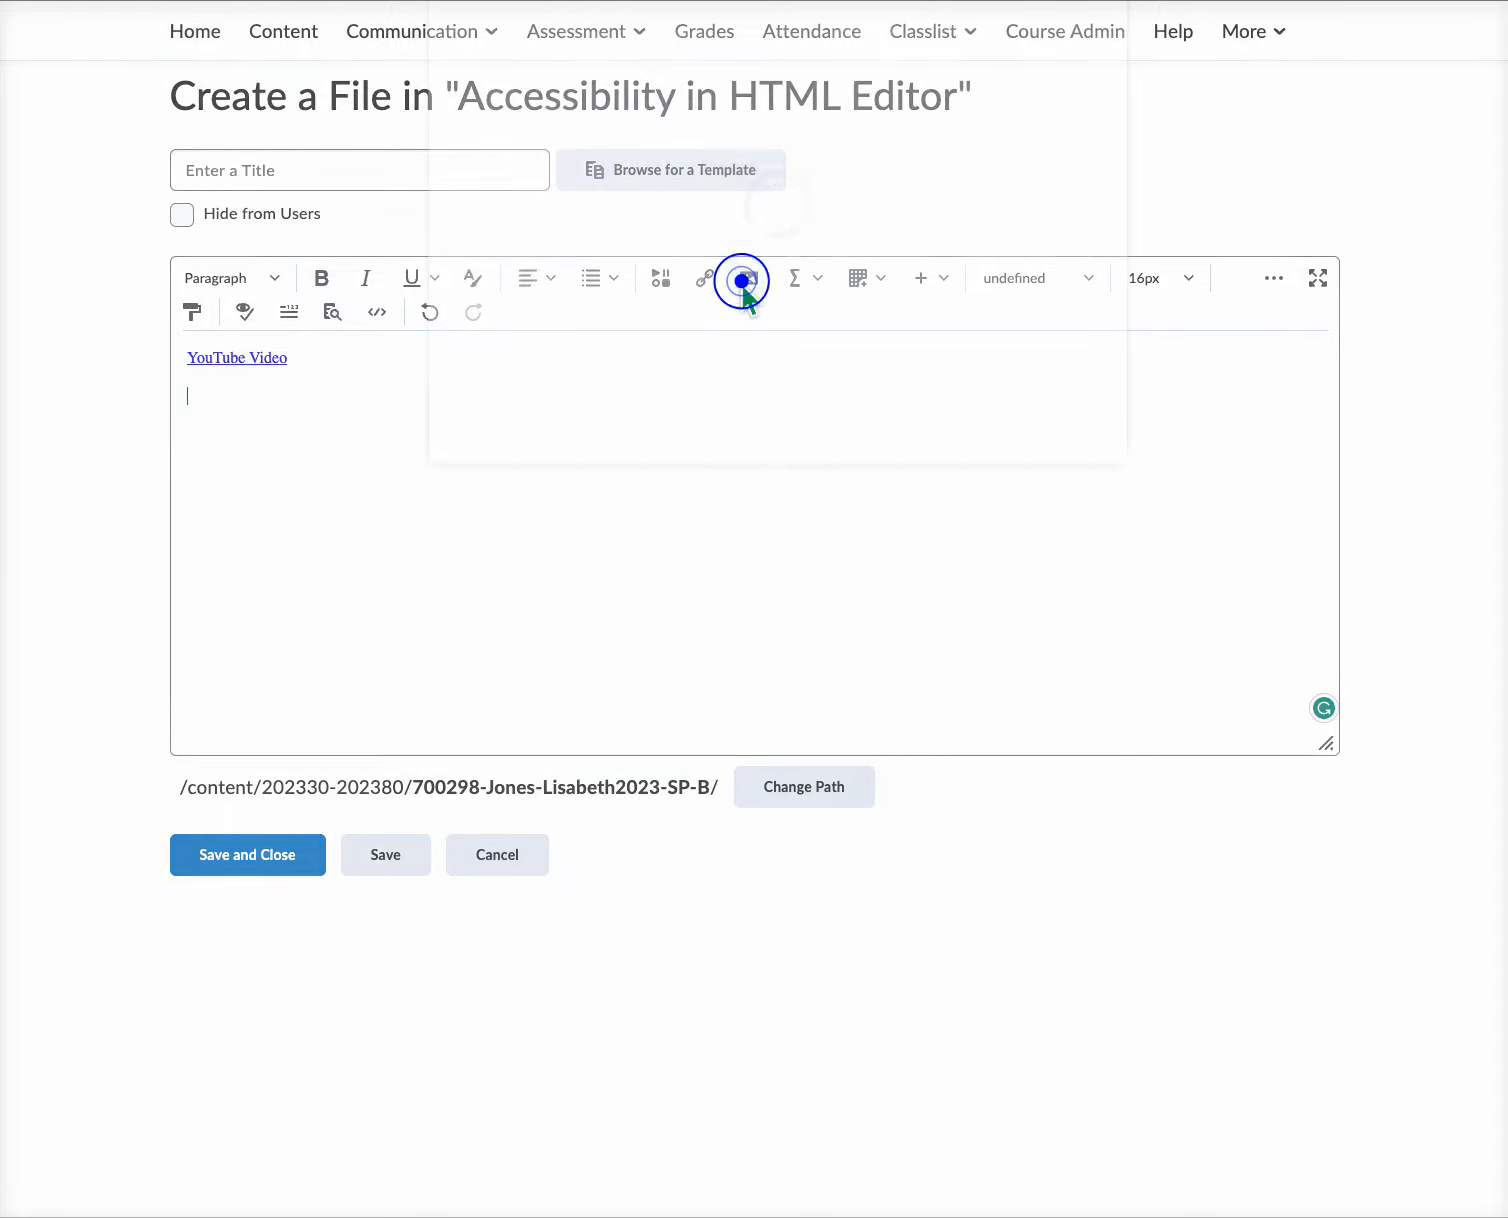
pyautogui.click(741, 278)
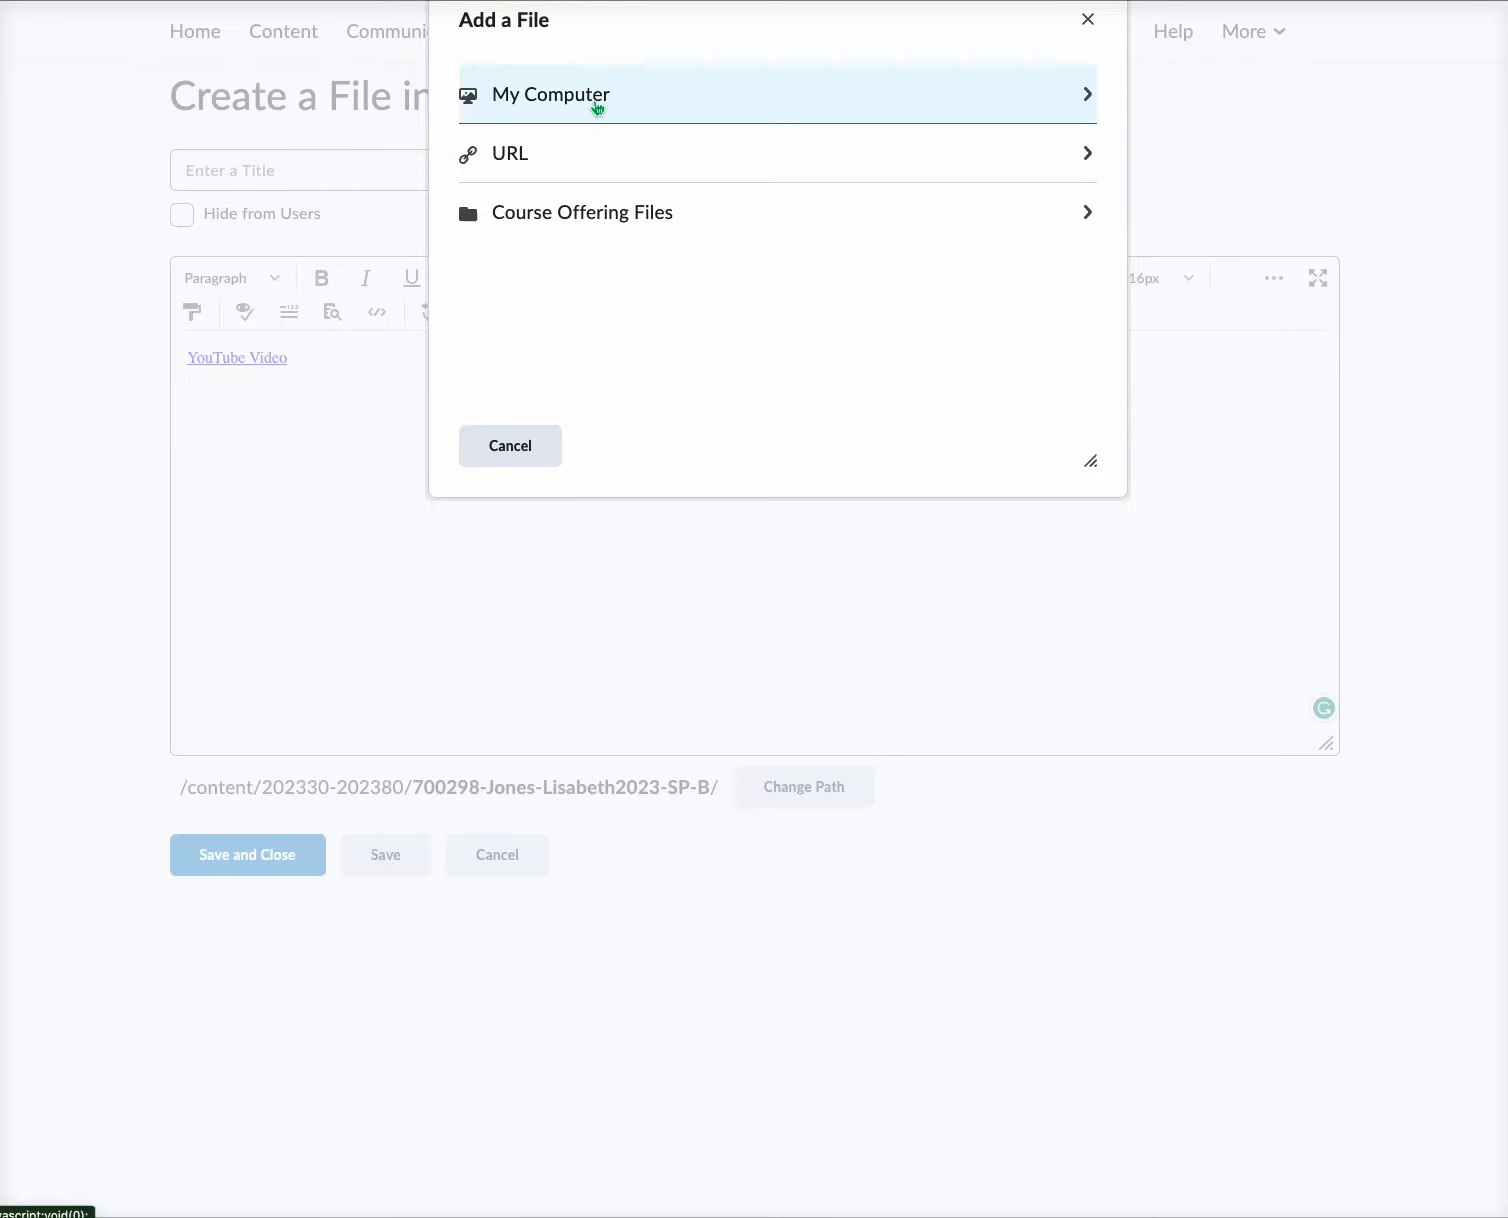
pyautogui.moveTo(595, 103)
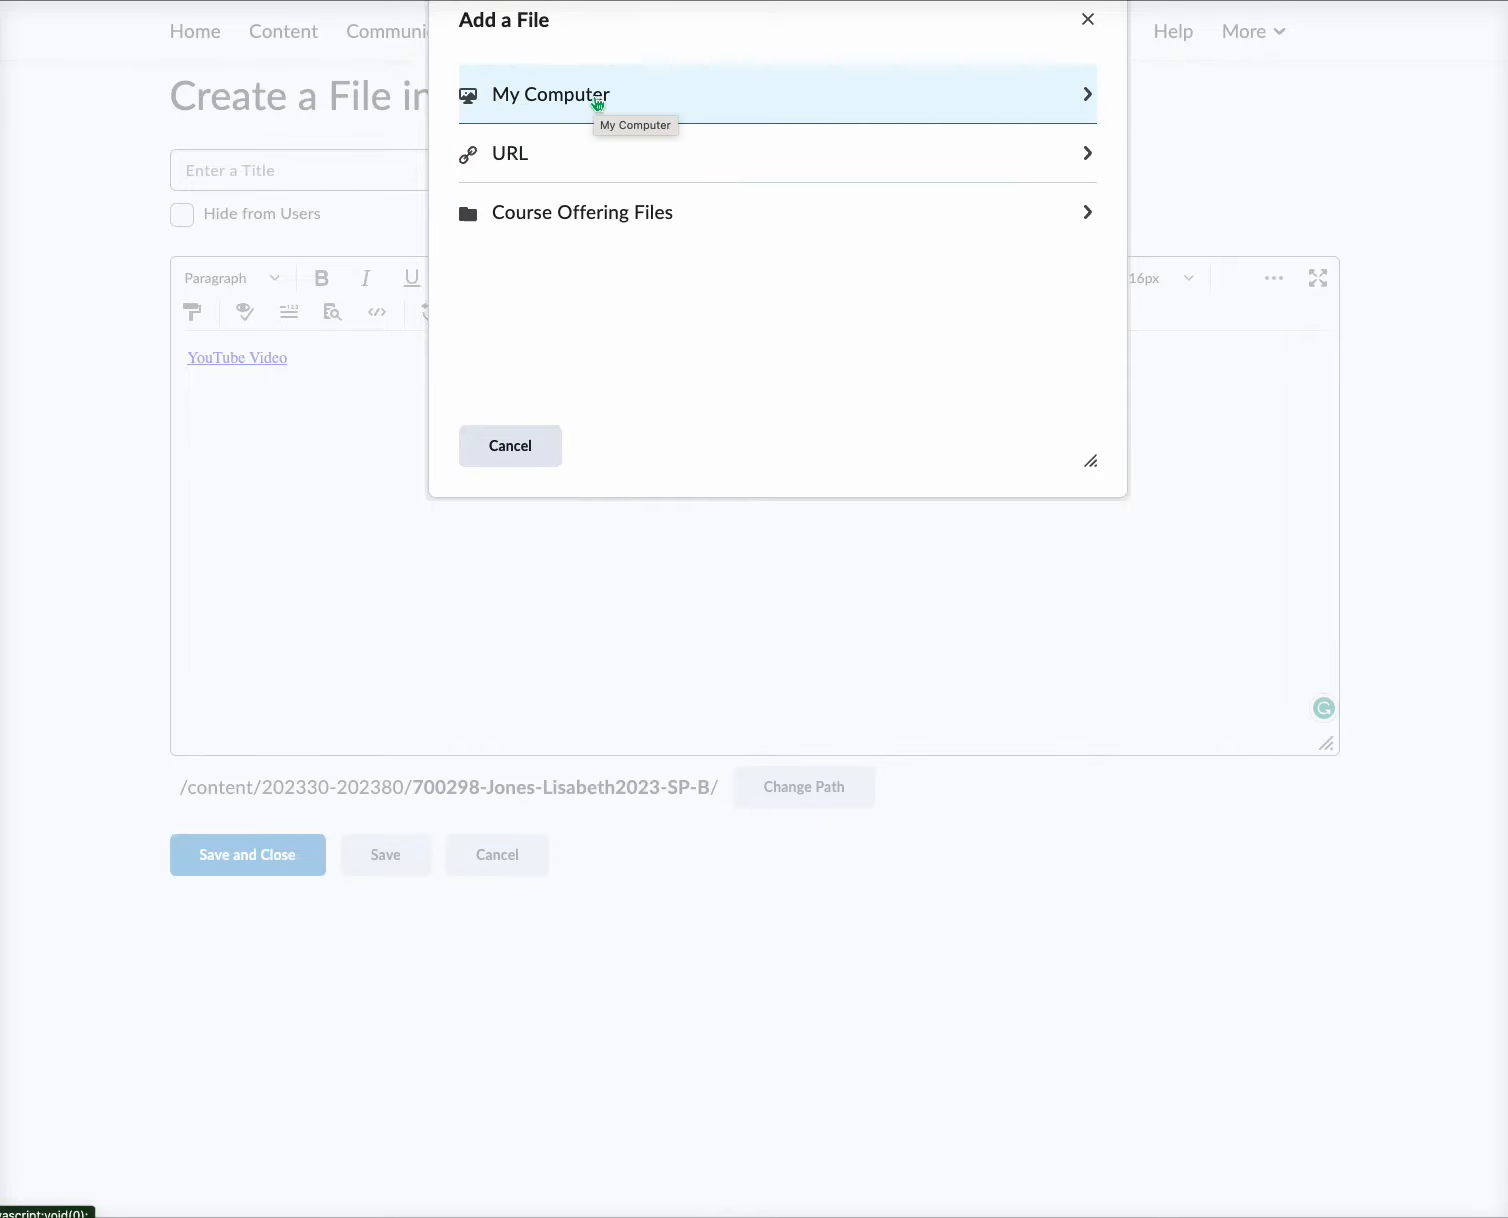
pyautogui.click(550, 95)
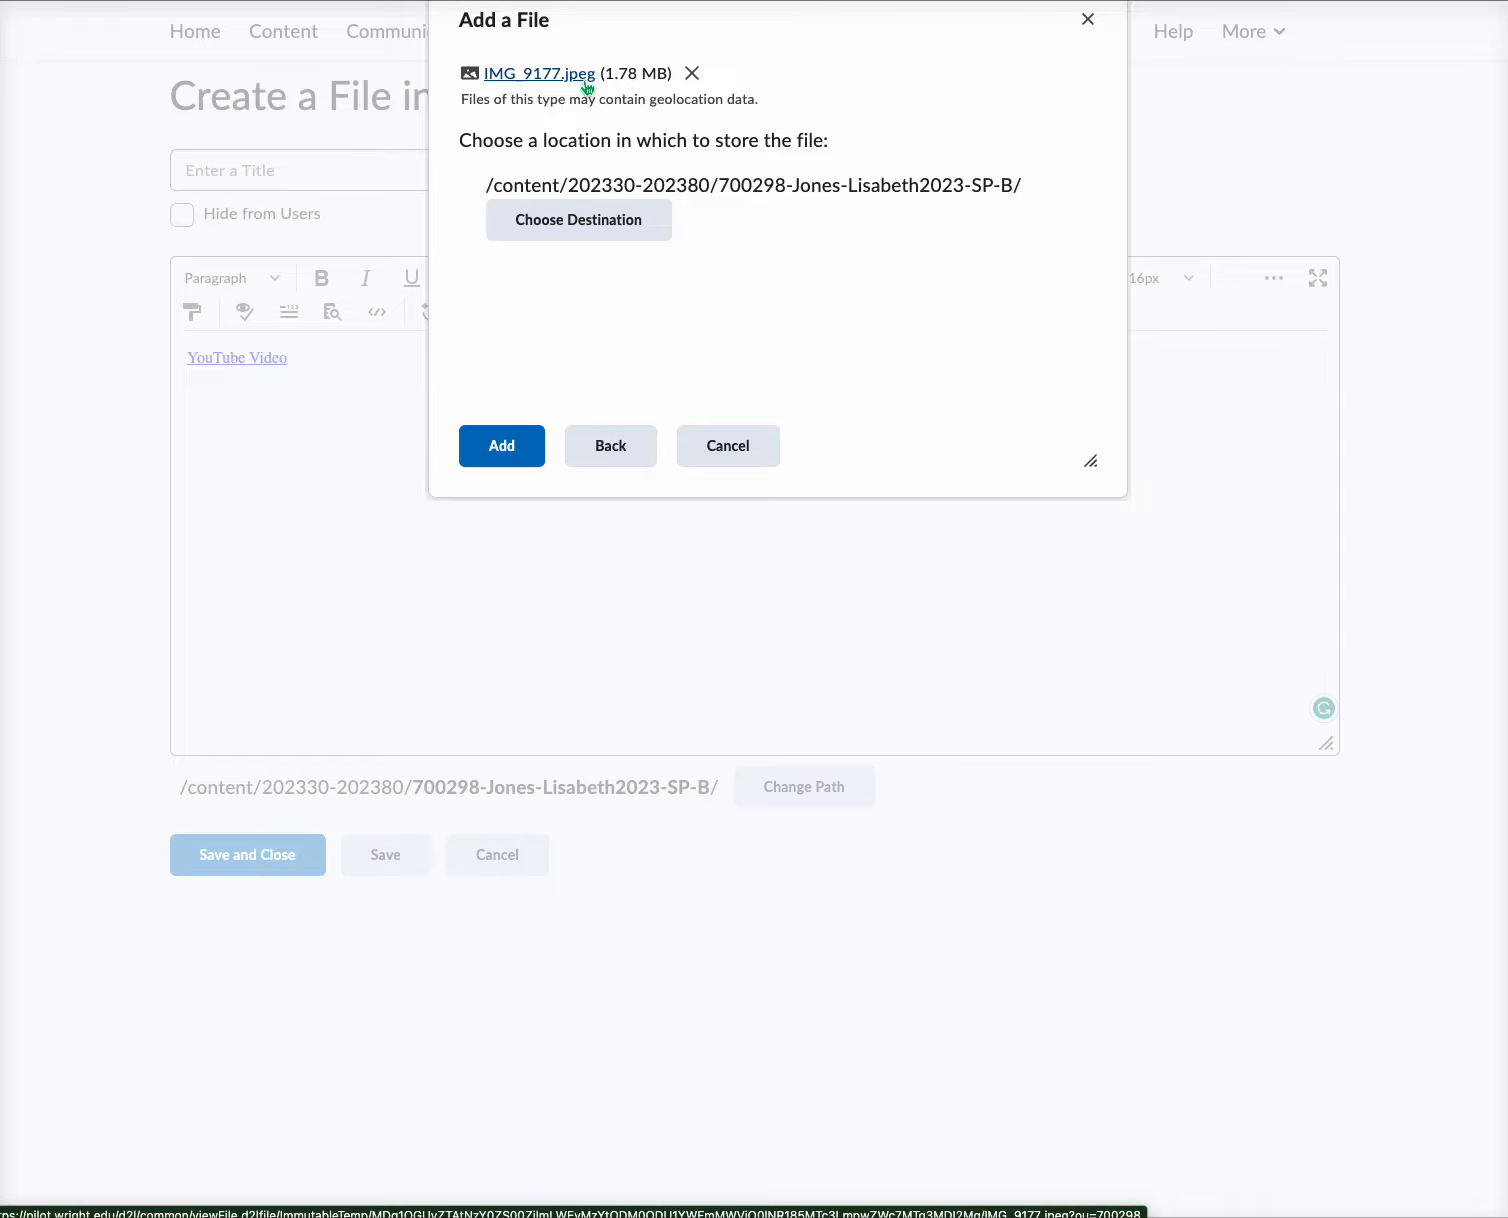
pyautogui.click(501, 446)
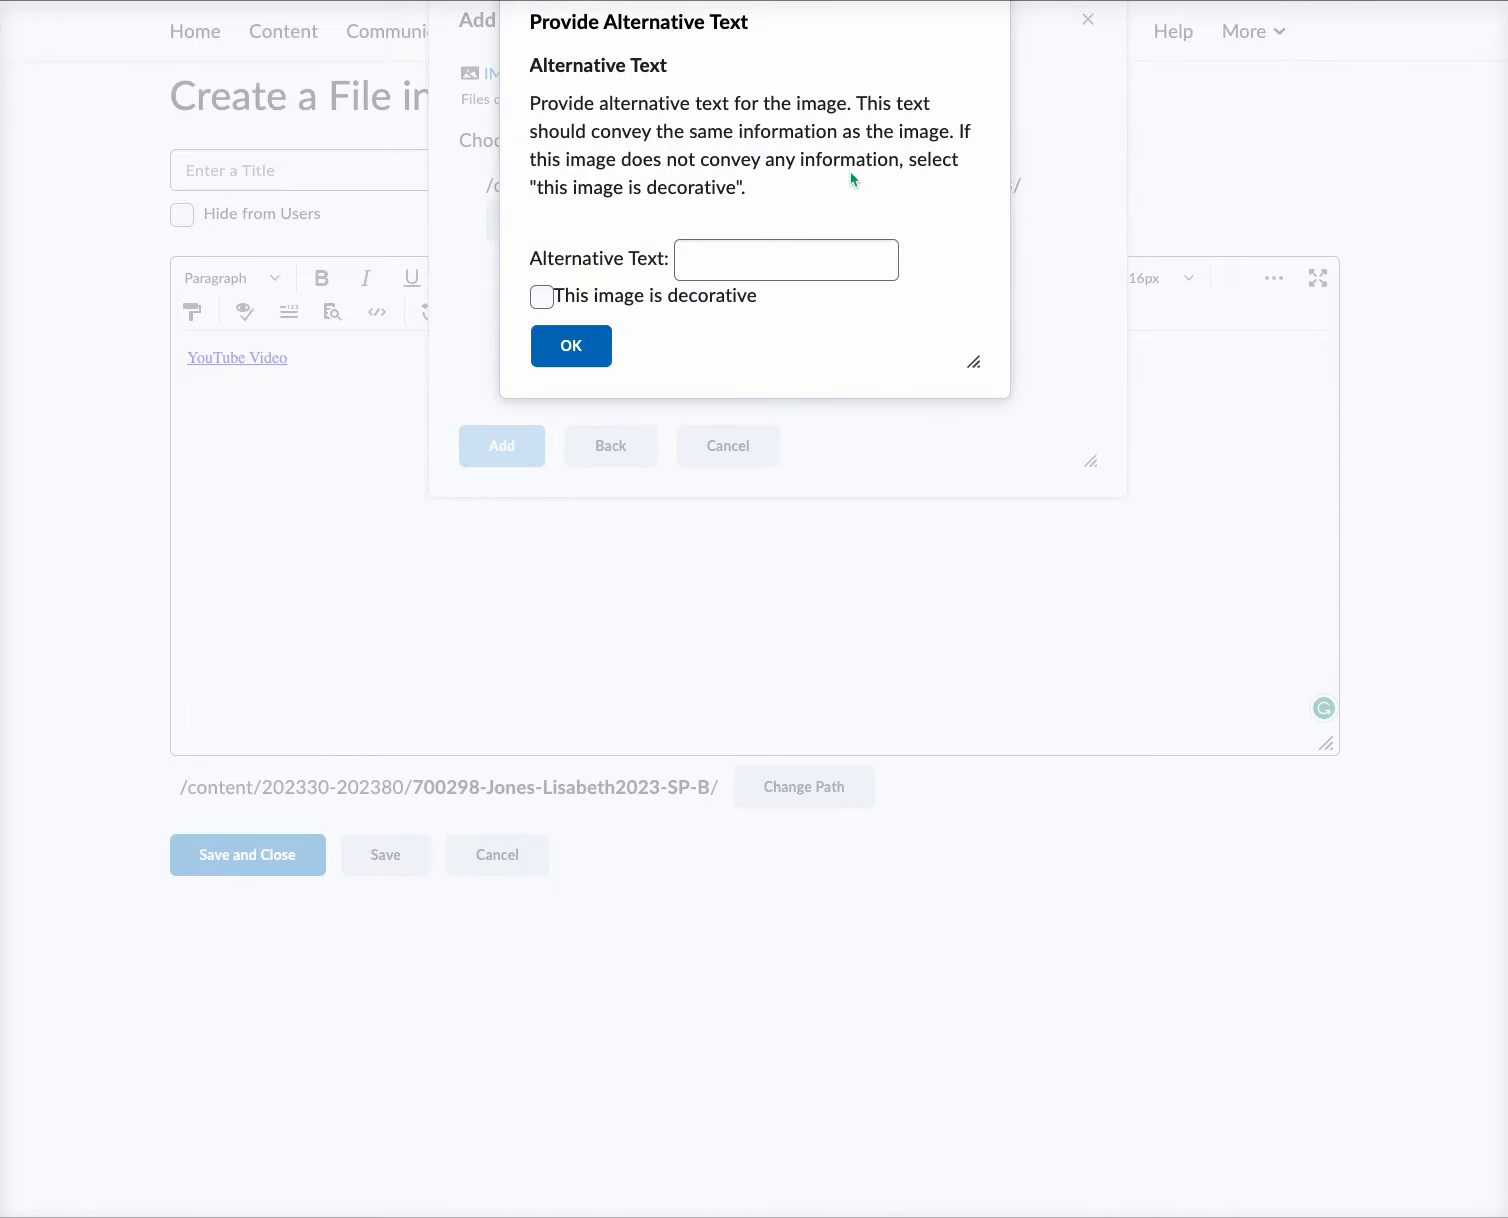
pyautogui.moveTo(880, 204)
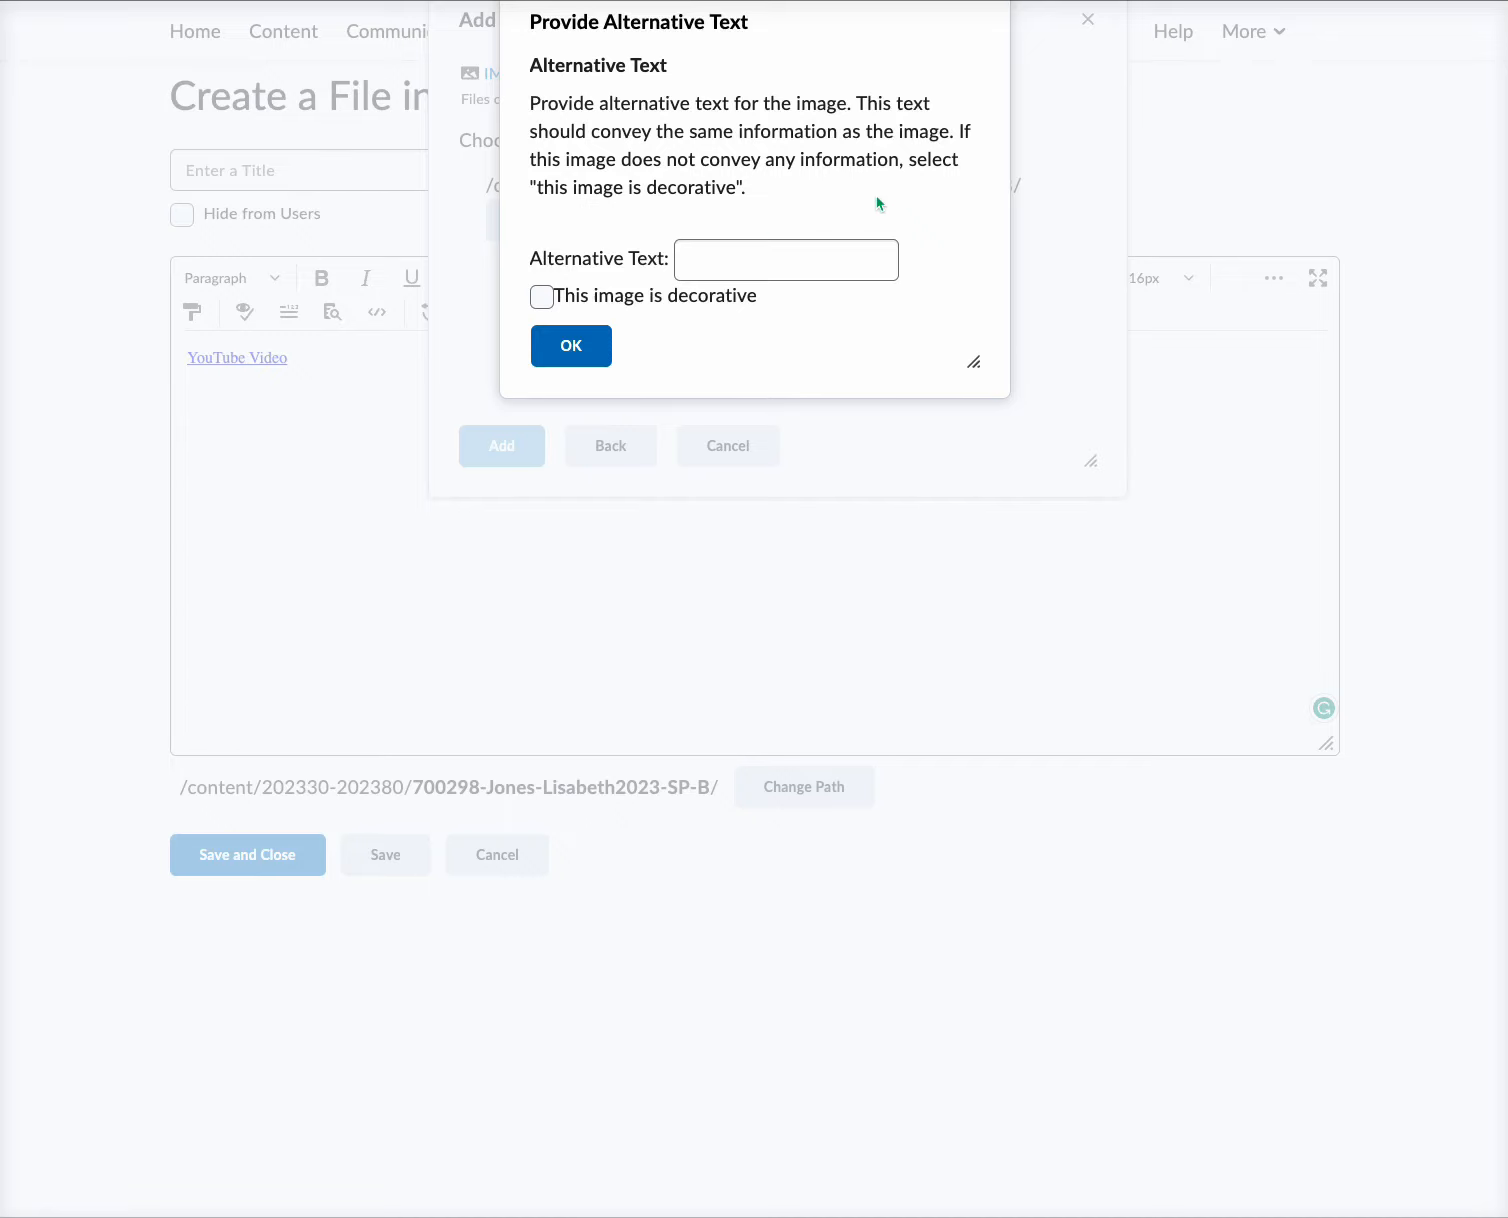
# Step: Enter alt text 'My Dog Bailey', mark the image decorative, and confirm
pyautogui.click(786, 260)
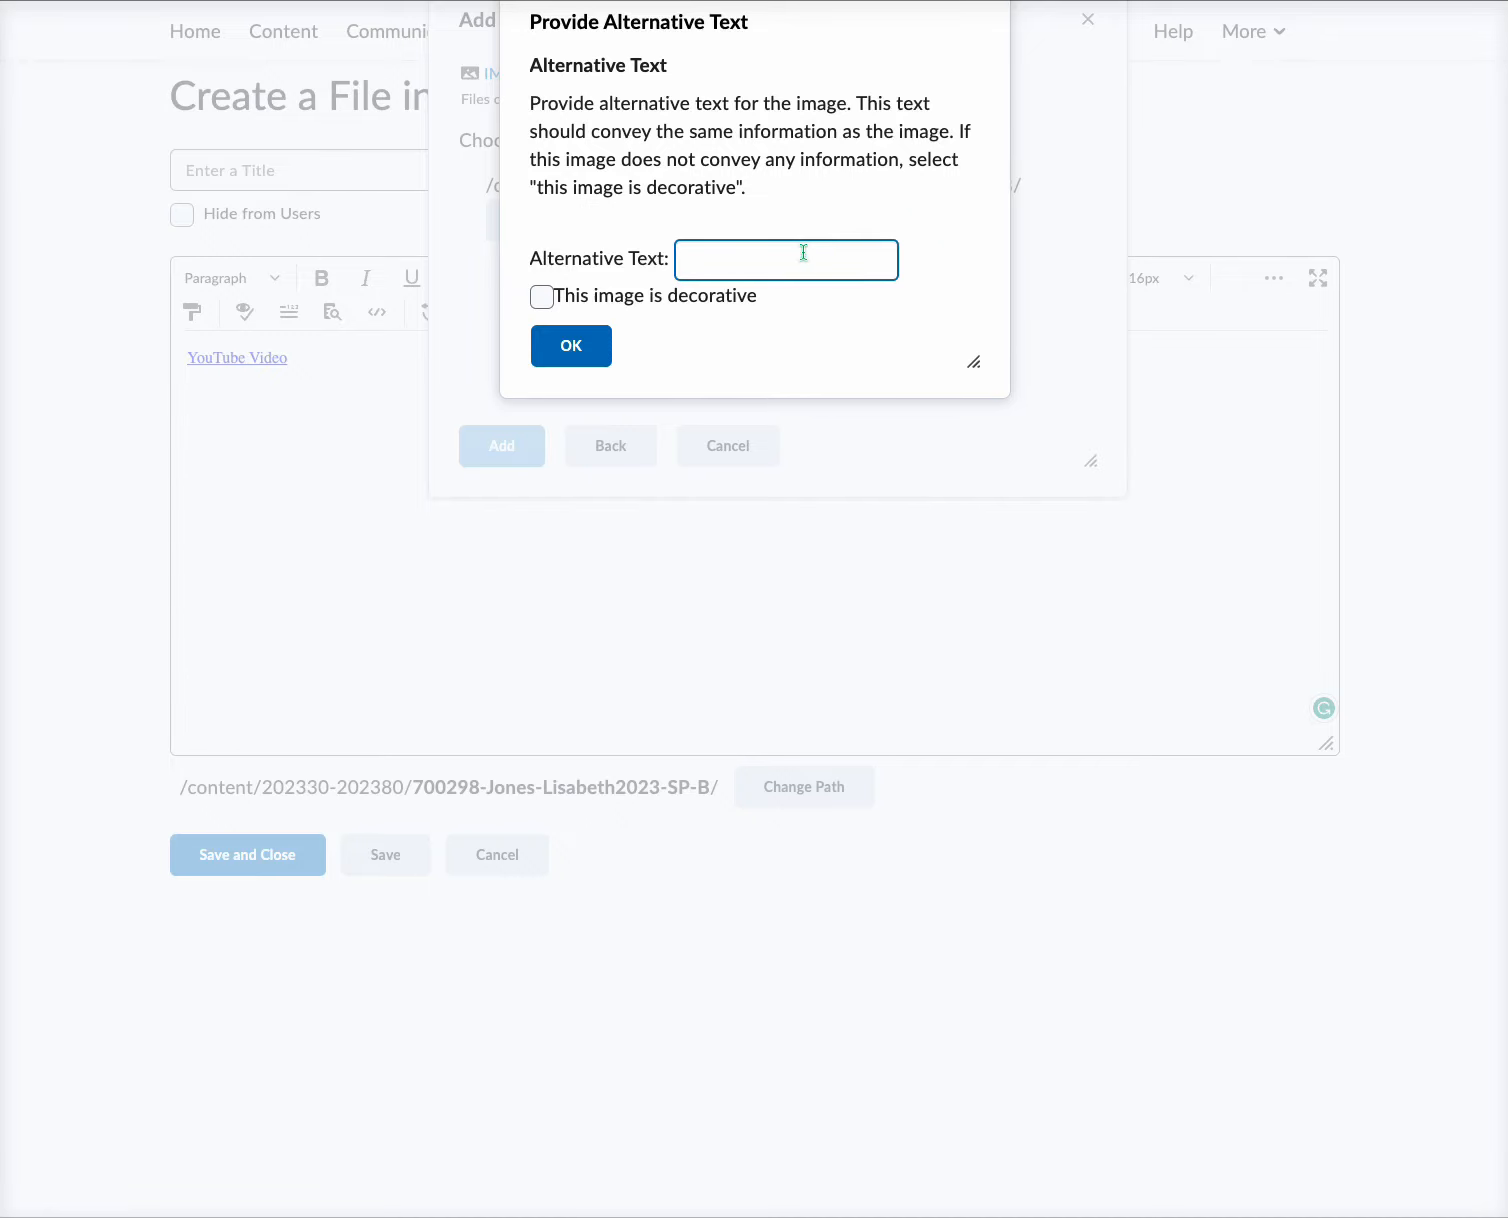
pyautogui.write('My')
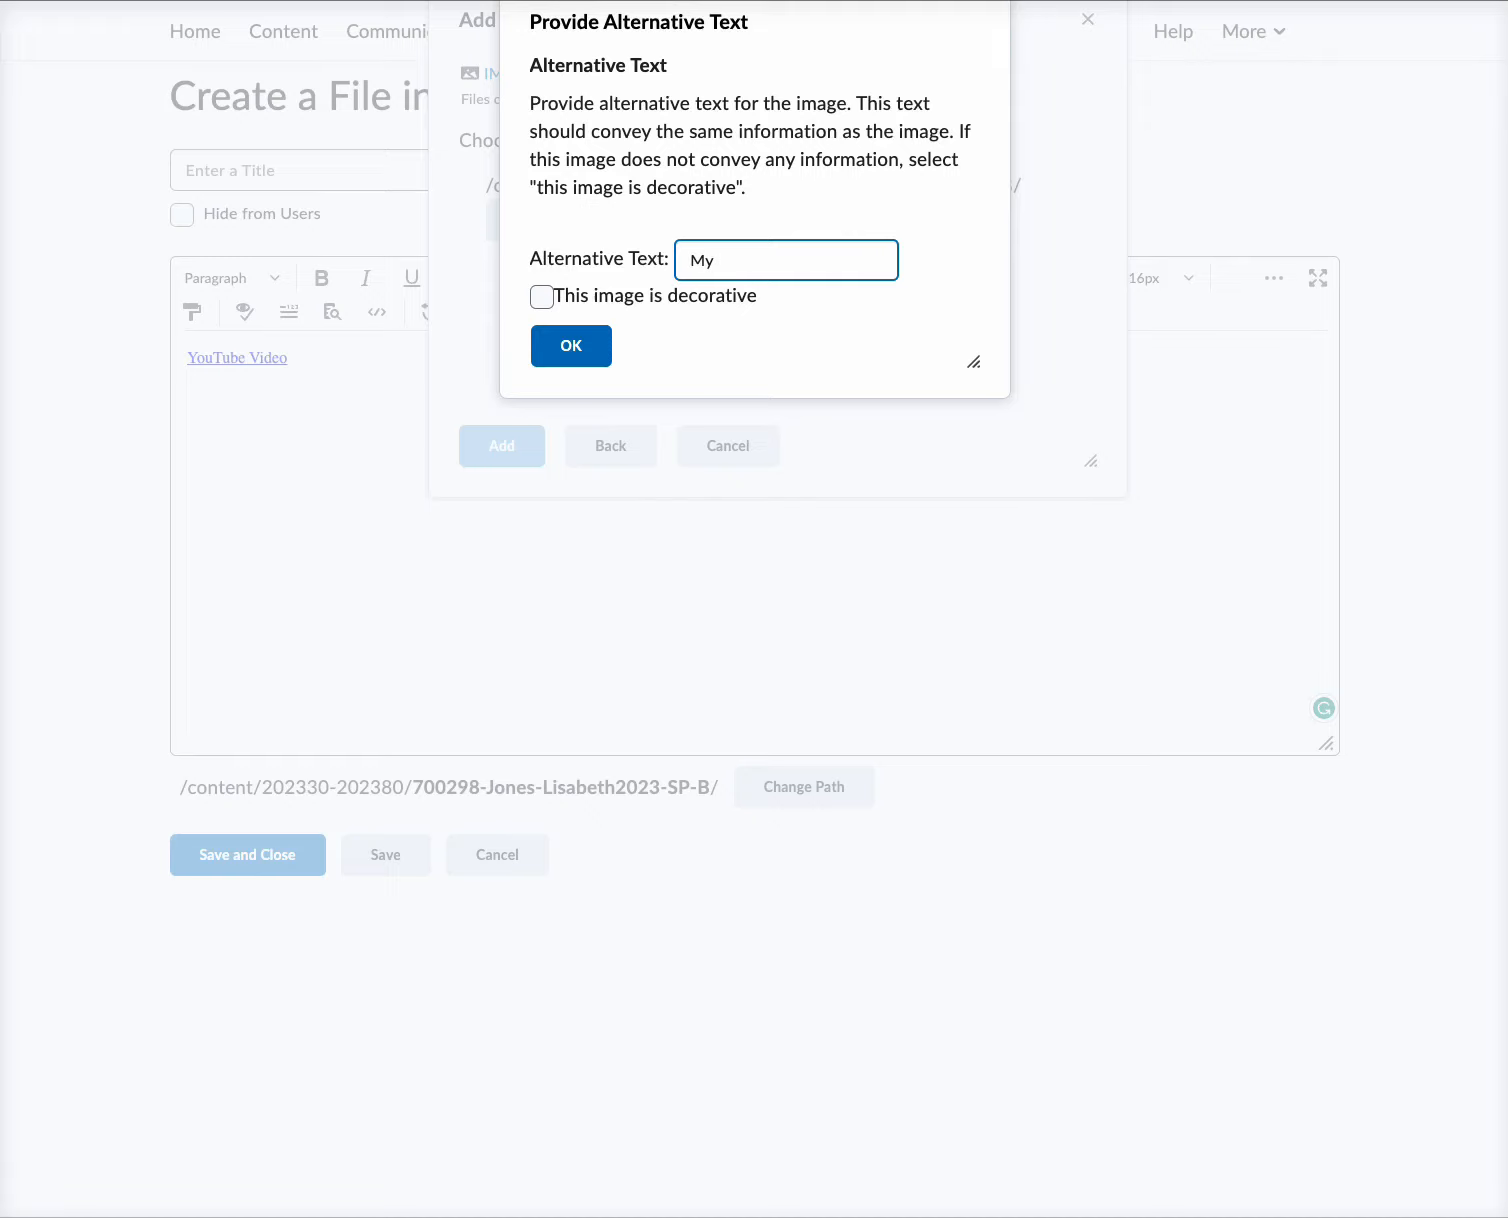
pyautogui.write('Dog')
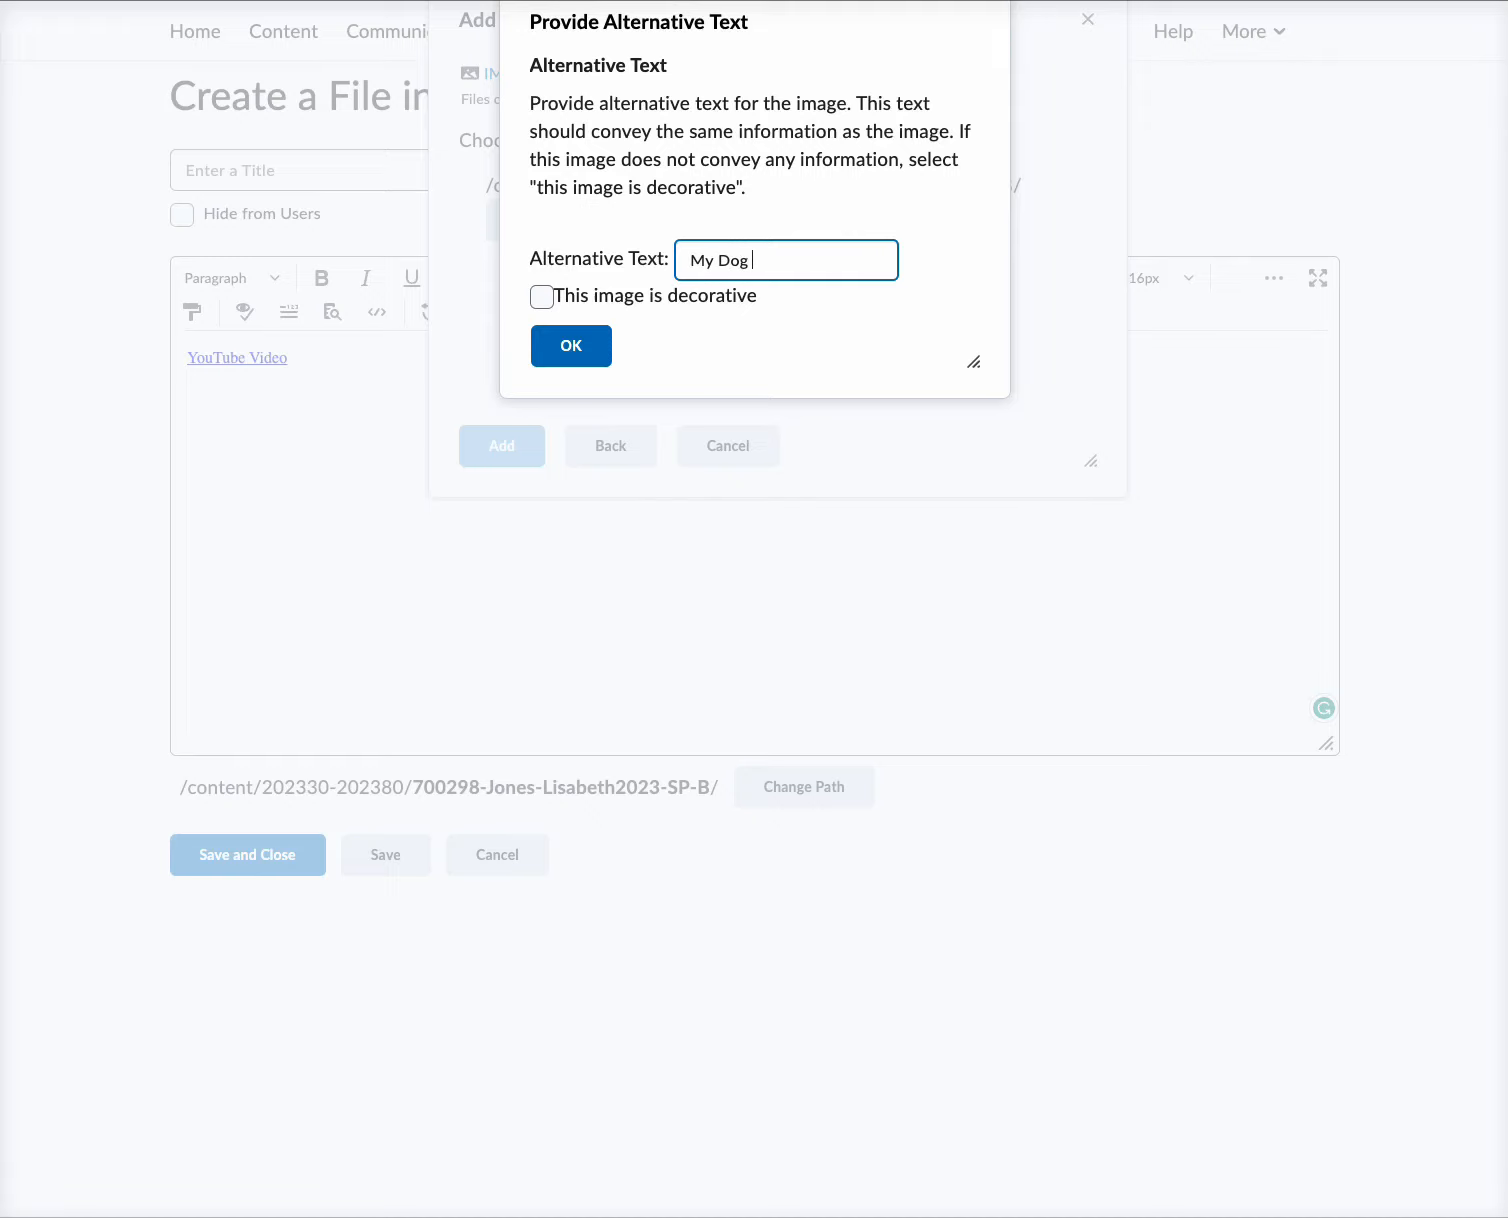
pyautogui.write('Bailey')
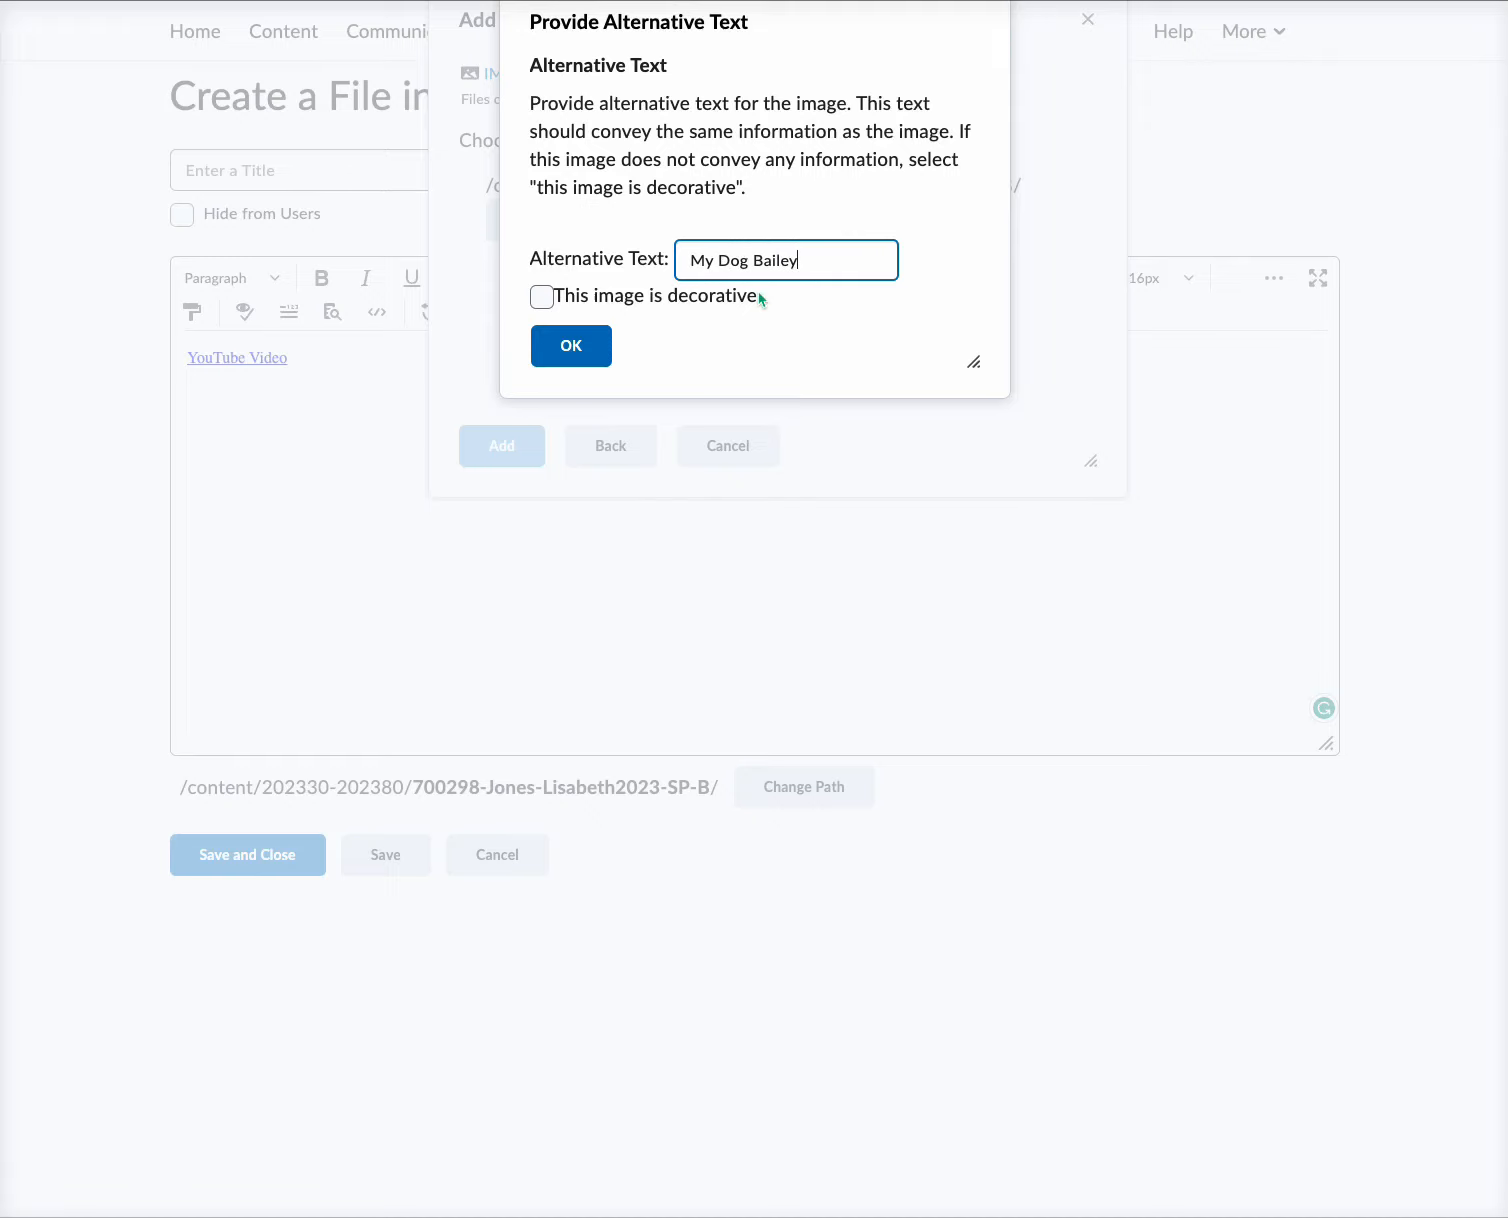
pyautogui.moveTo(810, 309)
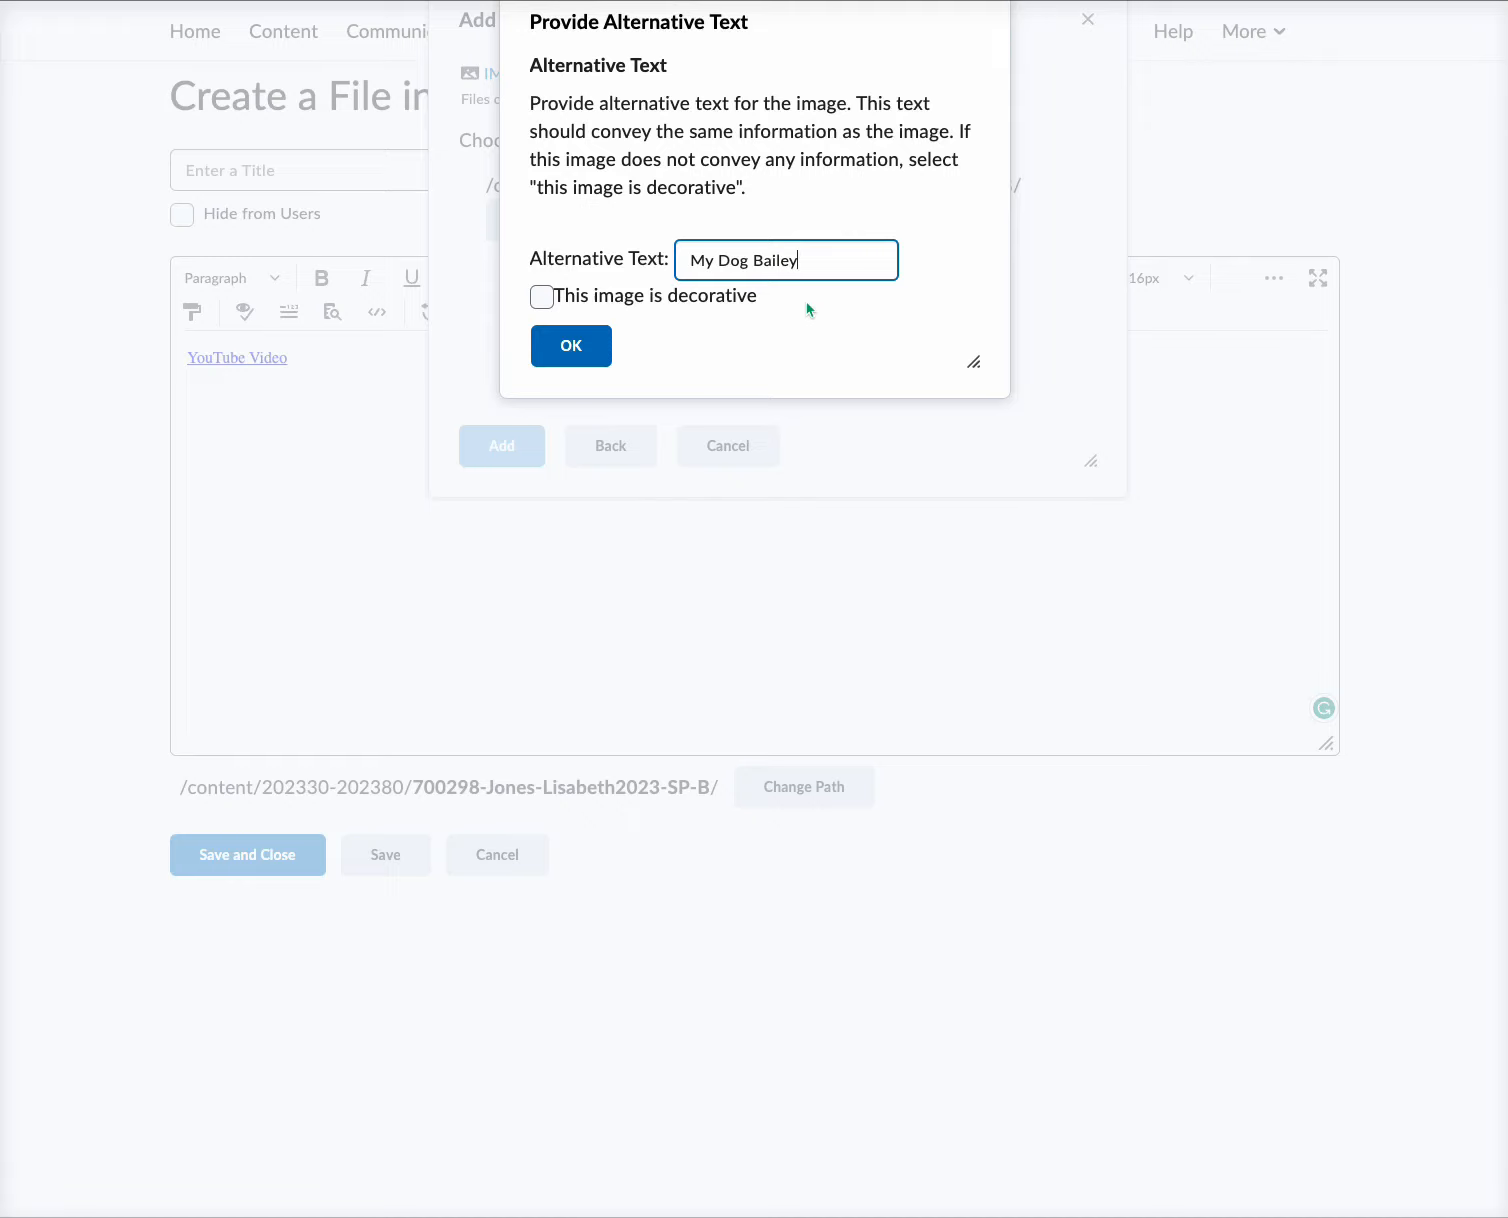
pyautogui.moveTo(895, 300)
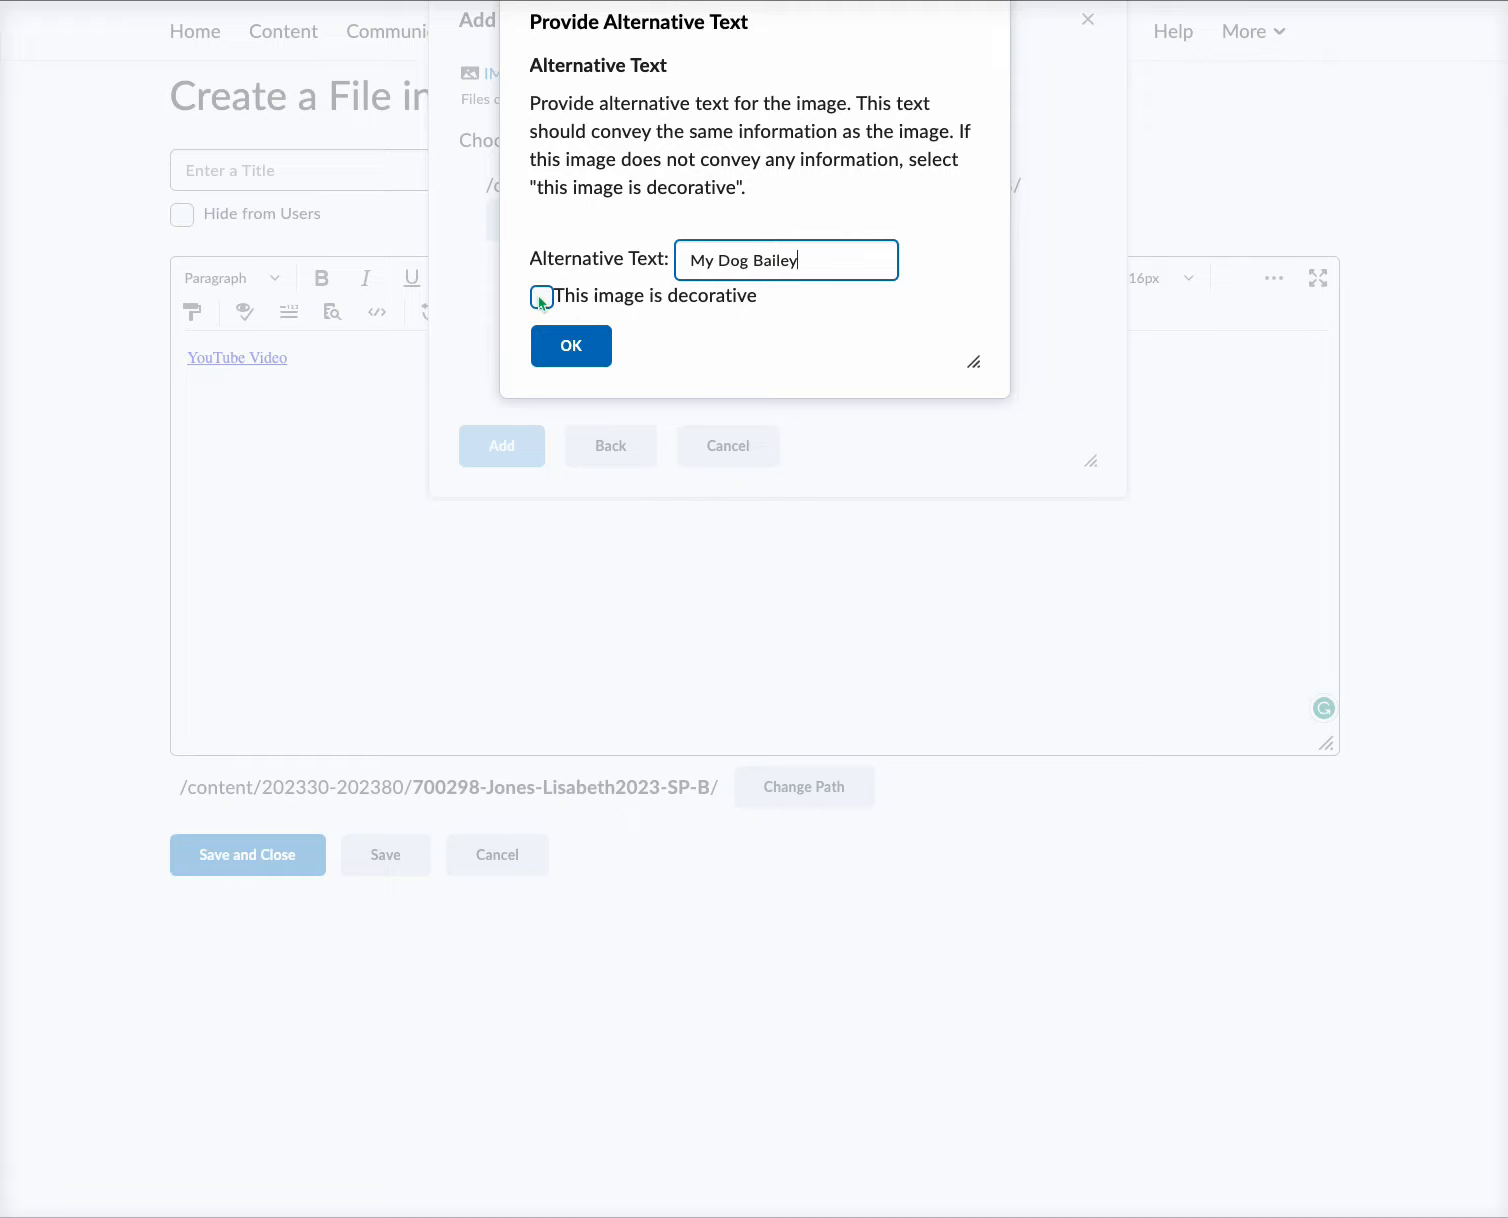
pyautogui.click(541, 296)
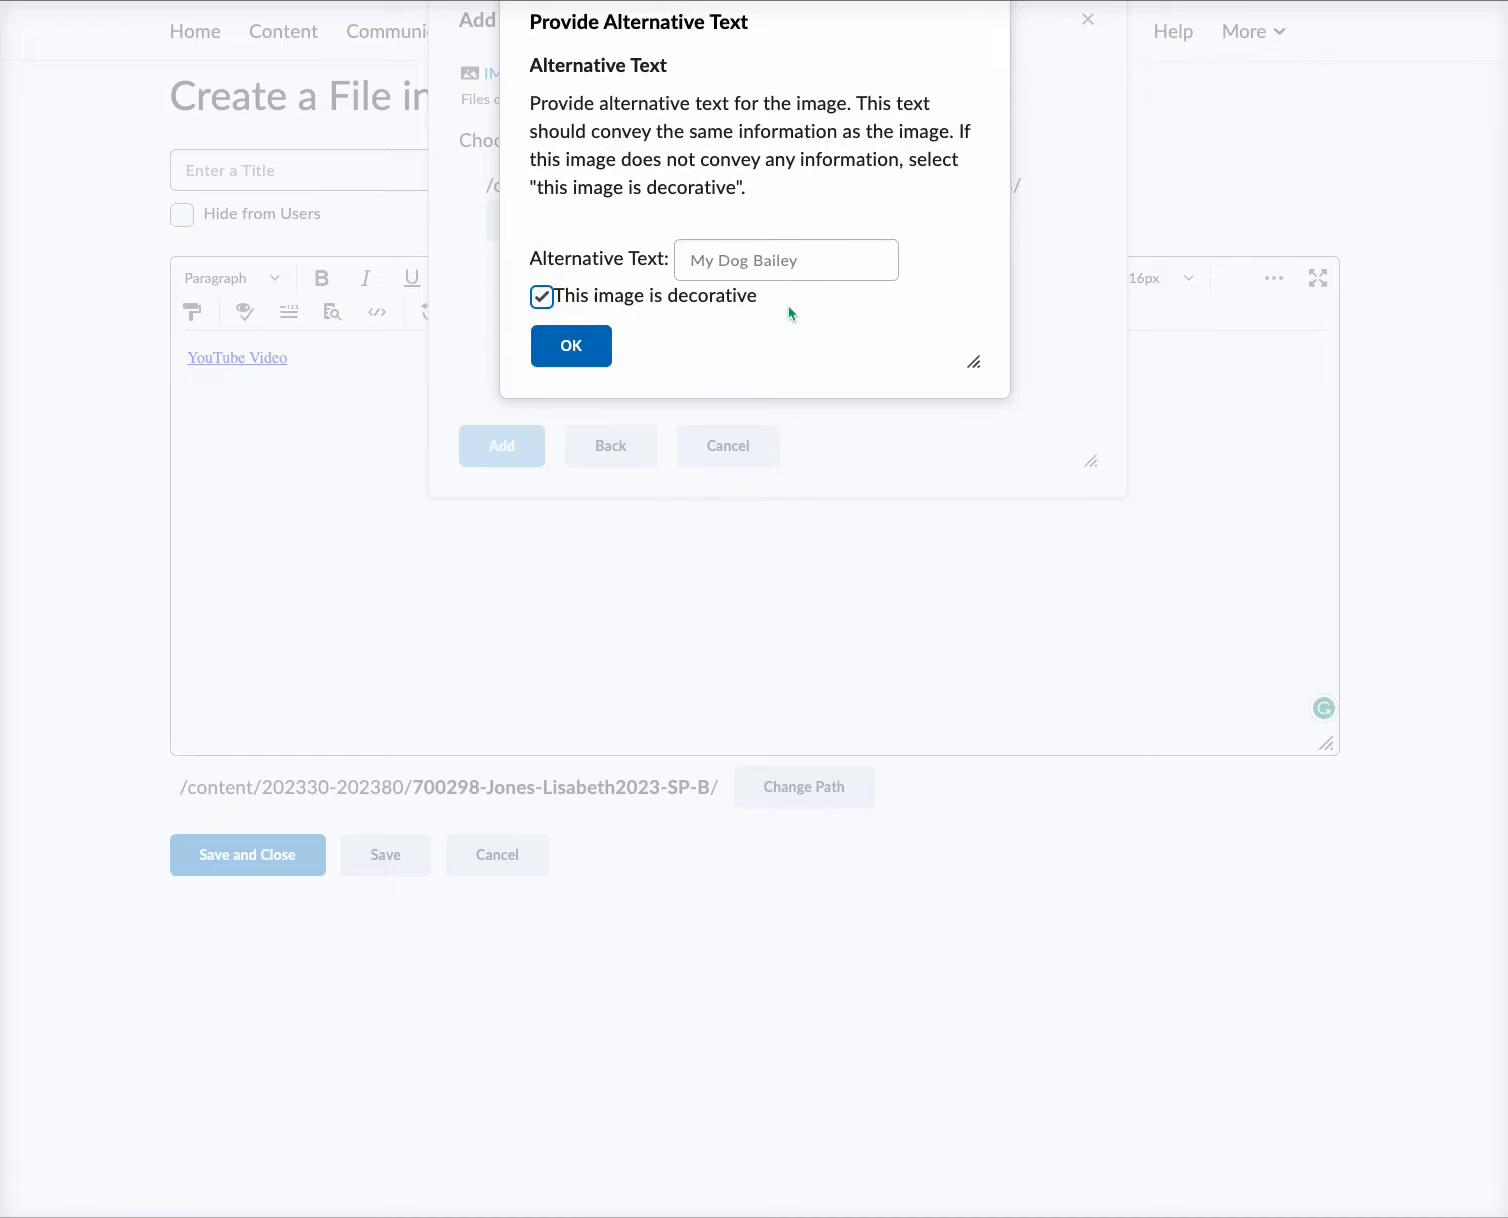
pyautogui.moveTo(845, 262)
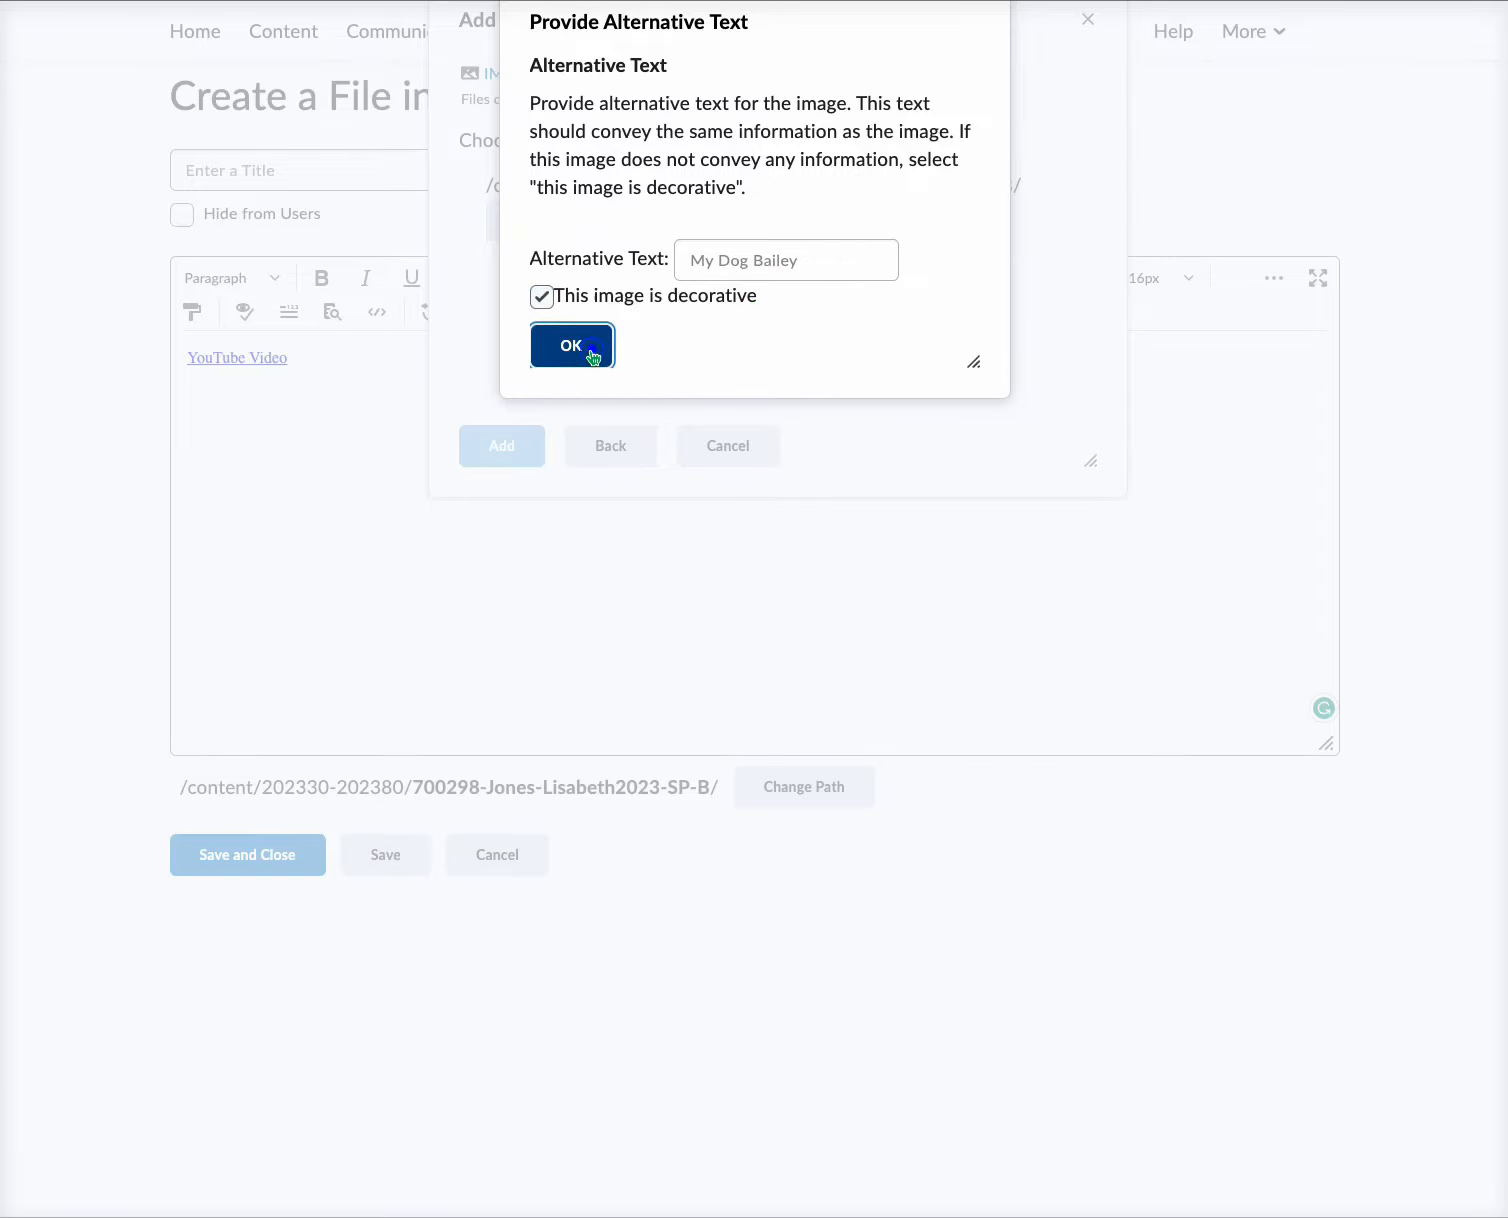
pyautogui.click(572, 345)
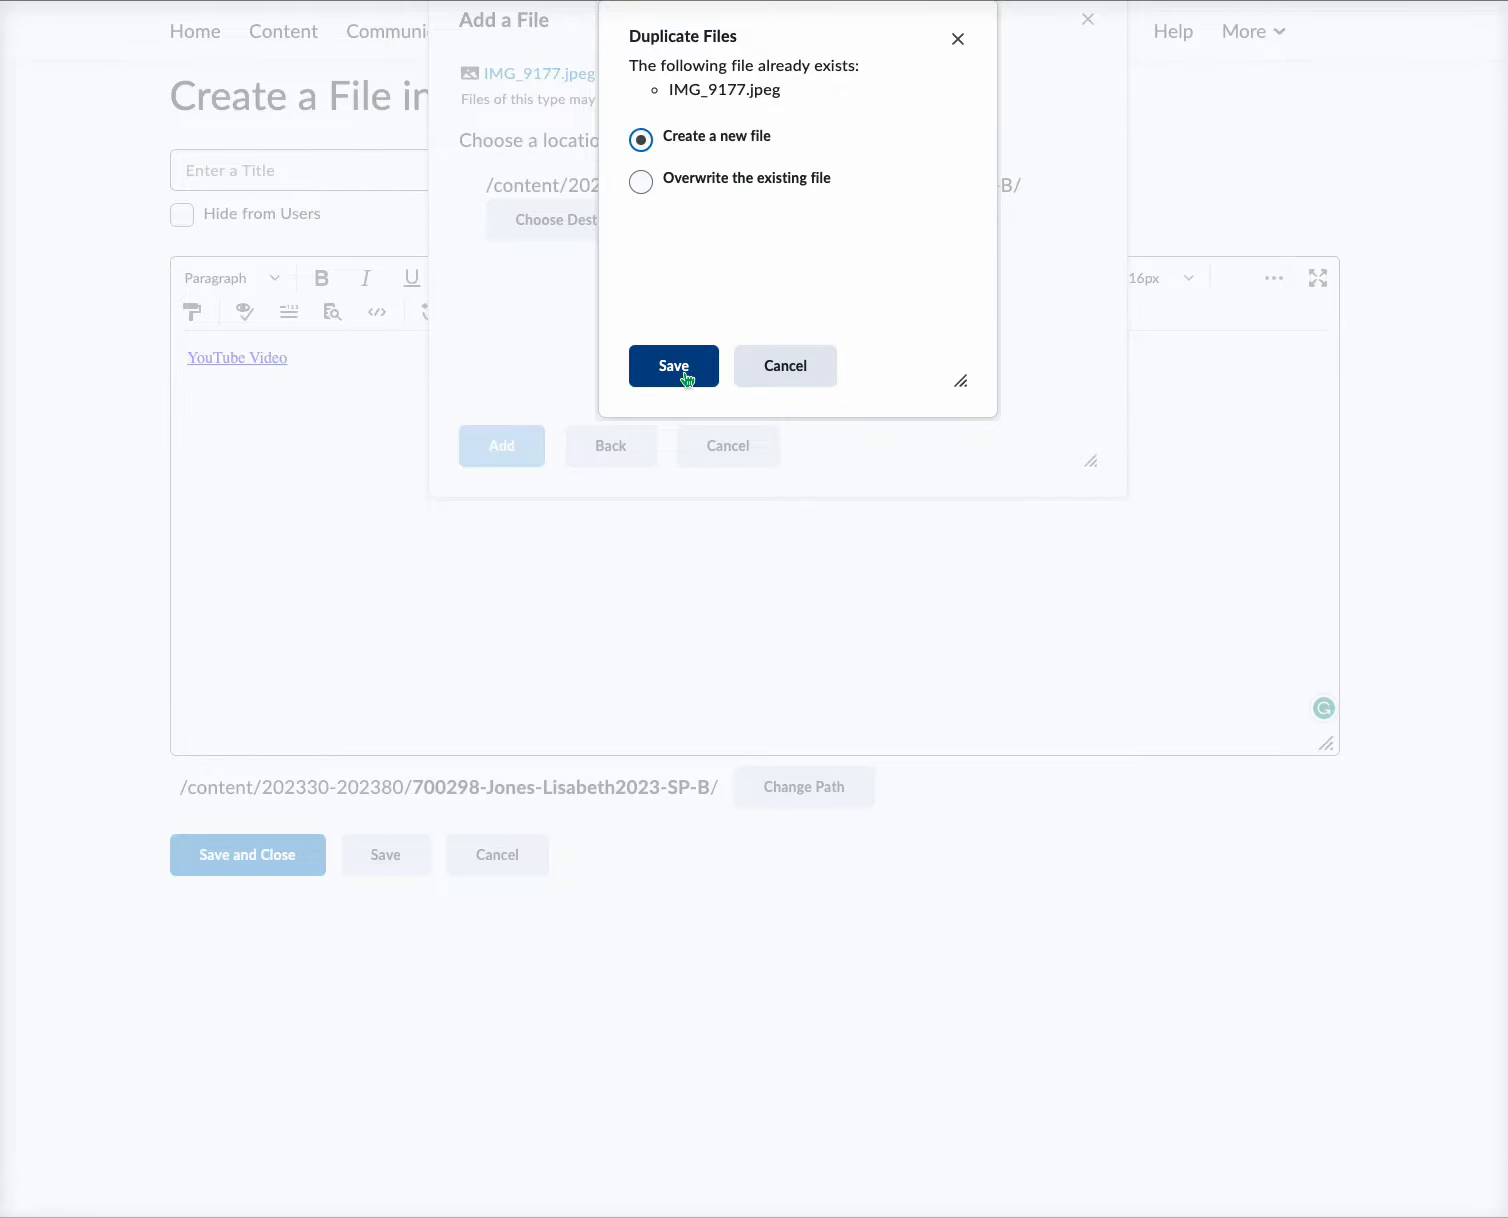
# Step: Save the duplicate IMG_9177.jpeg as a new file, inserting the photo
pyautogui.click(673, 366)
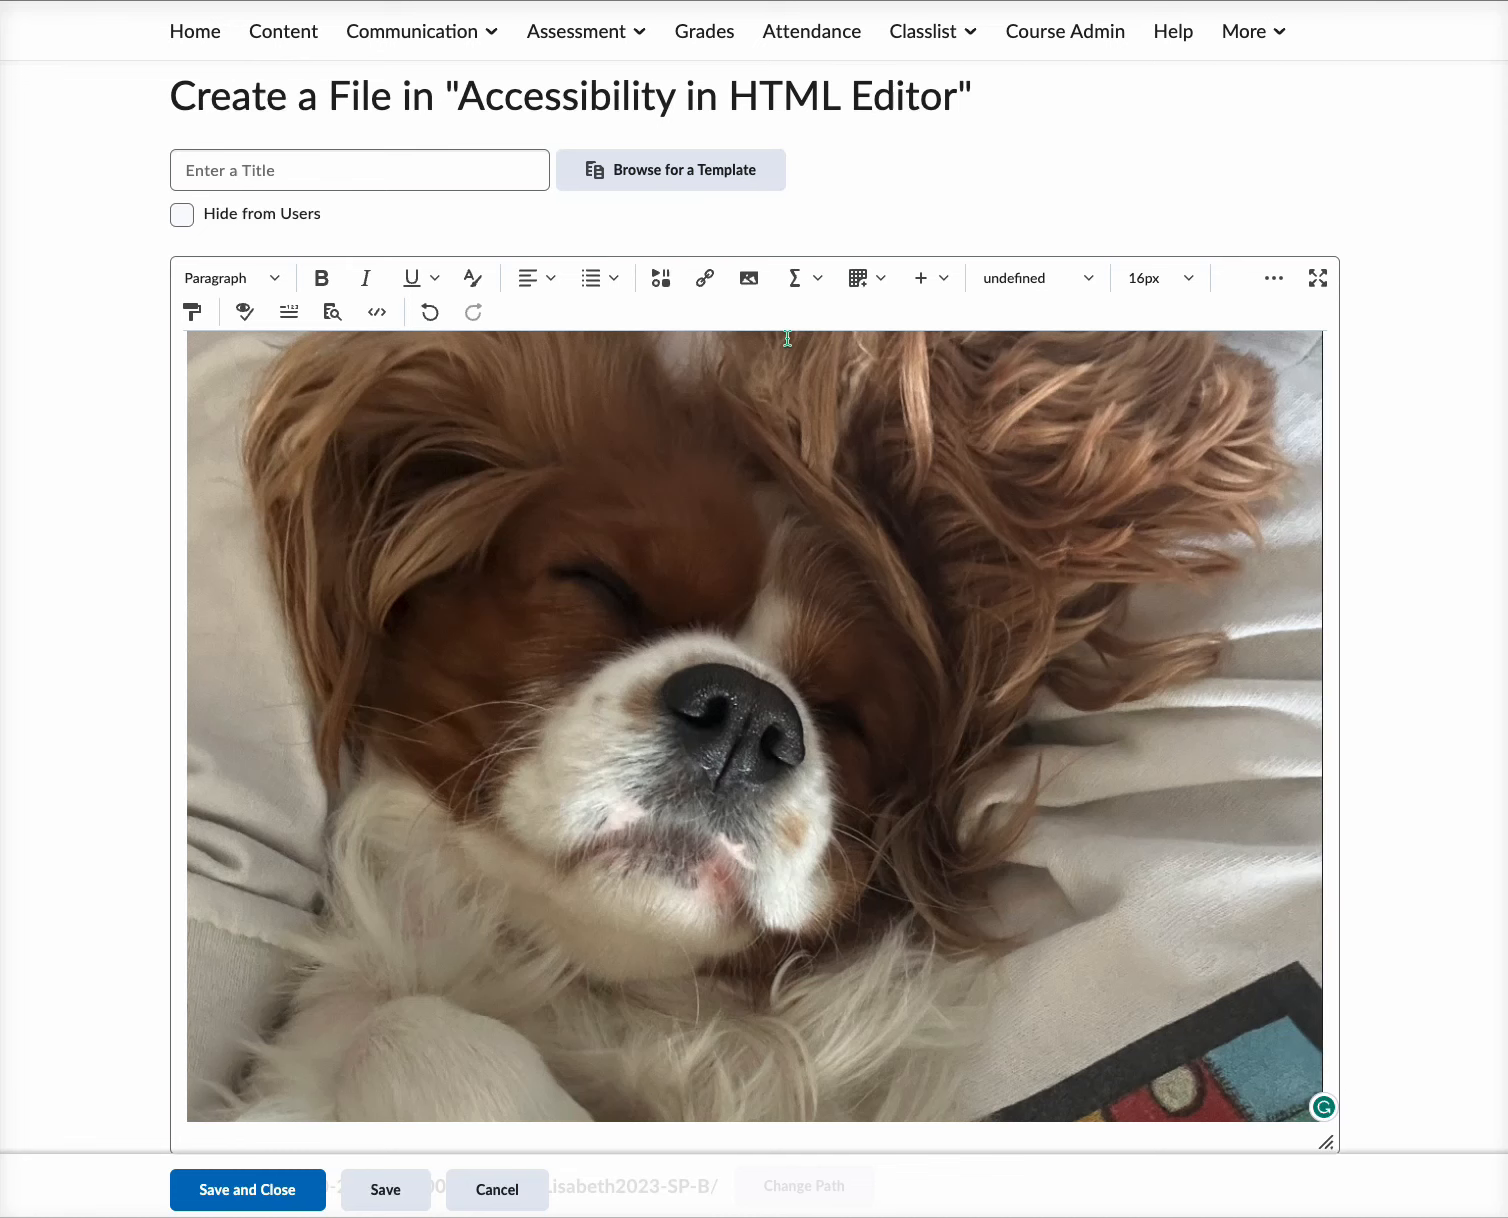
pyautogui.click(469, 277)
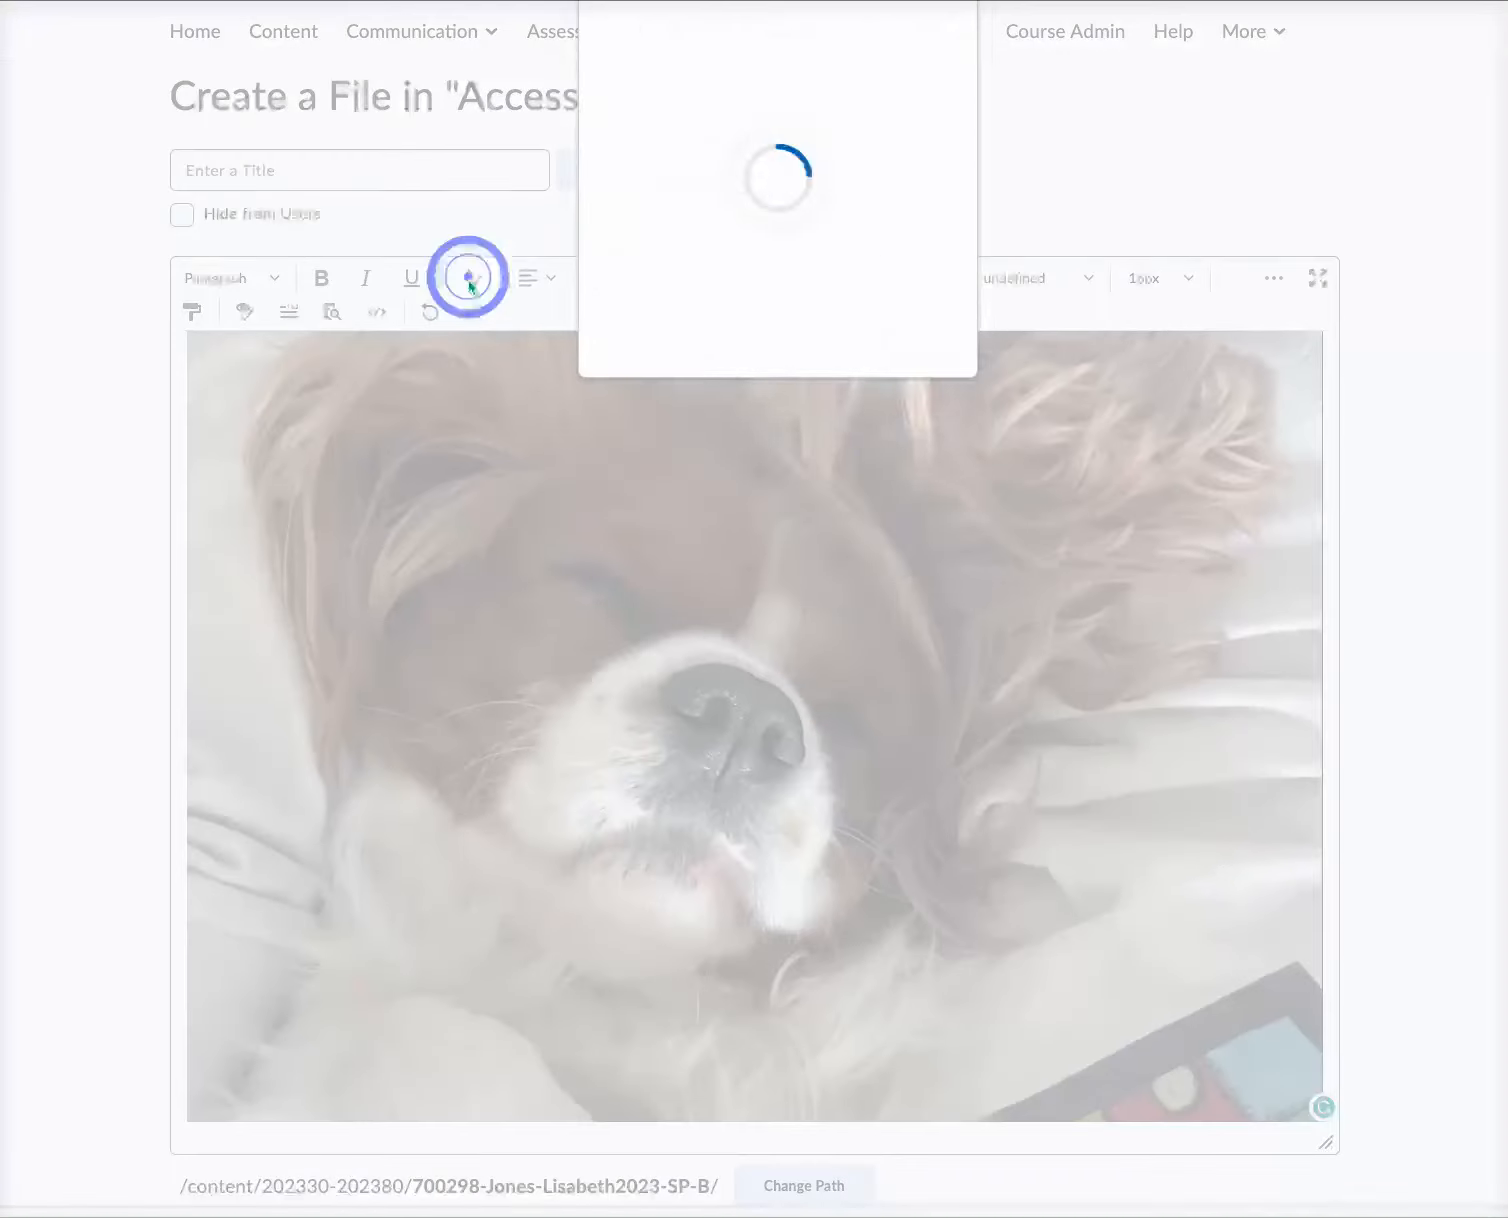
pyautogui.click(467, 277)
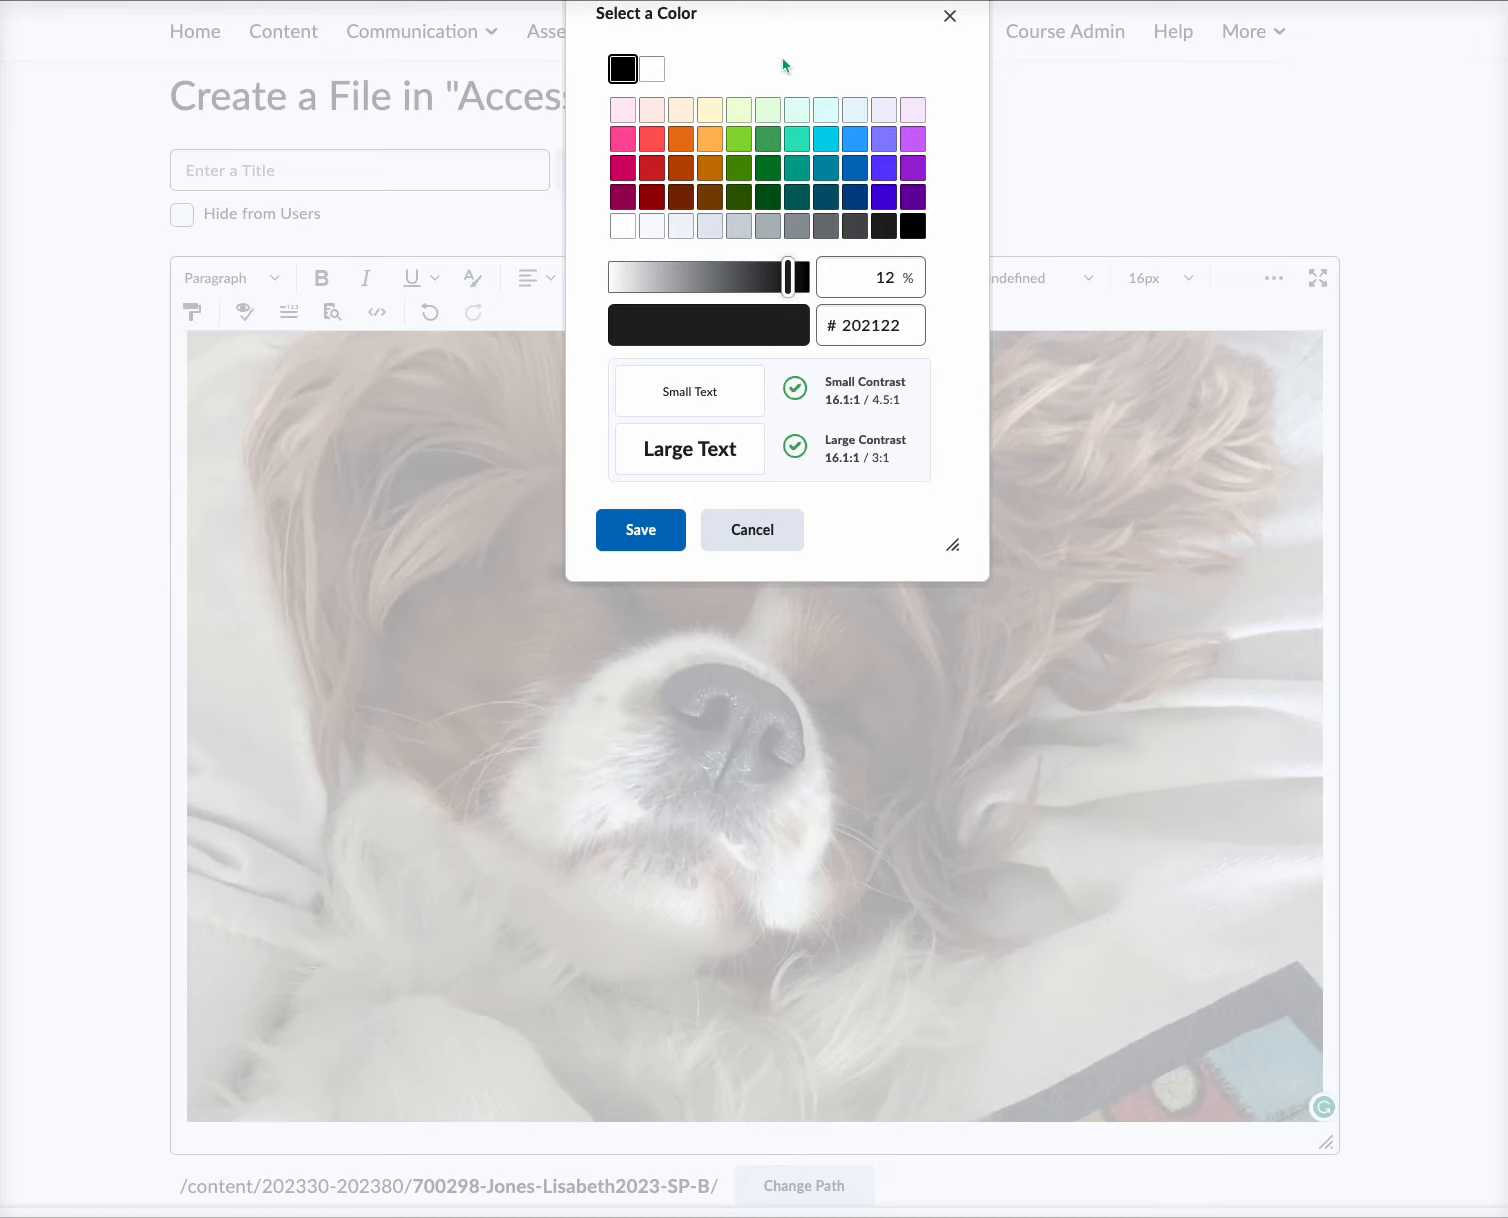
pyautogui.moveTo(955, 438)
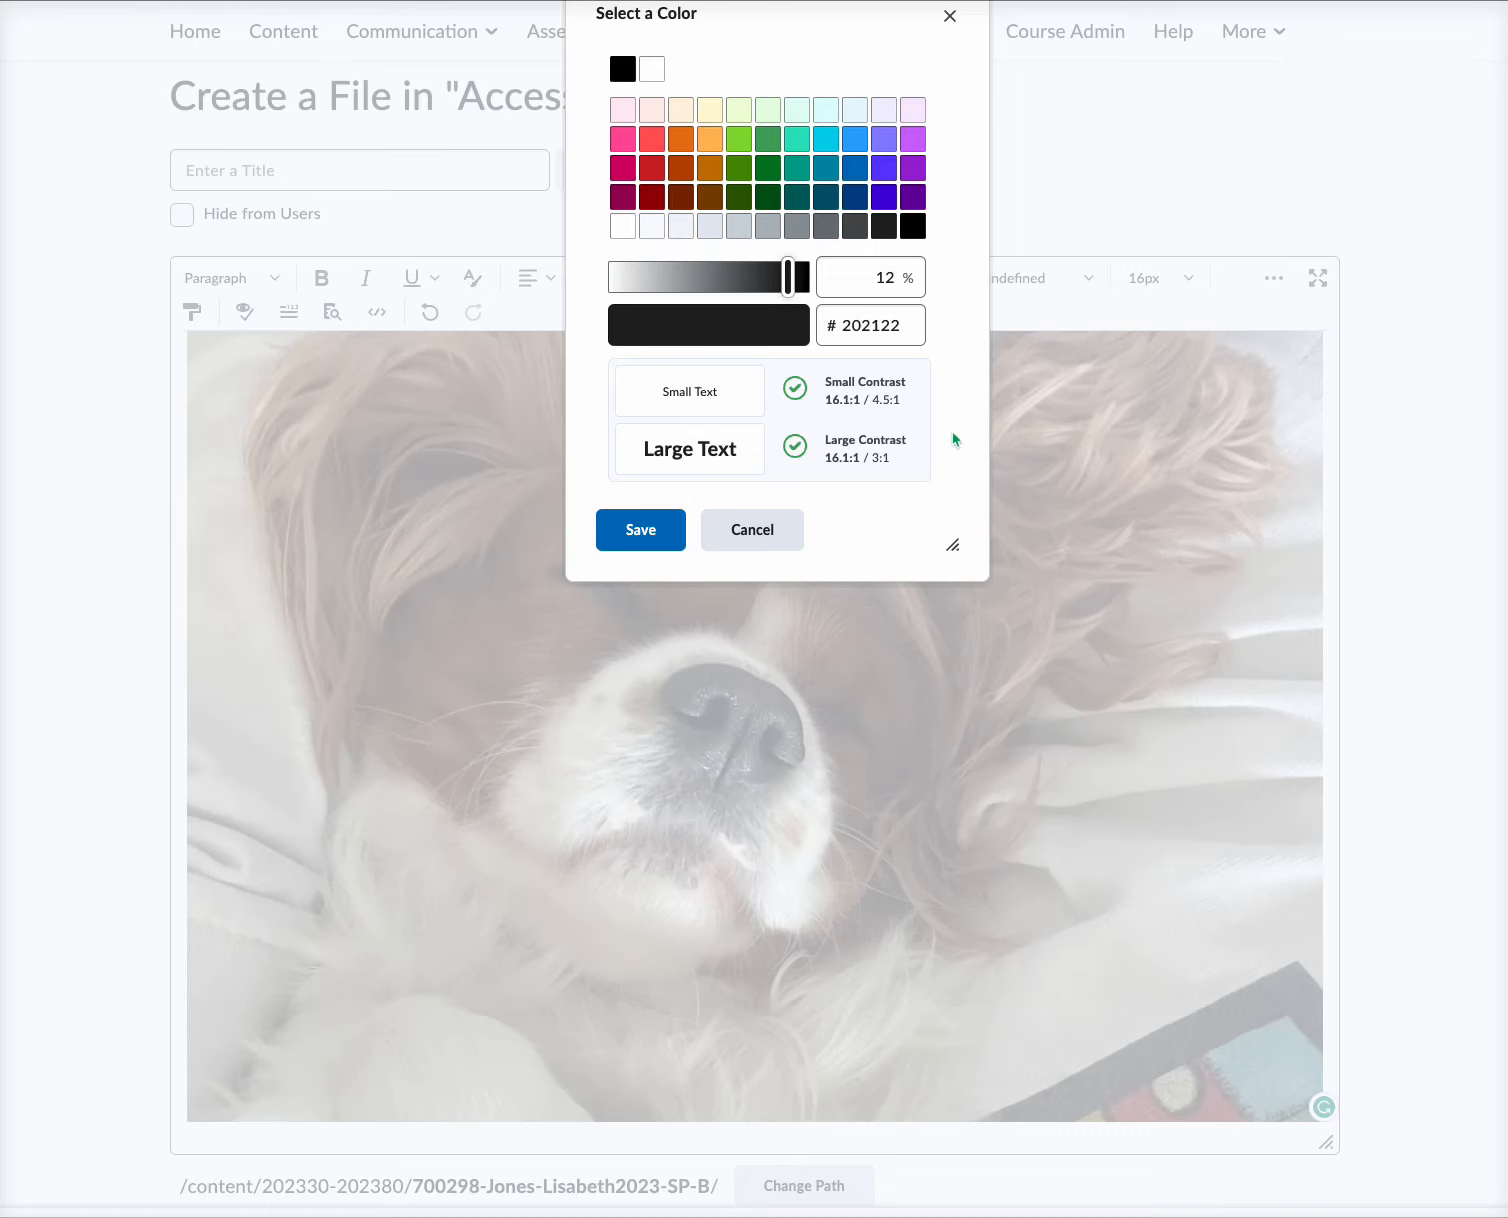
pyautogui.moveTo(957, 450)
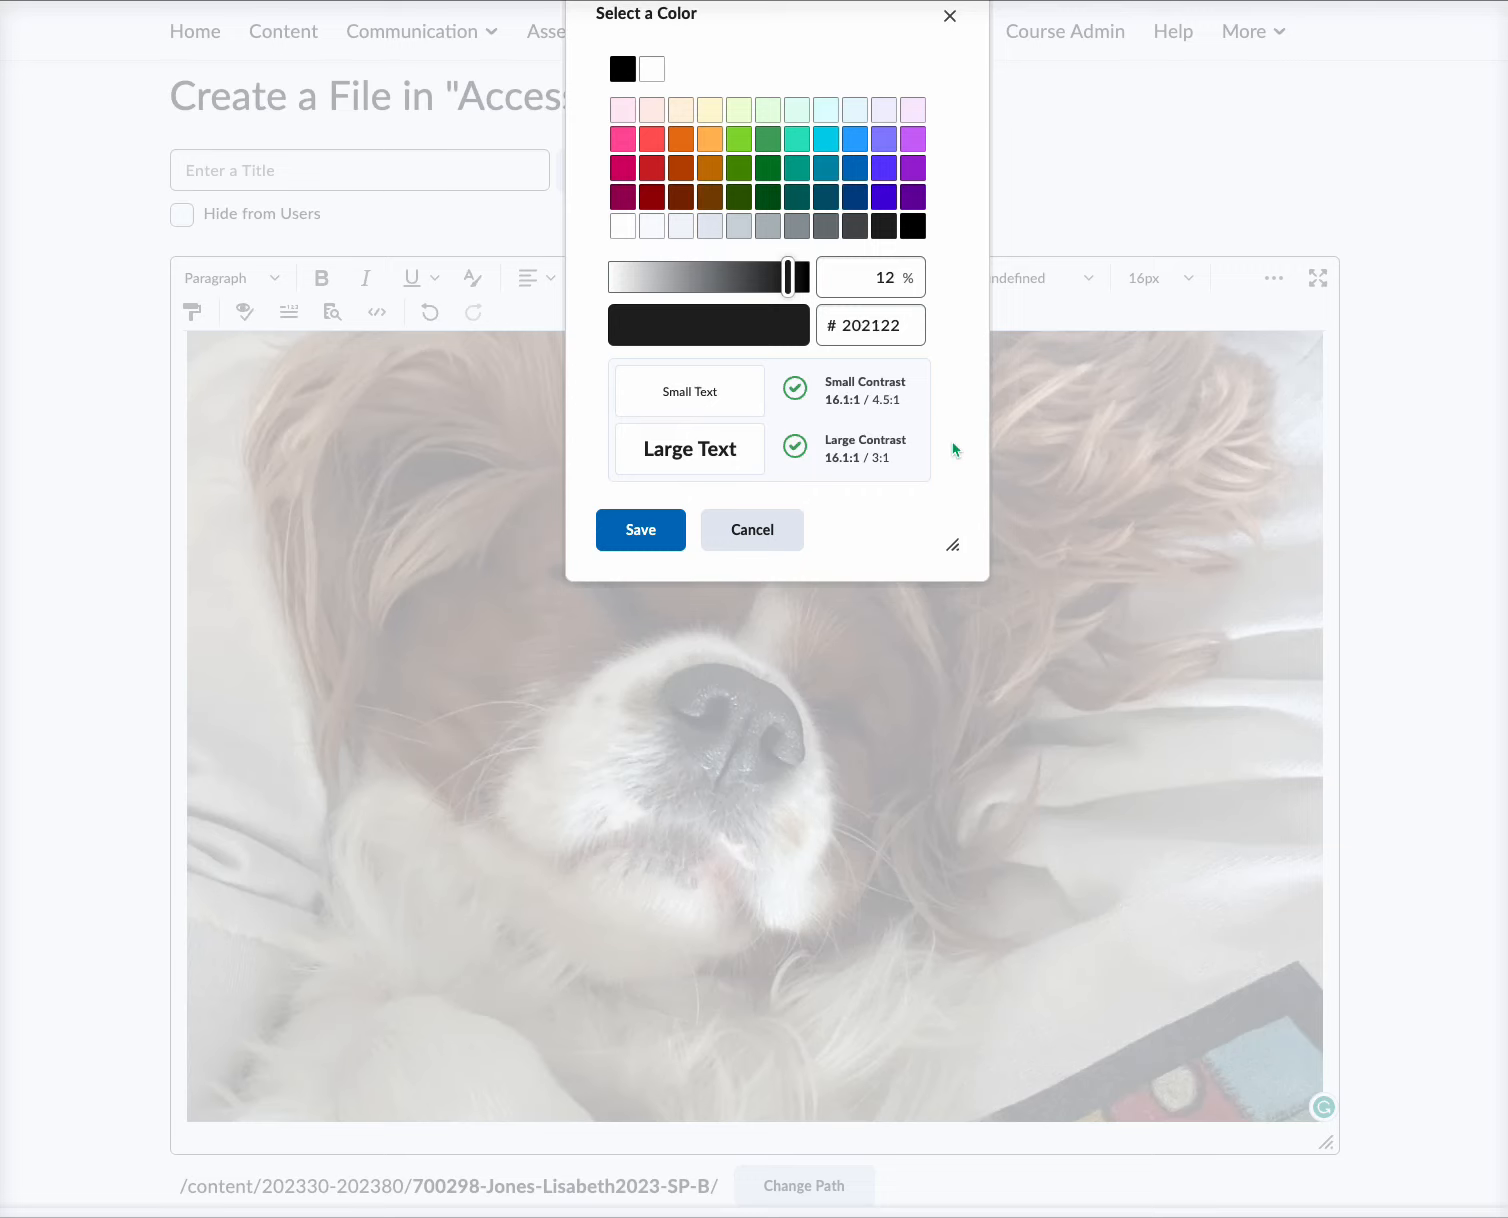
pyautogui.moveTo(903, 558)
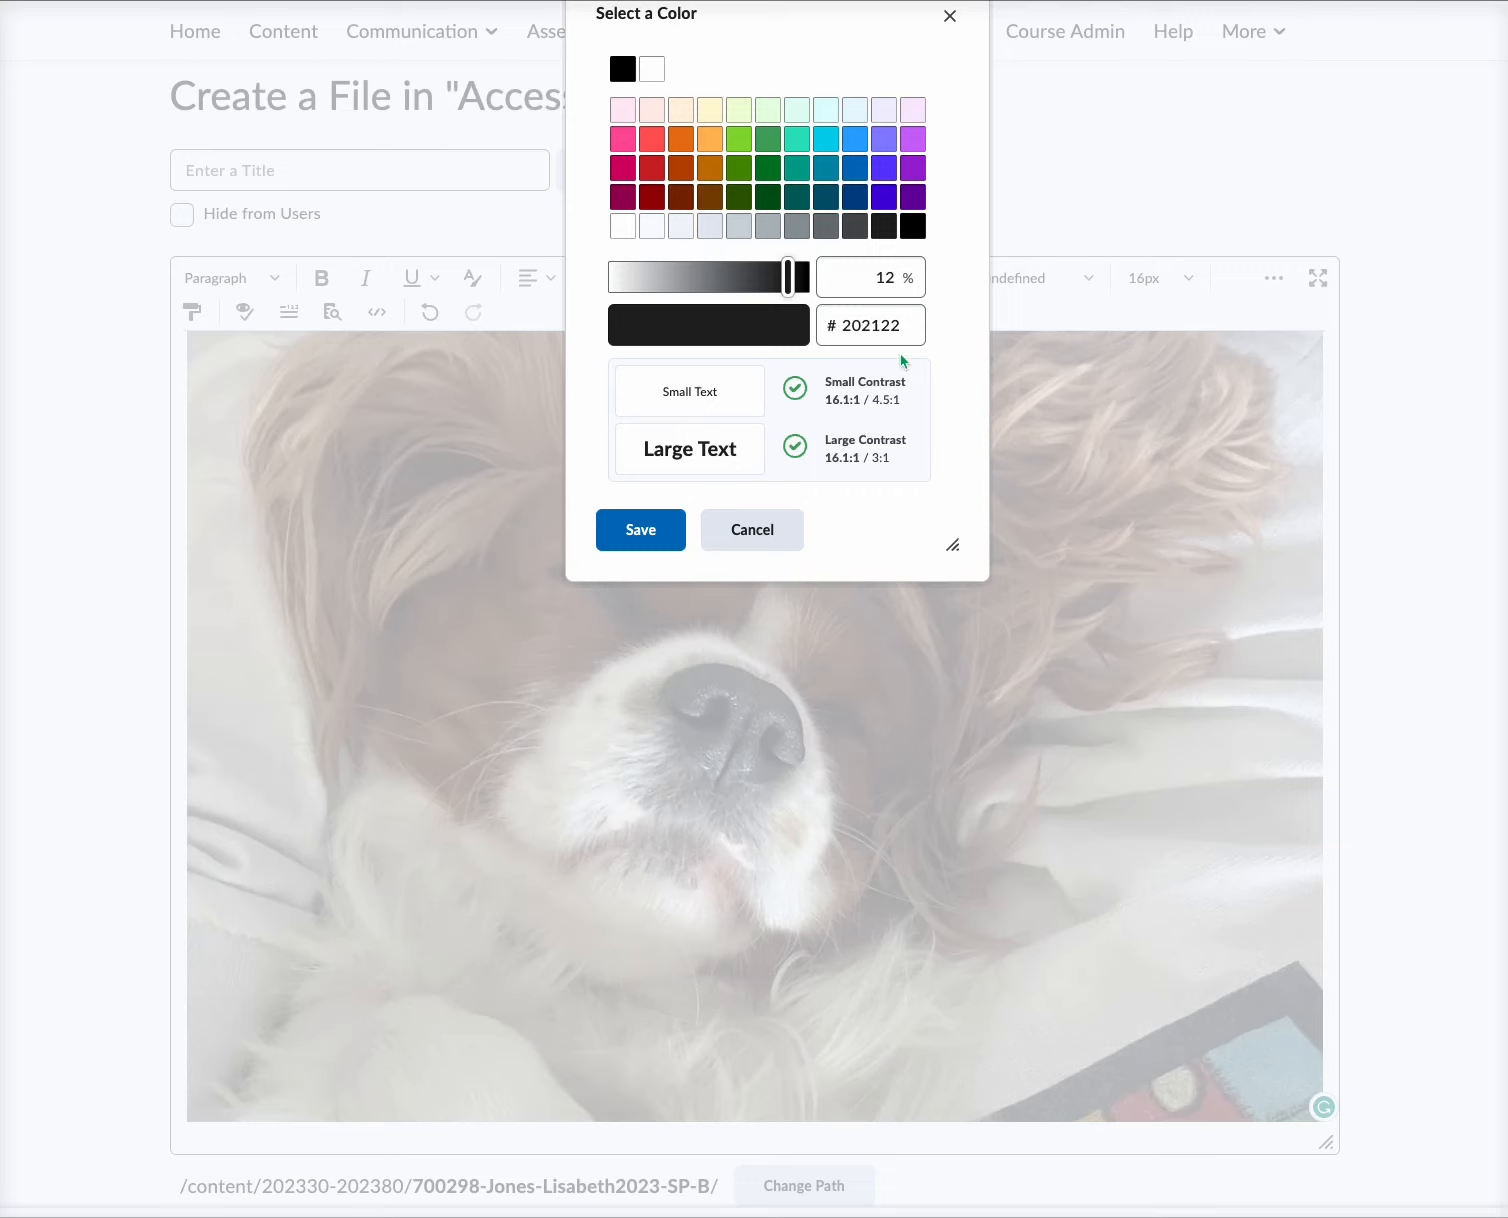
pyautogui.click(912, 226)
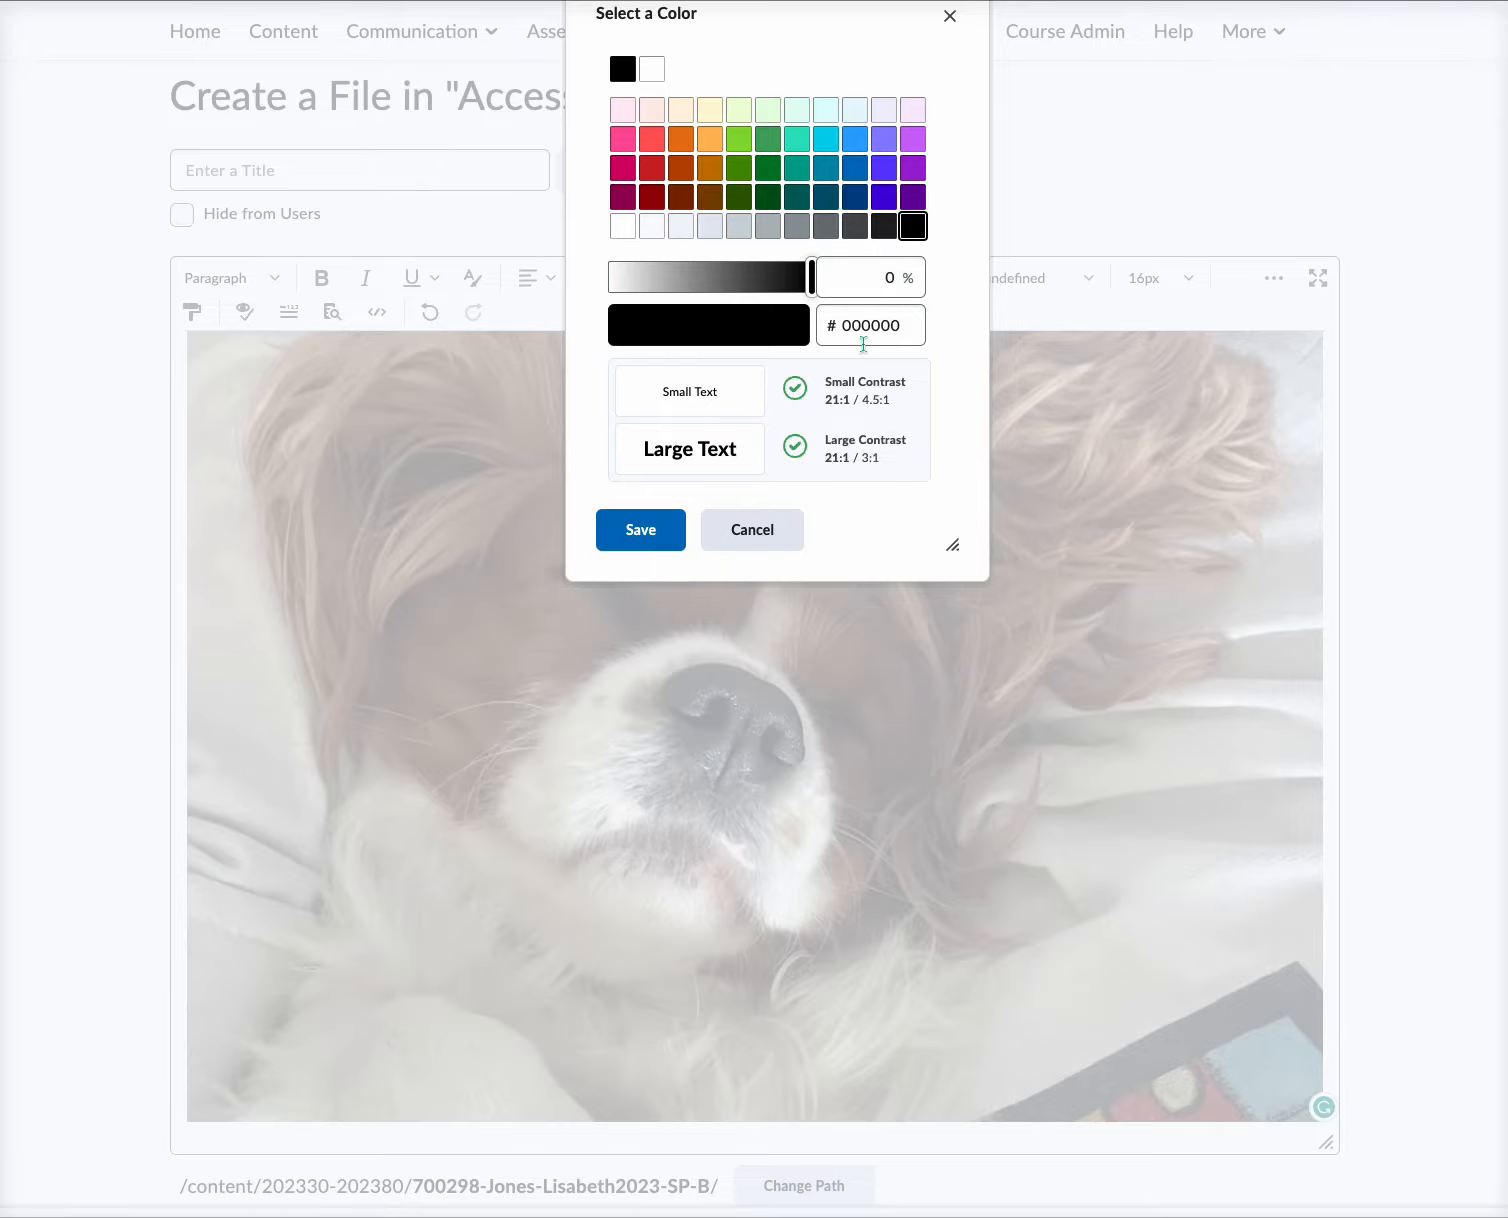
pyautogui.click(751, 529)
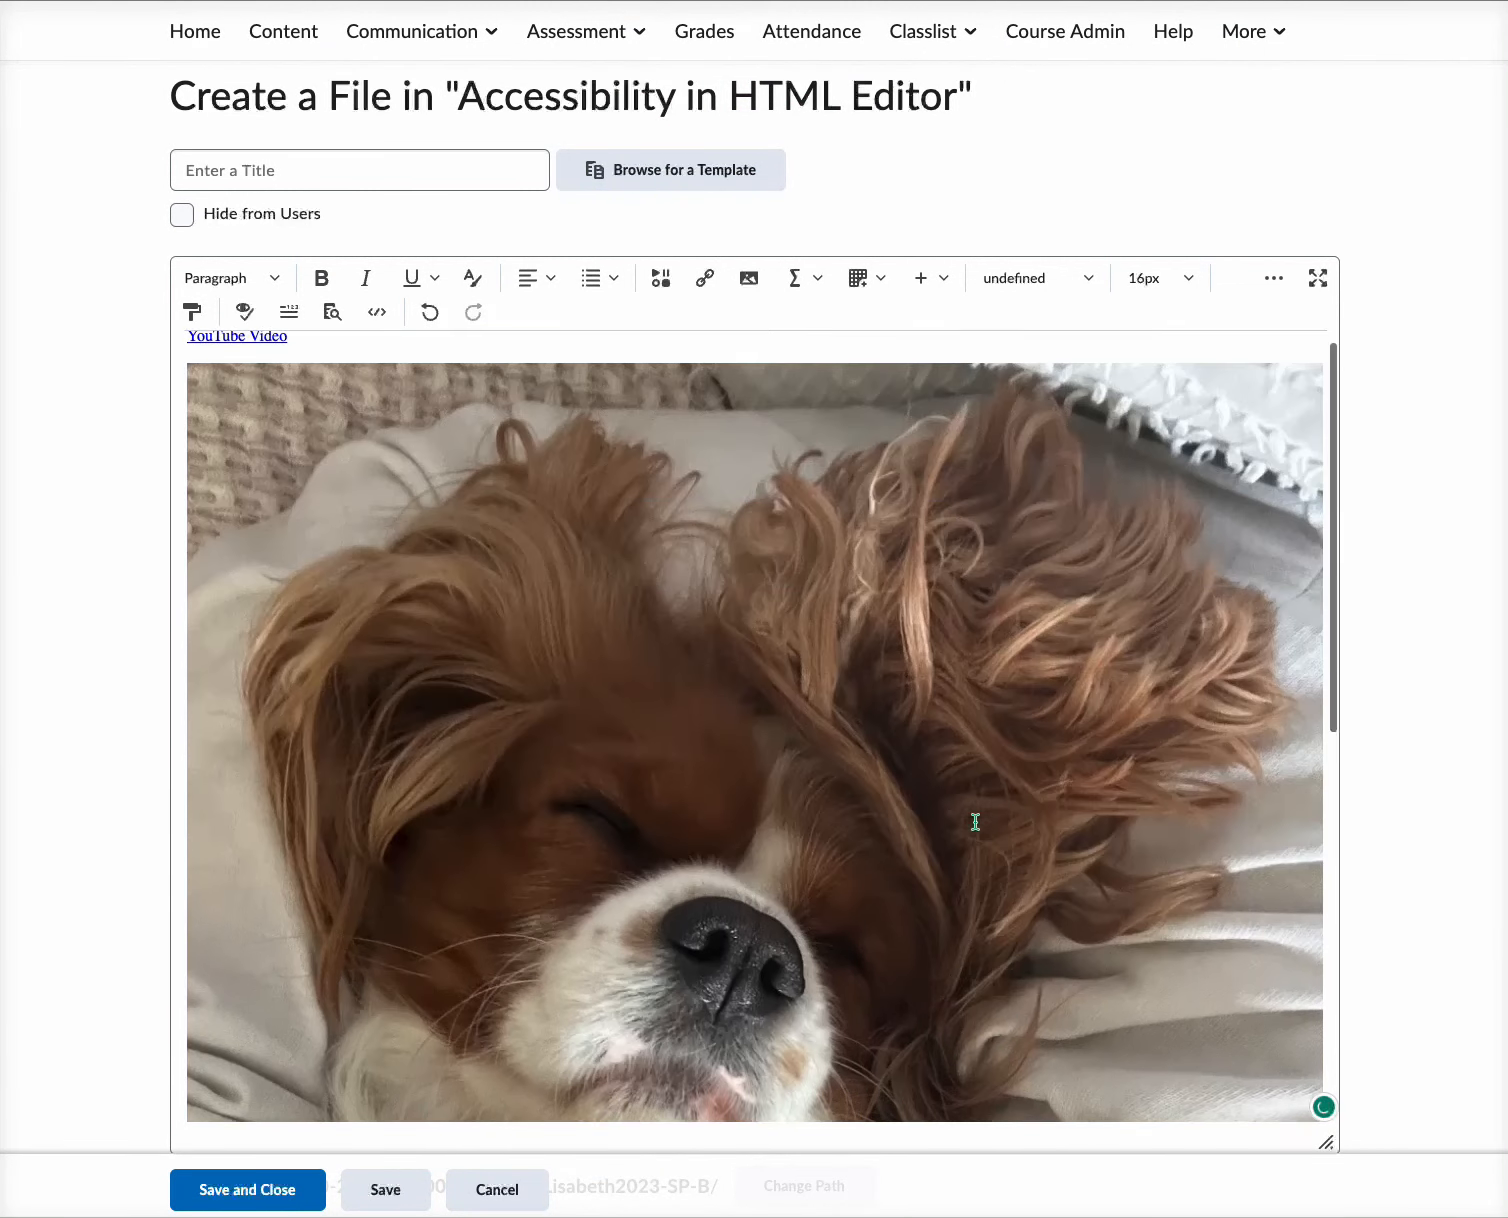
# Step: Type 'Bailey the dog' above the photo and make it bold at 24px
pyautogui.click(237, 357)
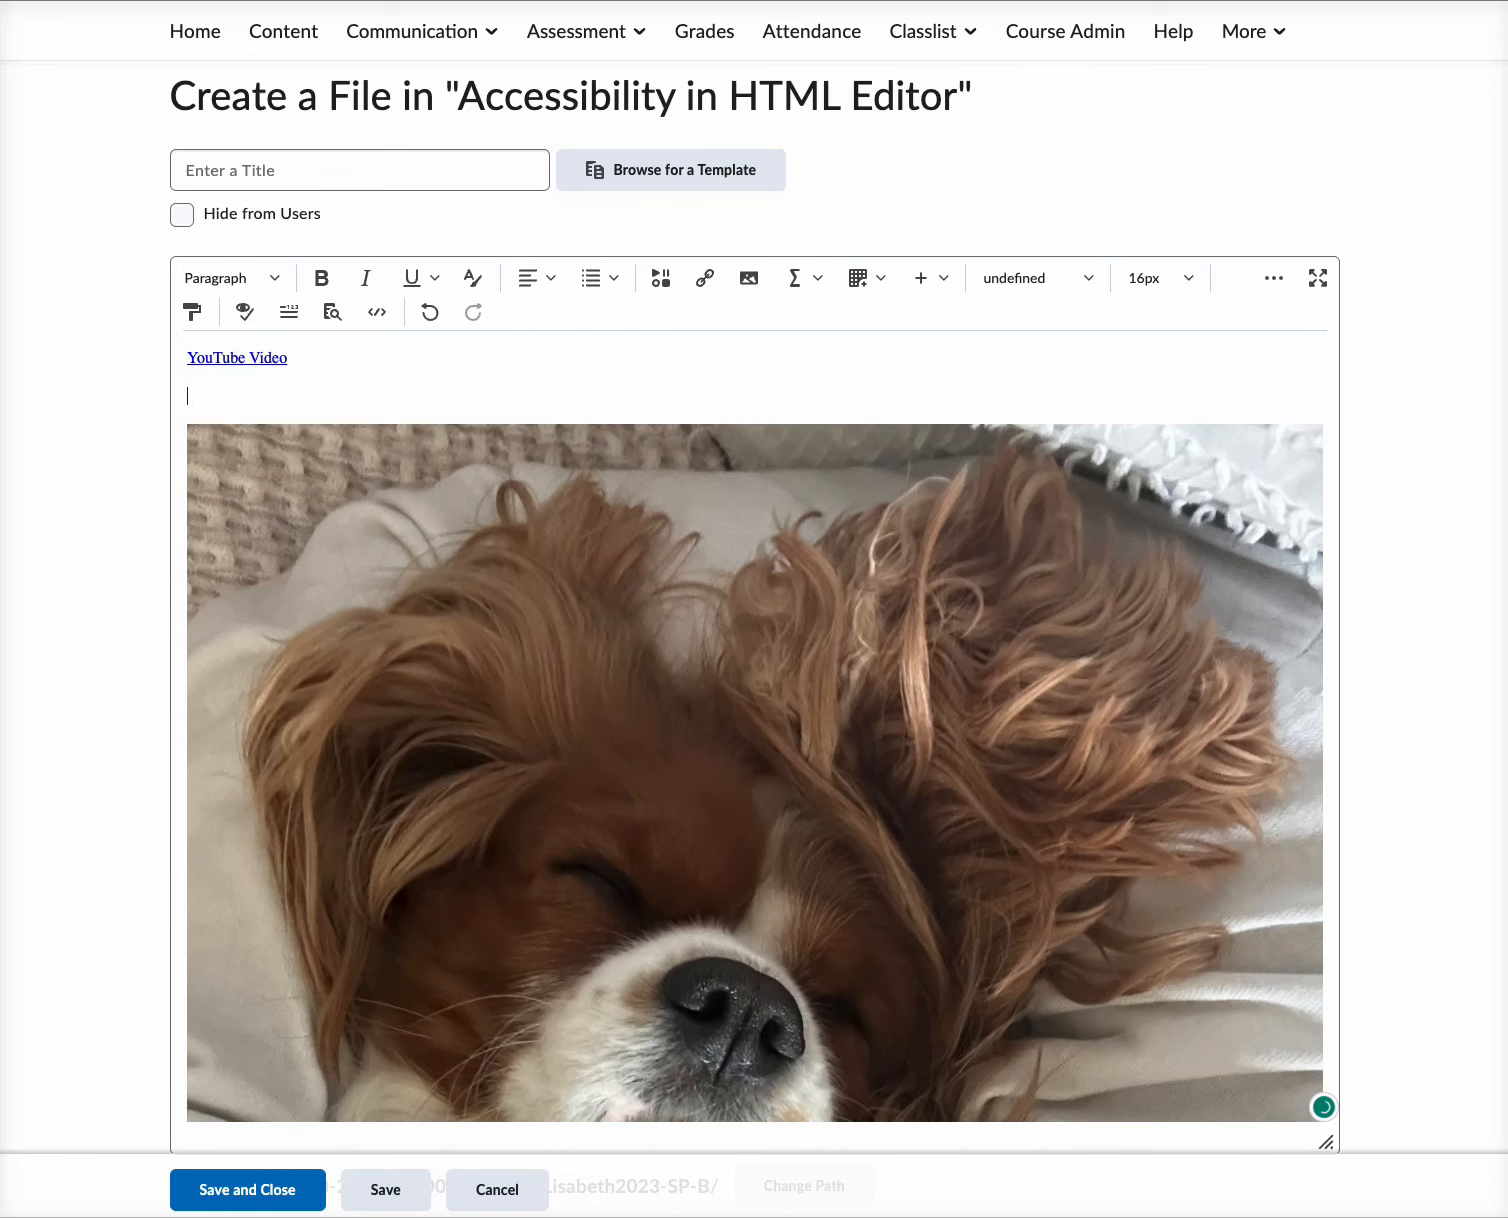
pyautogui.write('Bailey')
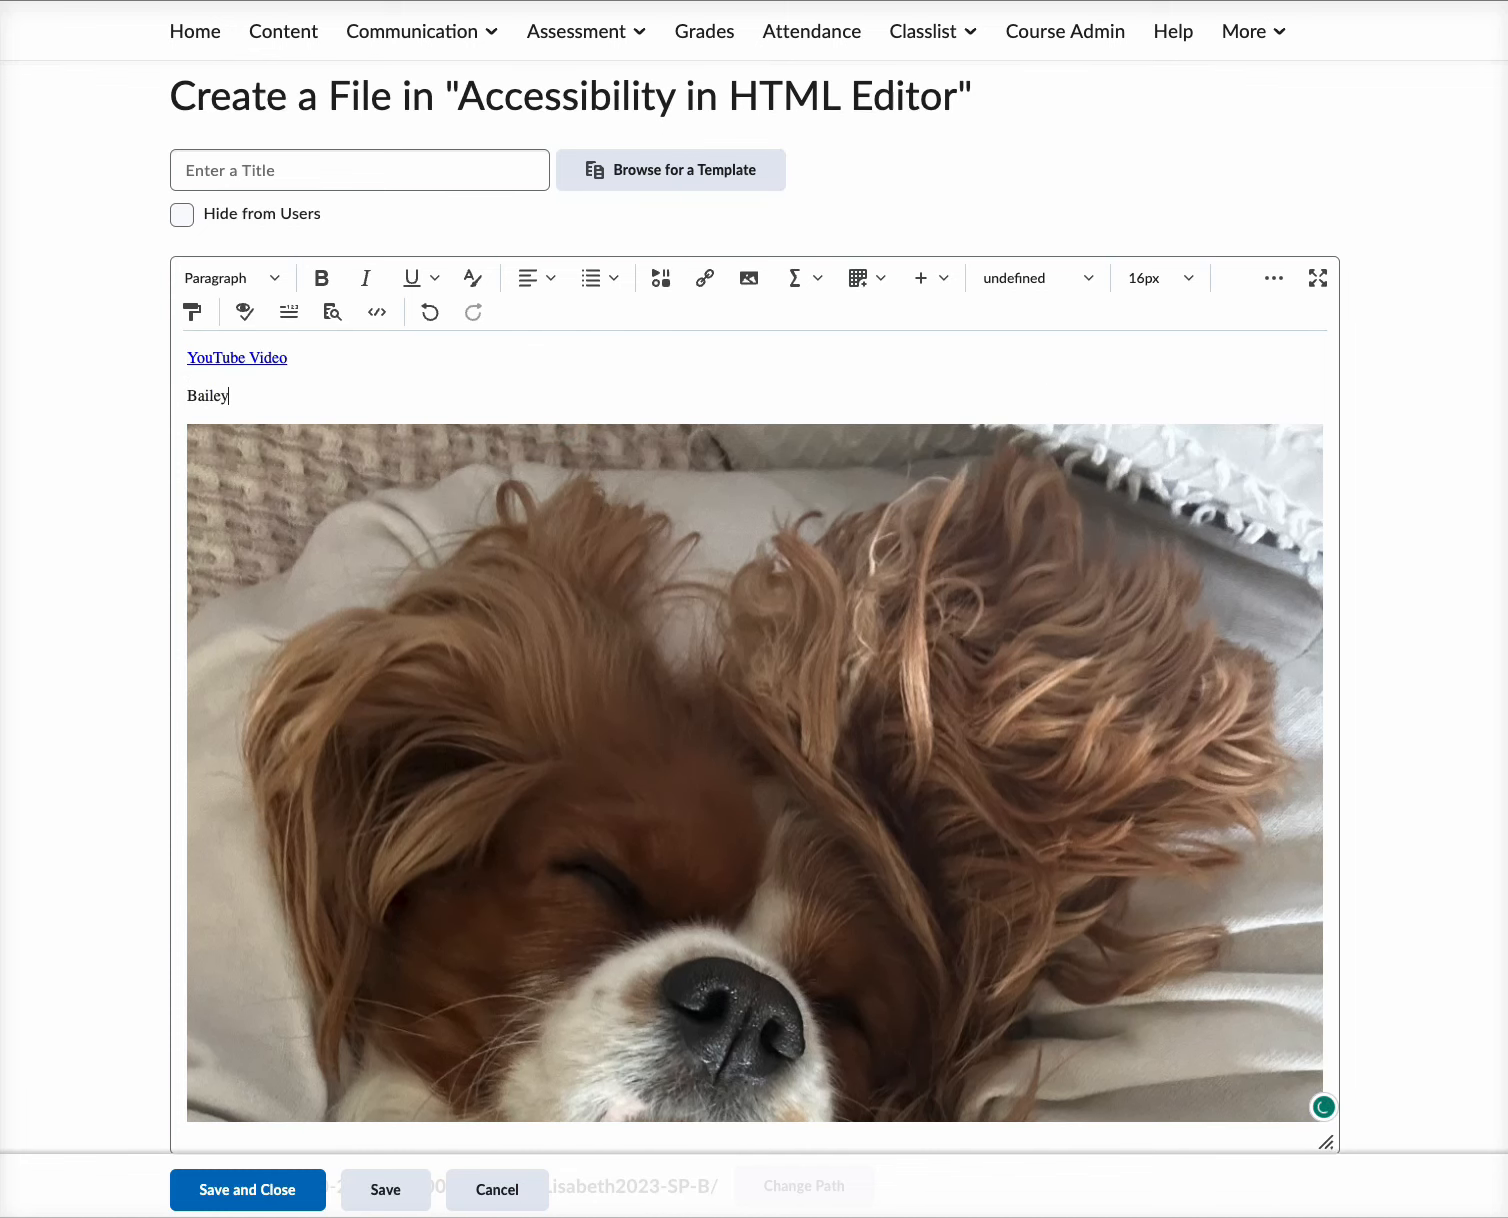
pyautogui.write('the dog')
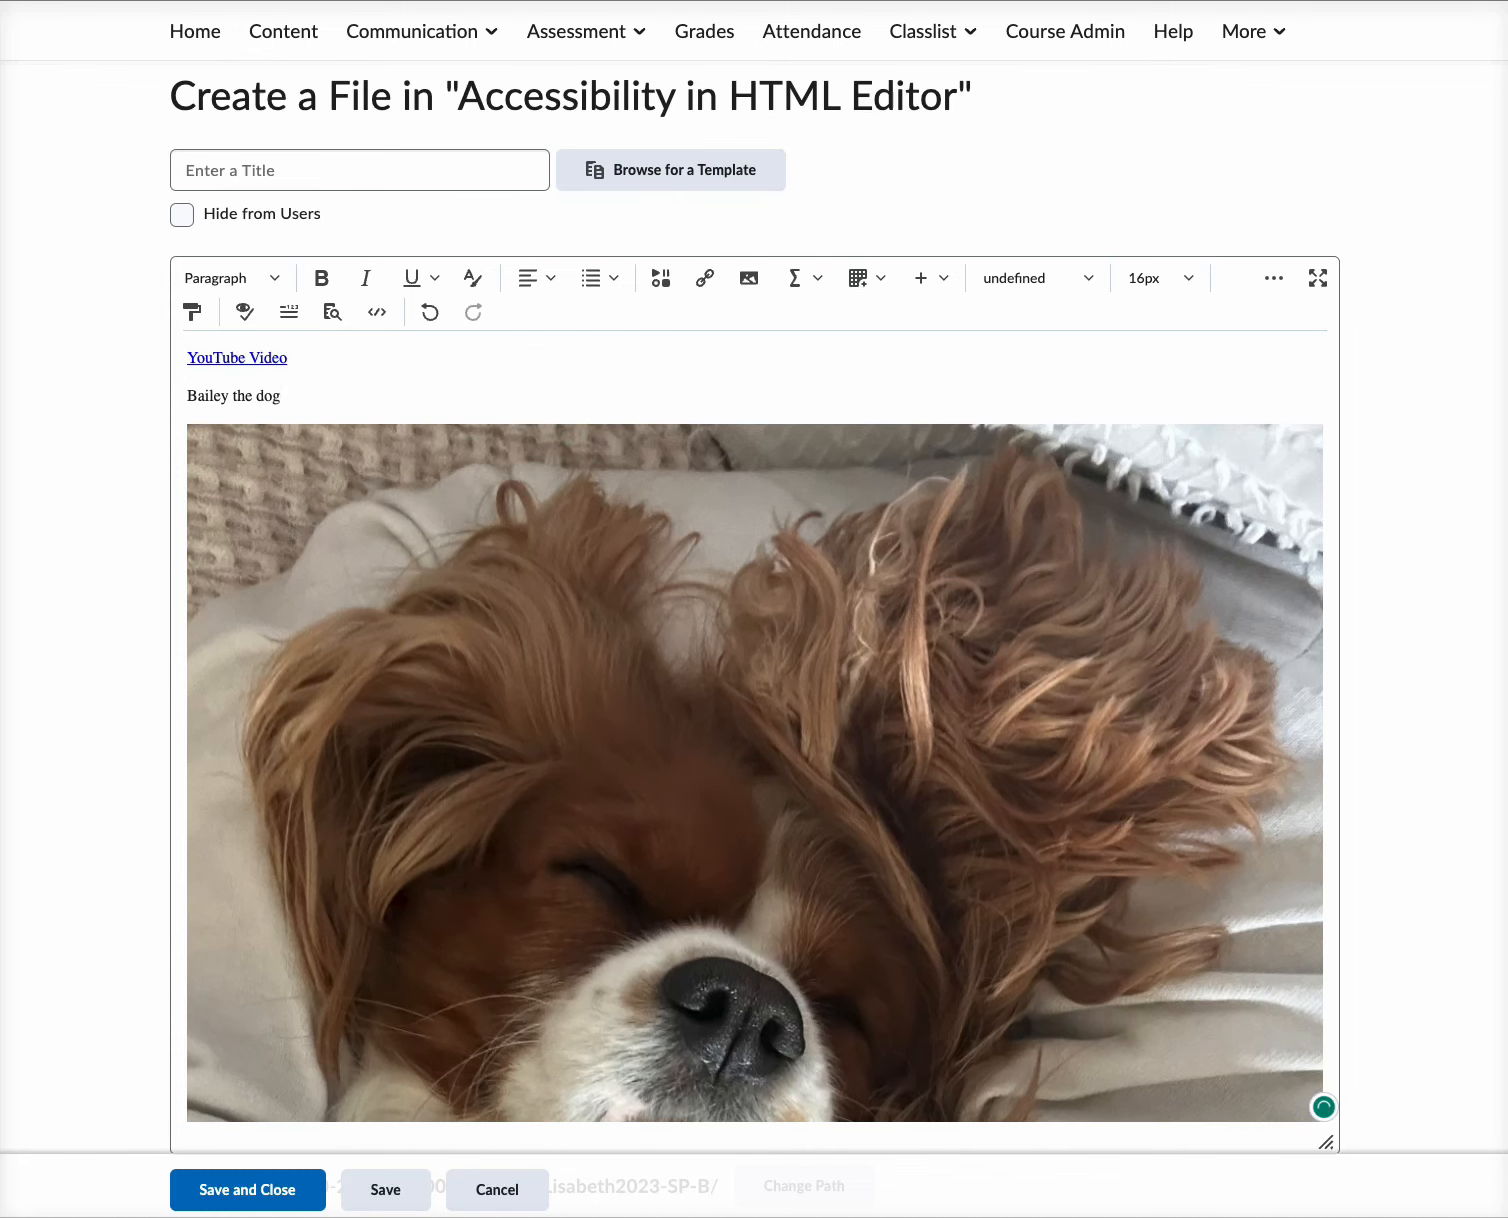
pyautogui.click(249, 396)
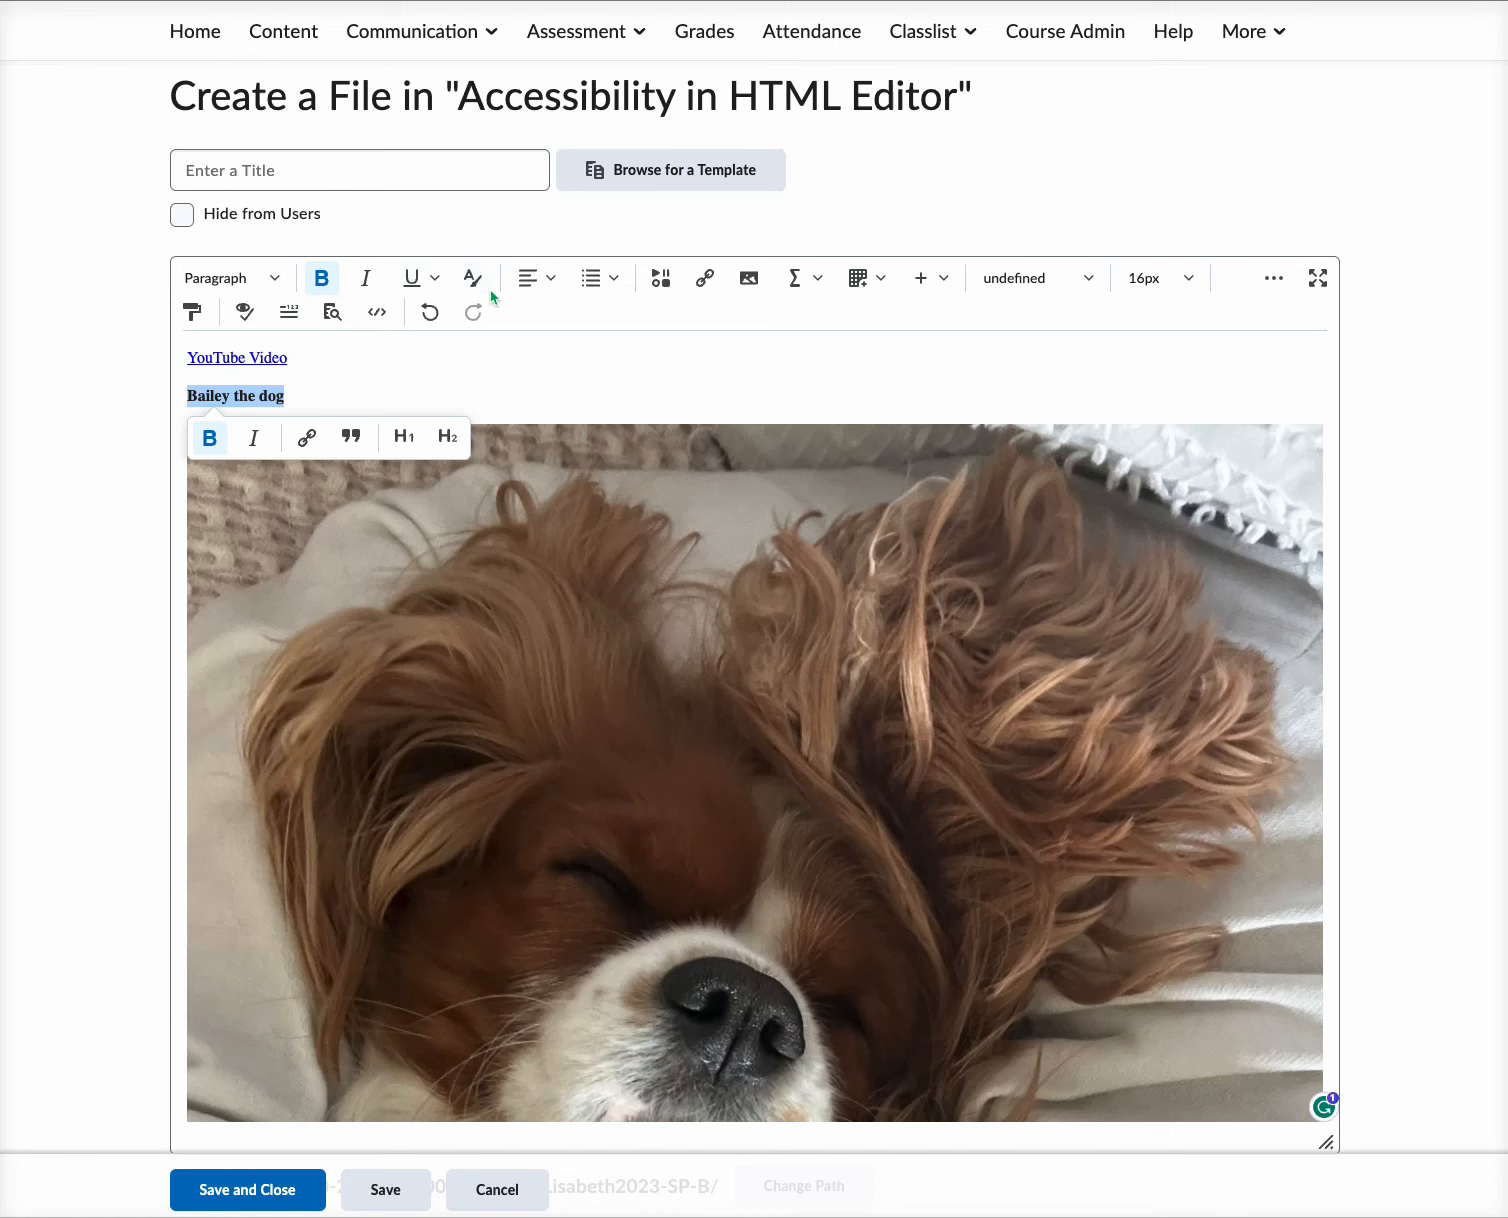
pyautogui.click(1188, 278)
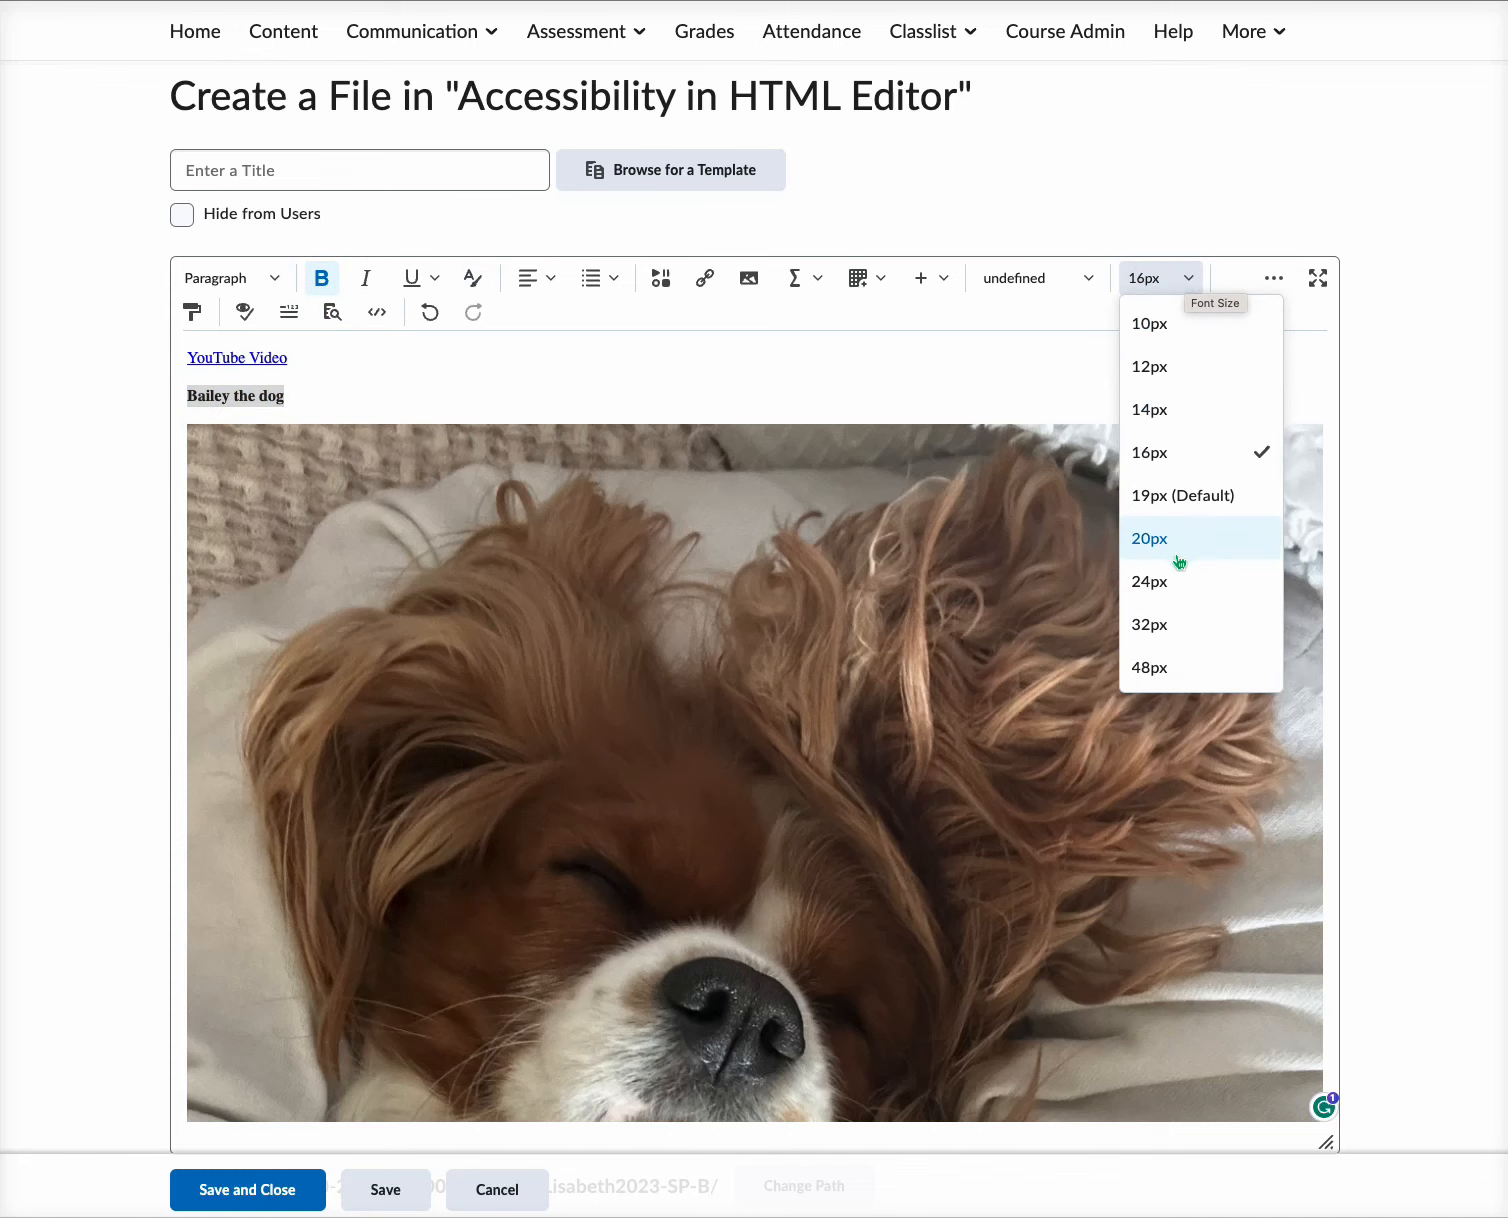
pyautogui.click(1149, 581)
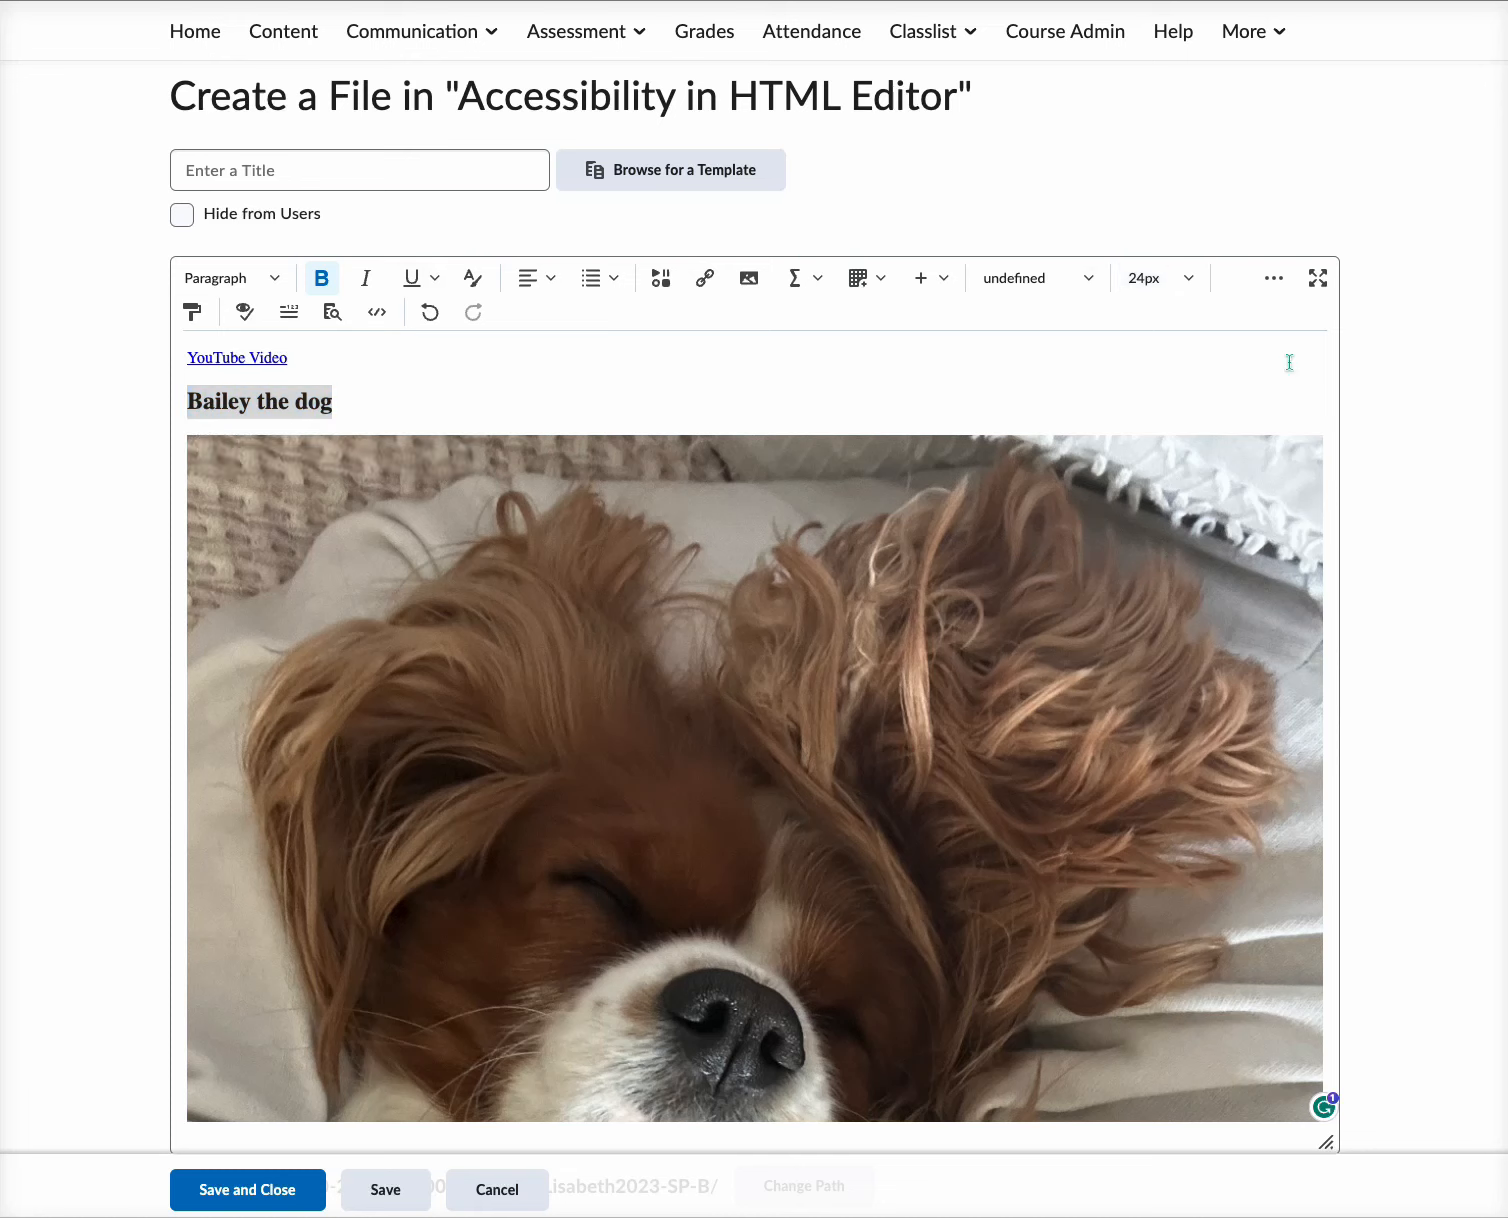
pyautogui.moveTo(1179, 389)
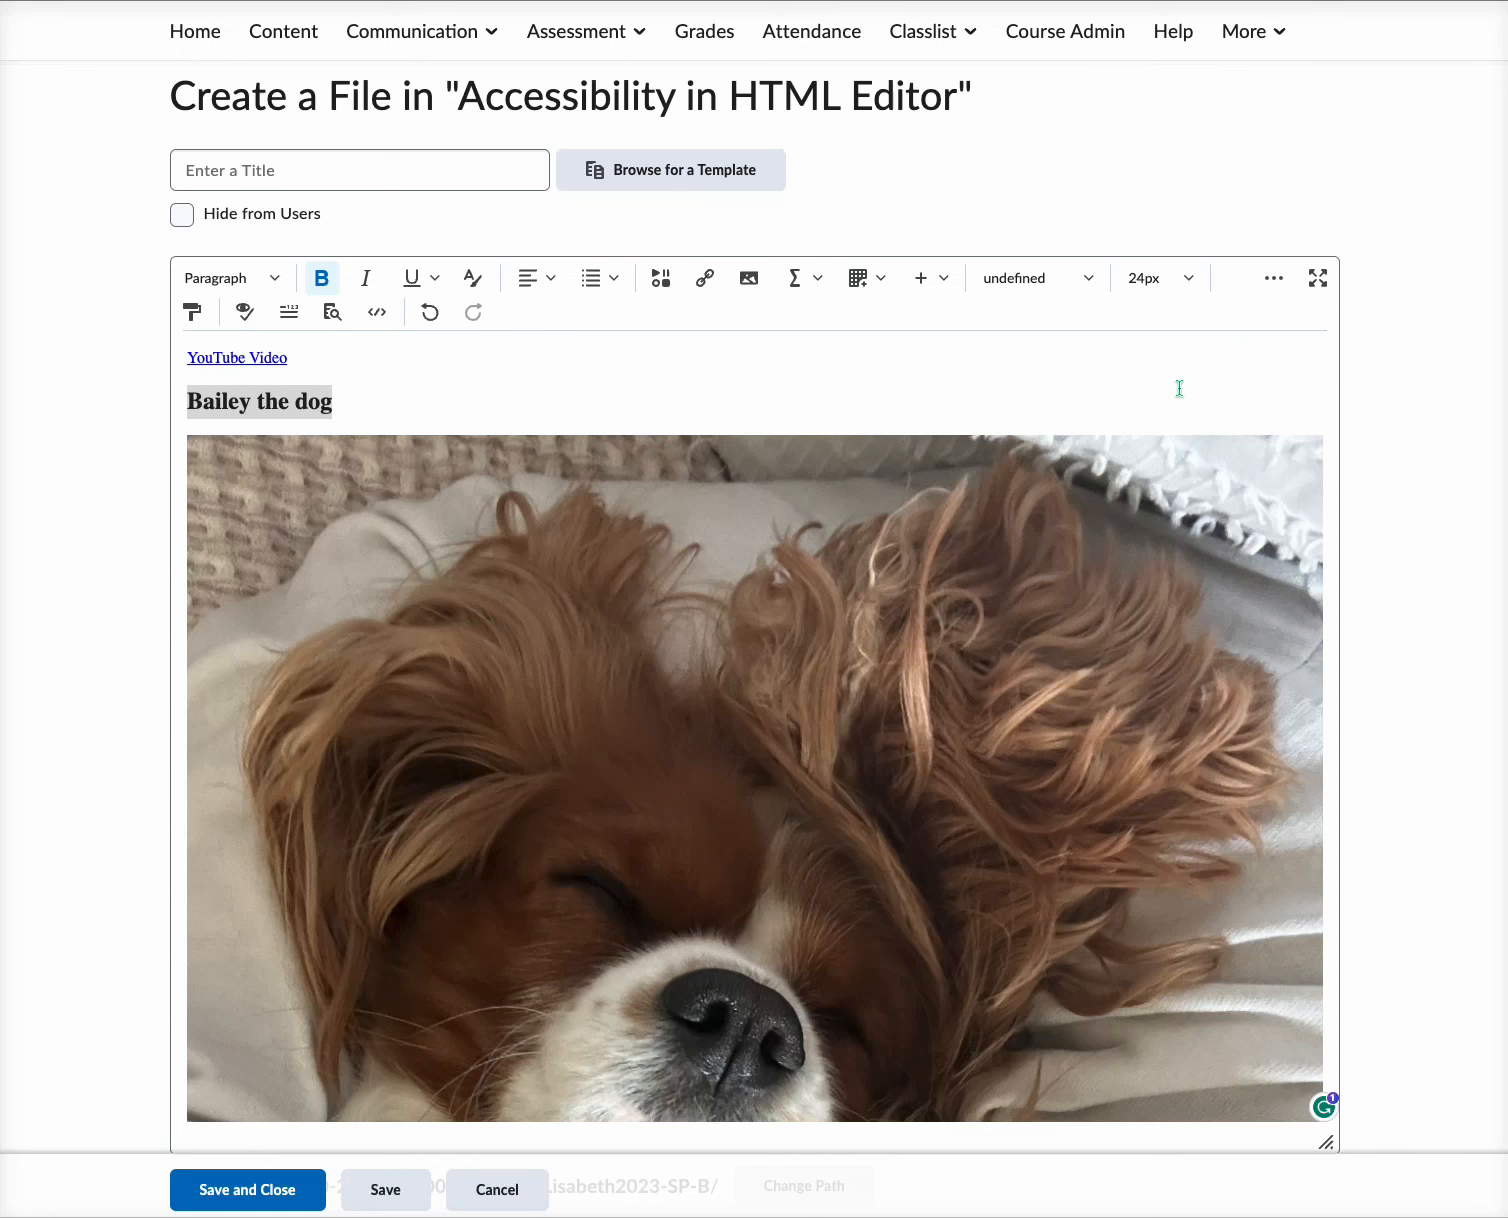
pyautogui.scroll(-3)
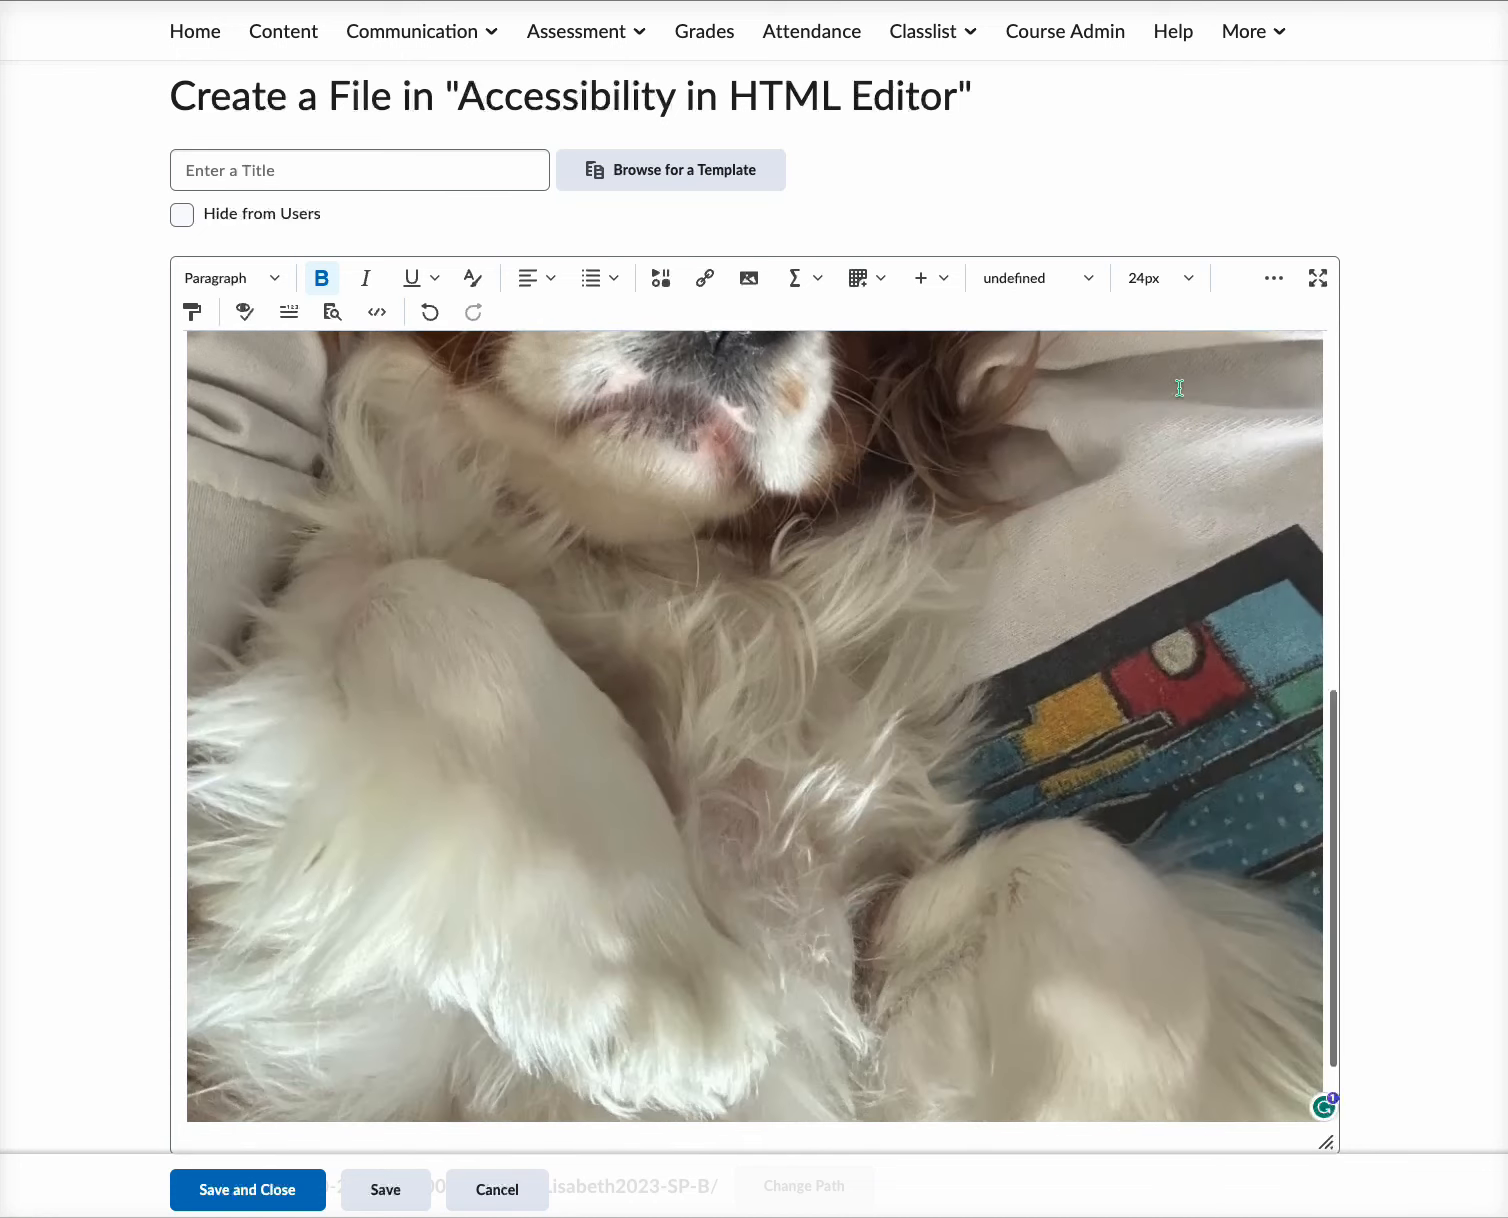